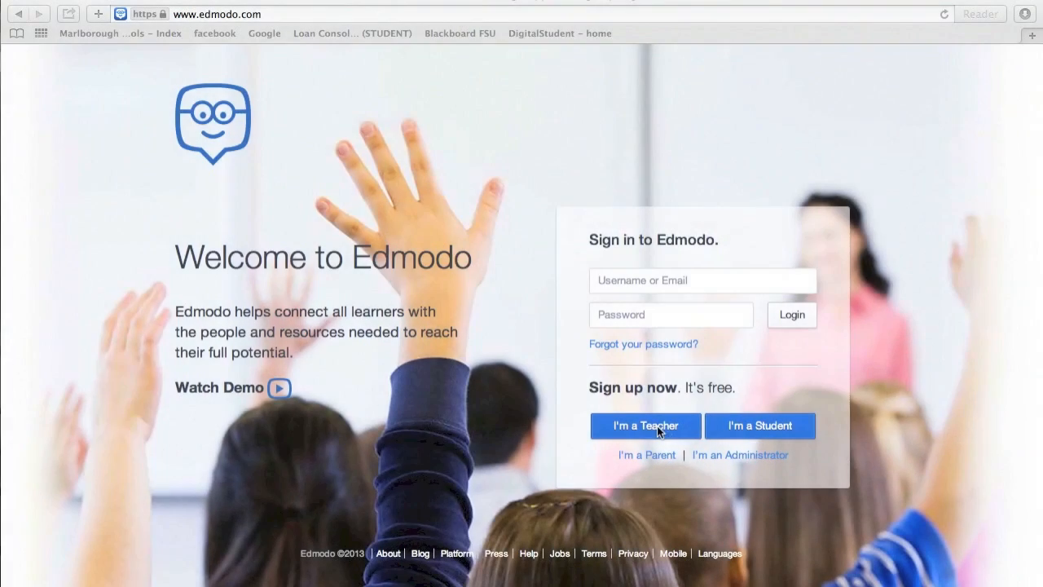
pyautogui.click(646, 426)
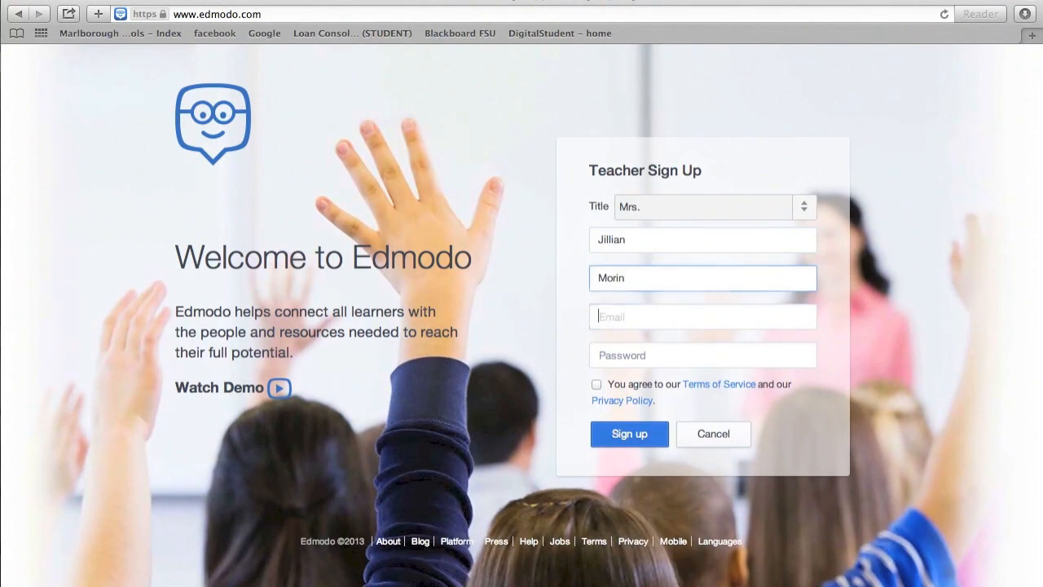
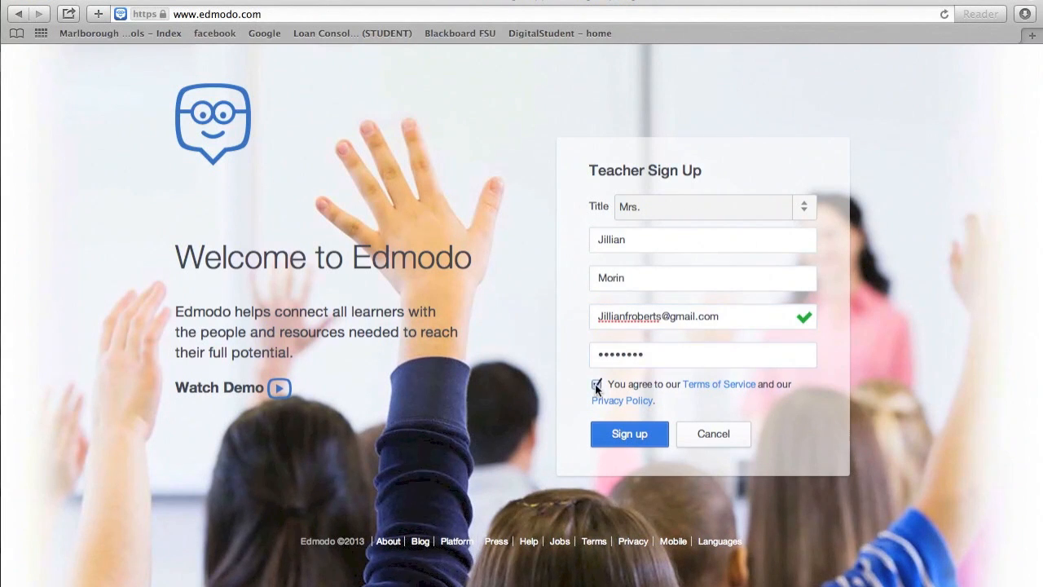
pyautogui.click(629, 434)
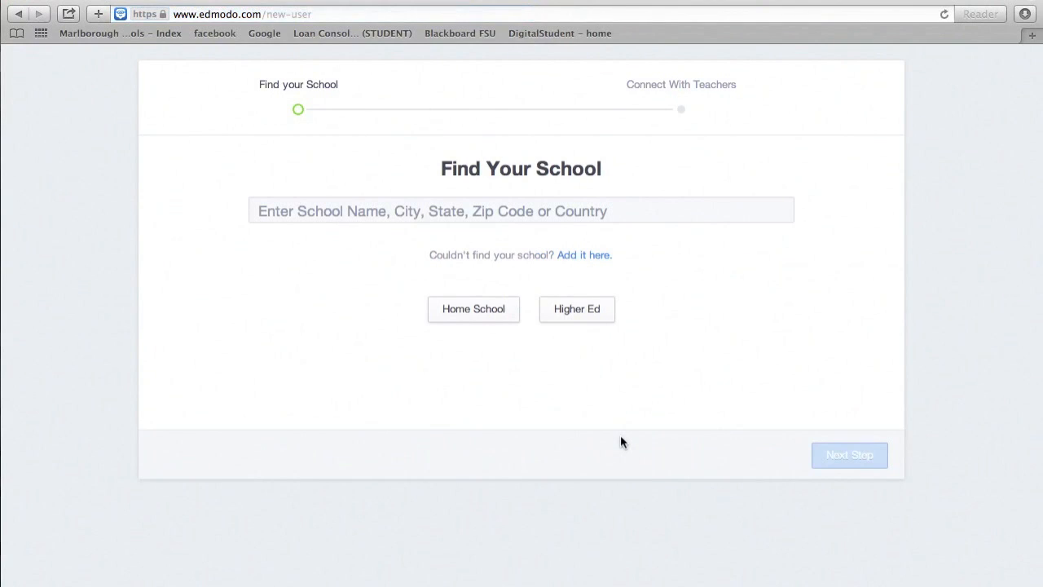
# - Search for Marlborough High School, choose Marlboro High School Phoenix Program, and continue to Next Step
pyautogui.click(522, 210)
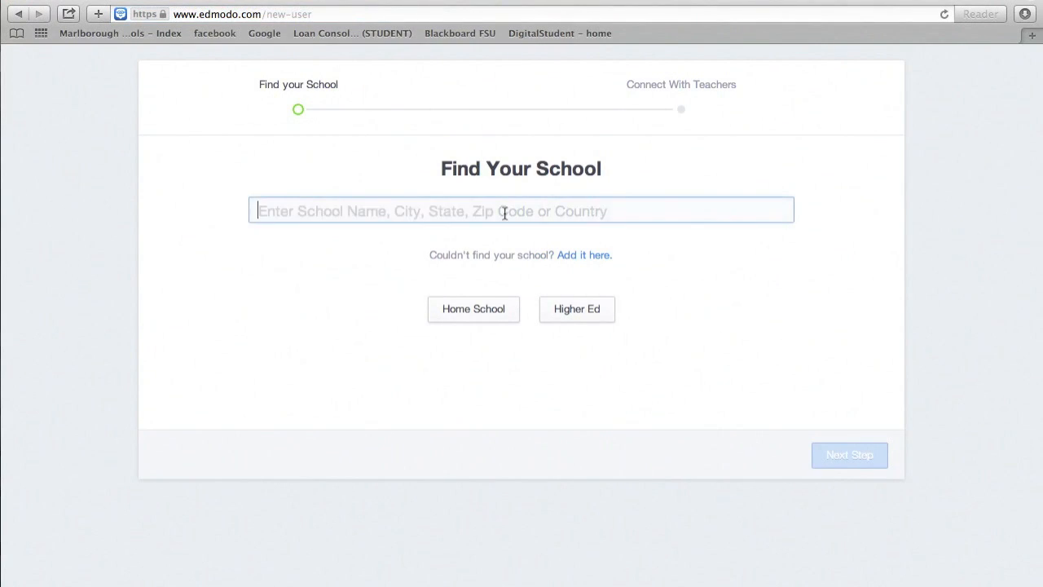
pyautogui.click(522, 210)
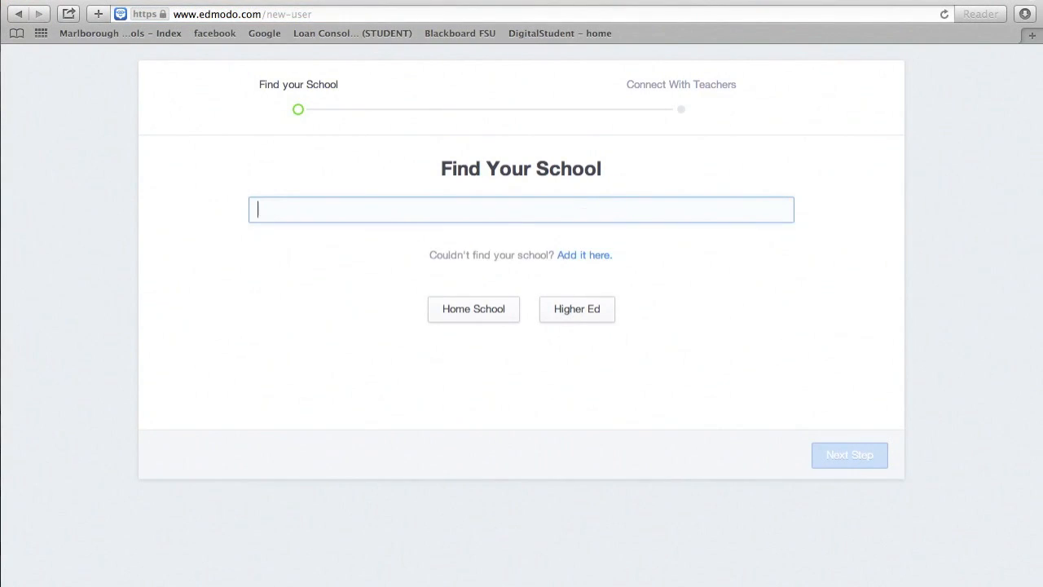
pyautogui.write('Marlborough High S')
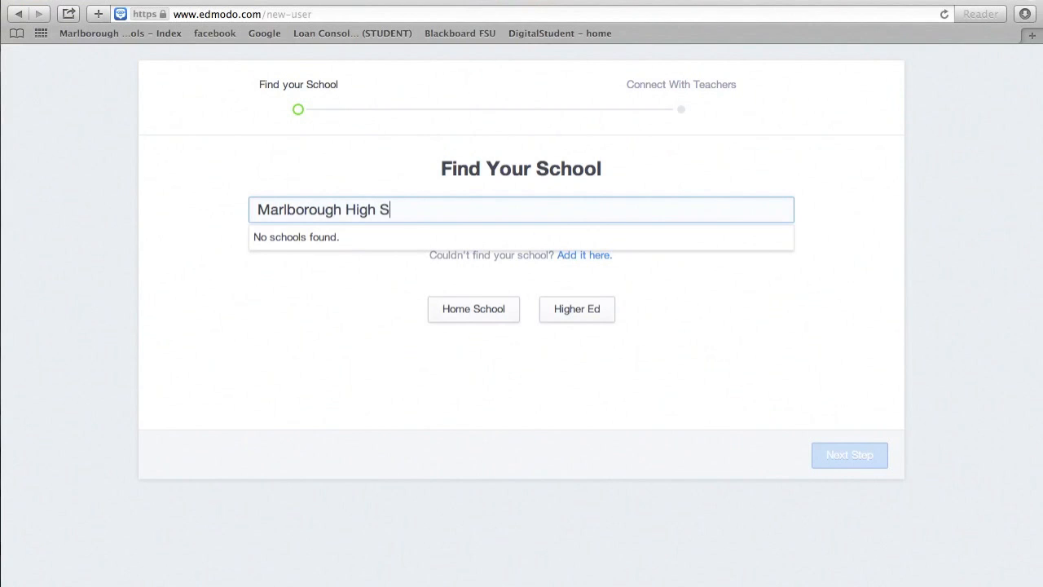
pyautogui.write('chool, Marlborough MA')
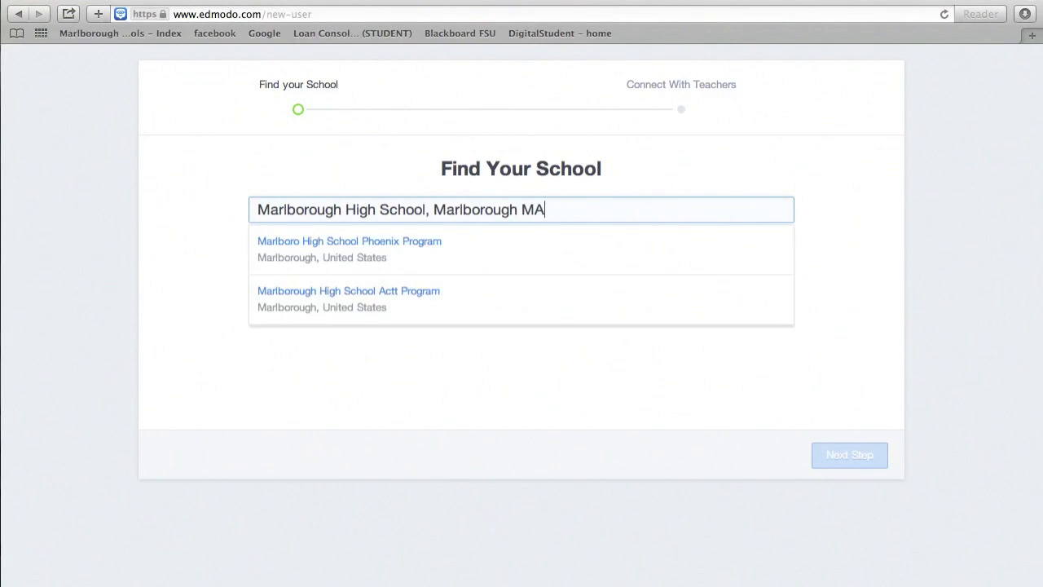
pyautogui.doubleClick(533, 209)
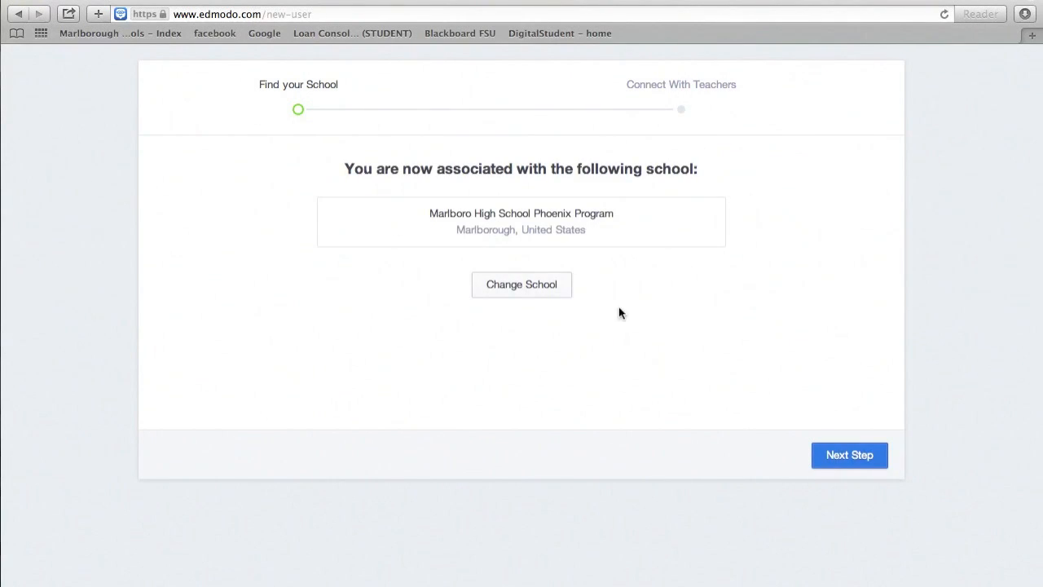
pyautogui.click(849, 455)
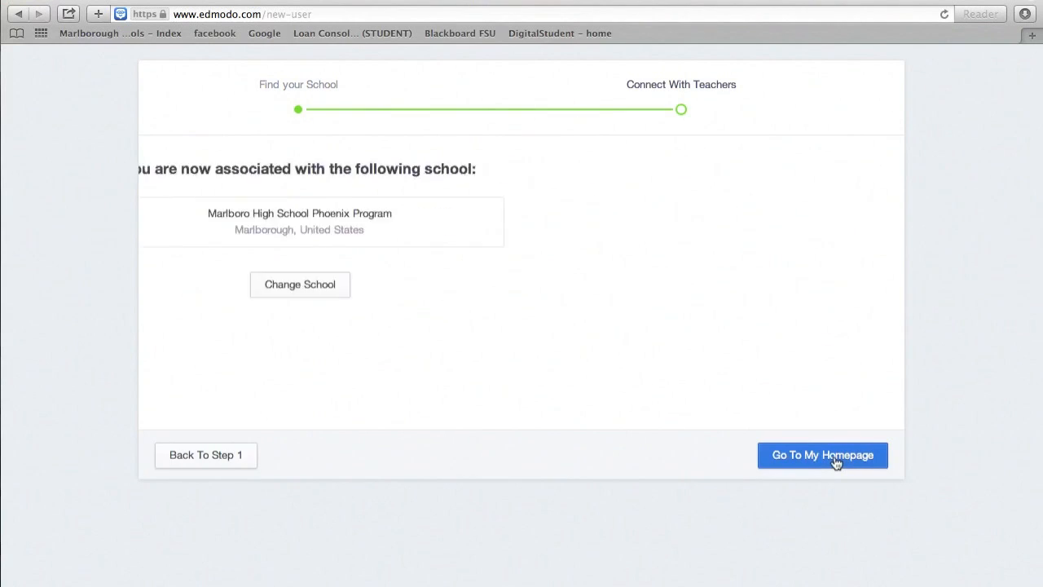
# - Skip the support ambassadors list and go to Mrs. Morin's teacher homepage
pyautogui.click(822, 455)
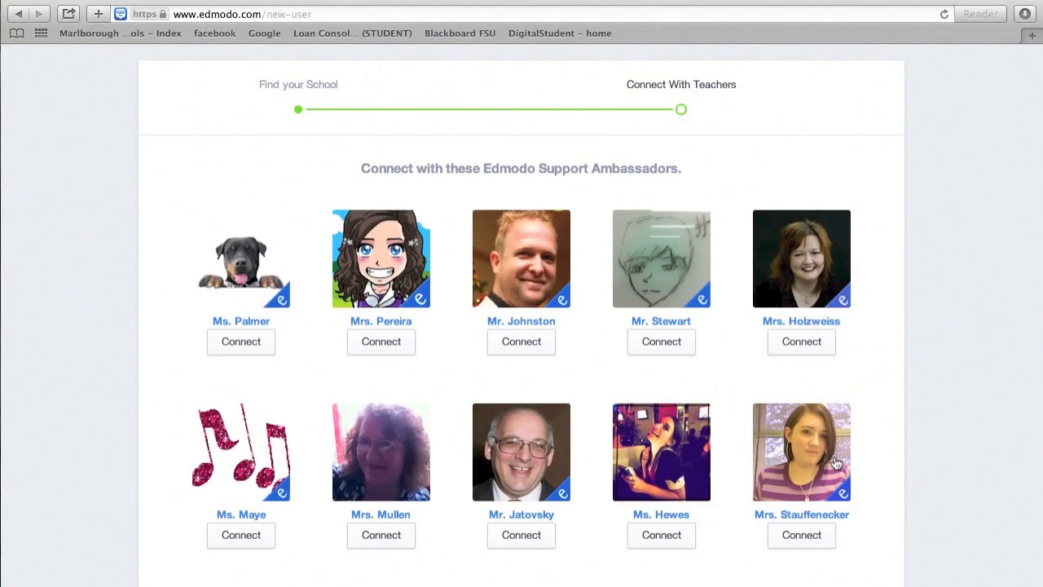
pyautogui.scroll(-3)
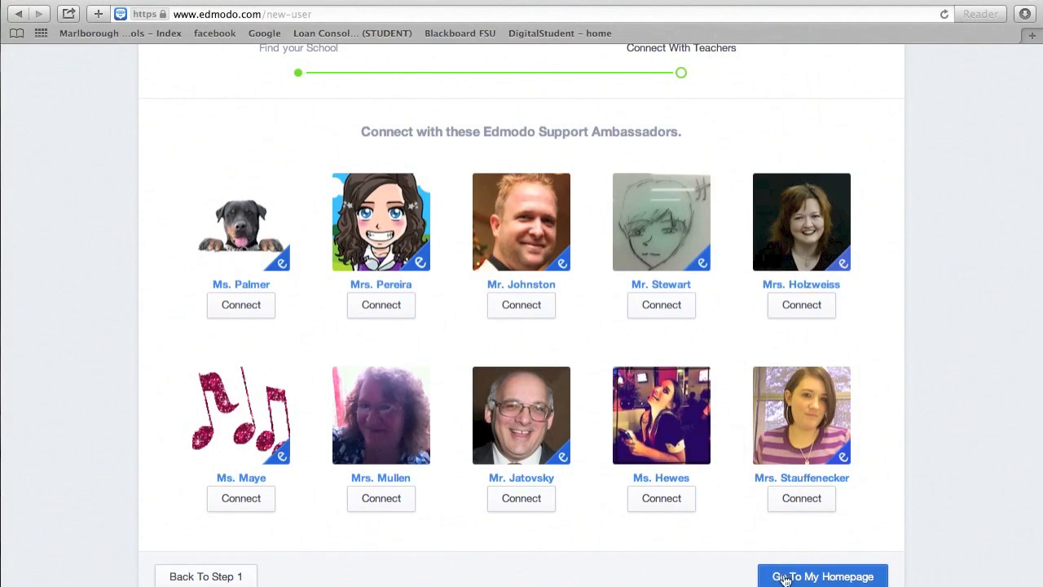
pyautogui.click(822, 576)
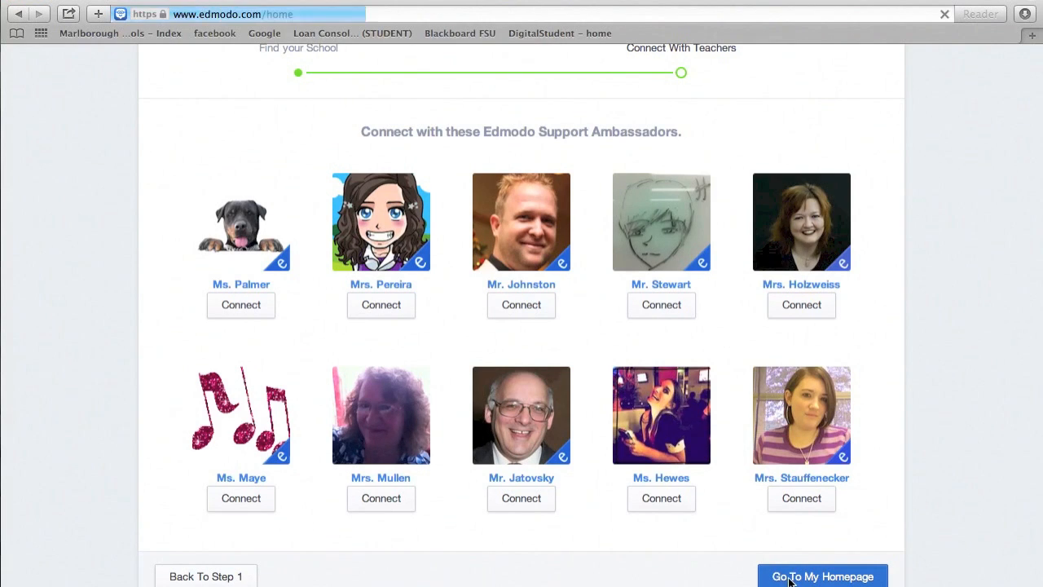
pyautogui.click(822, 576)
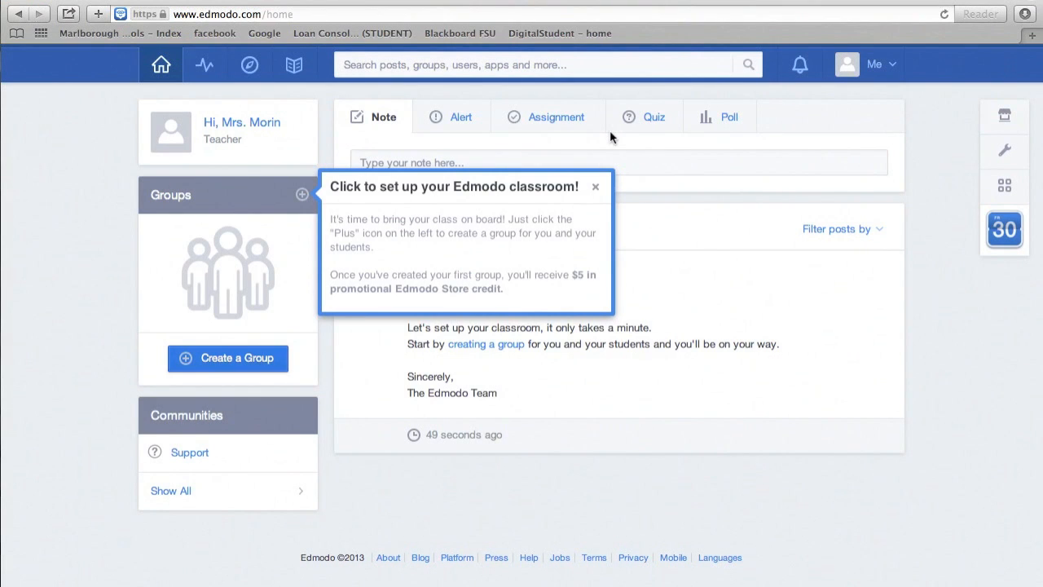
pyautogui.moveTo(300, 205)
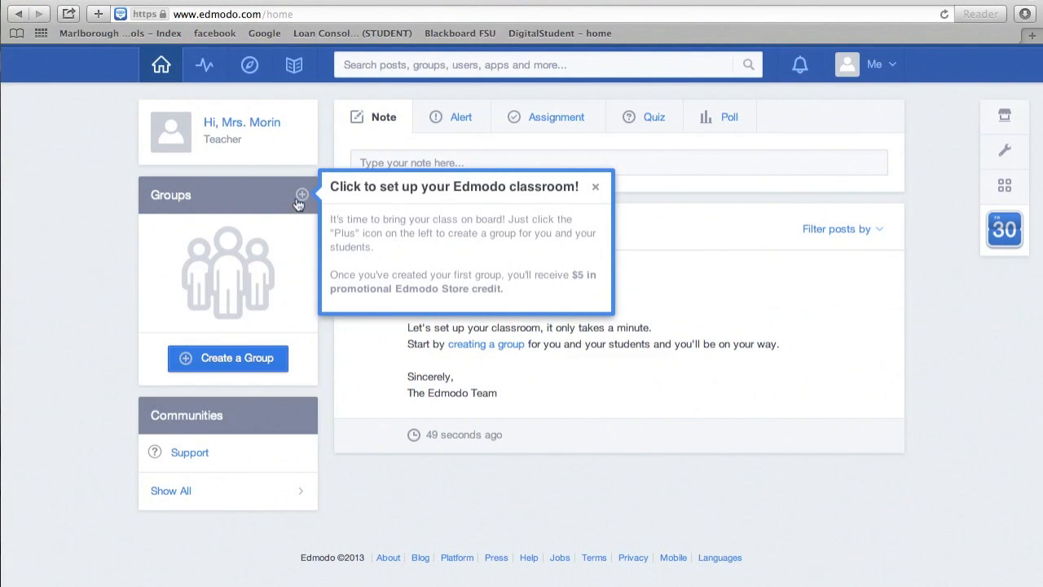
# - Start a new class group named English Language 1A
pyautogui.click(301, 196)
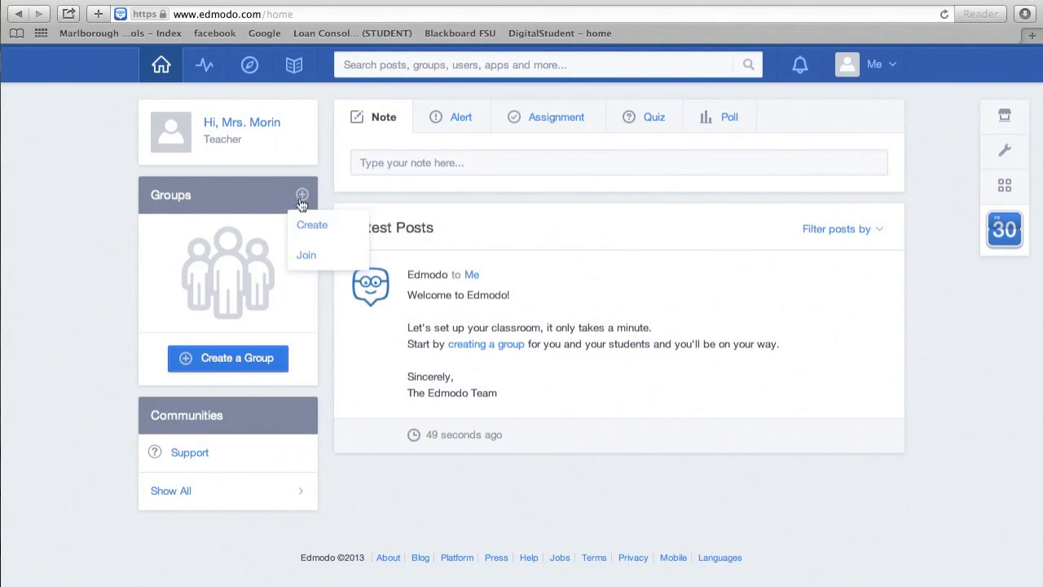
pyautogui.click(312, 225)
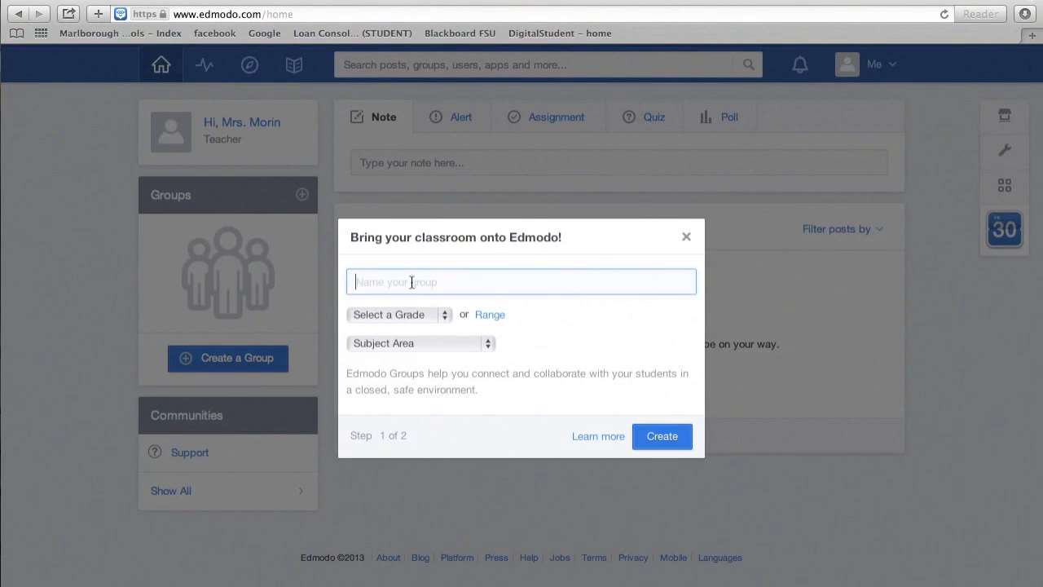
pyautogui.write('E')
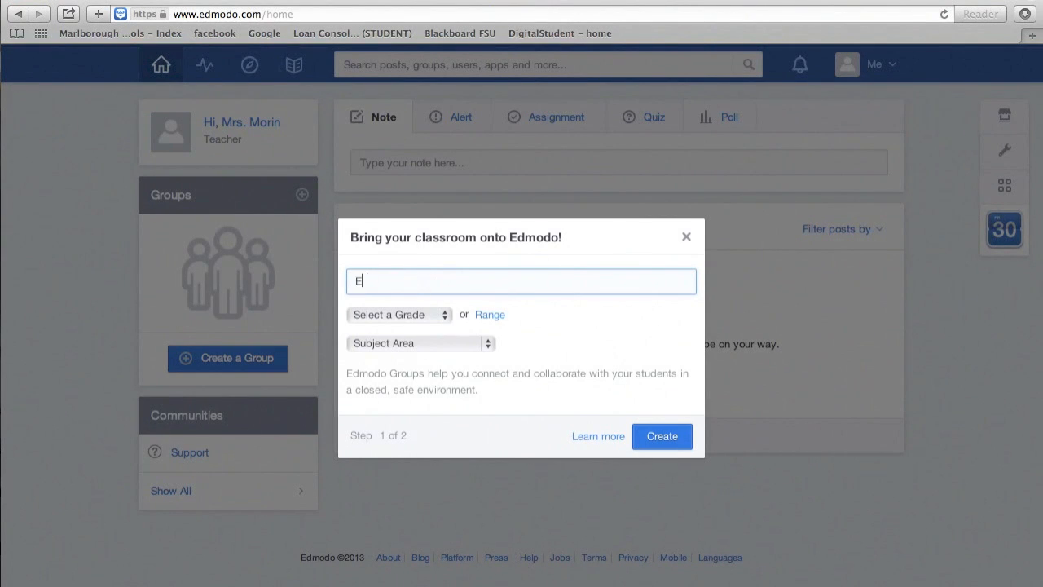
pyautogui.write('nglish L')
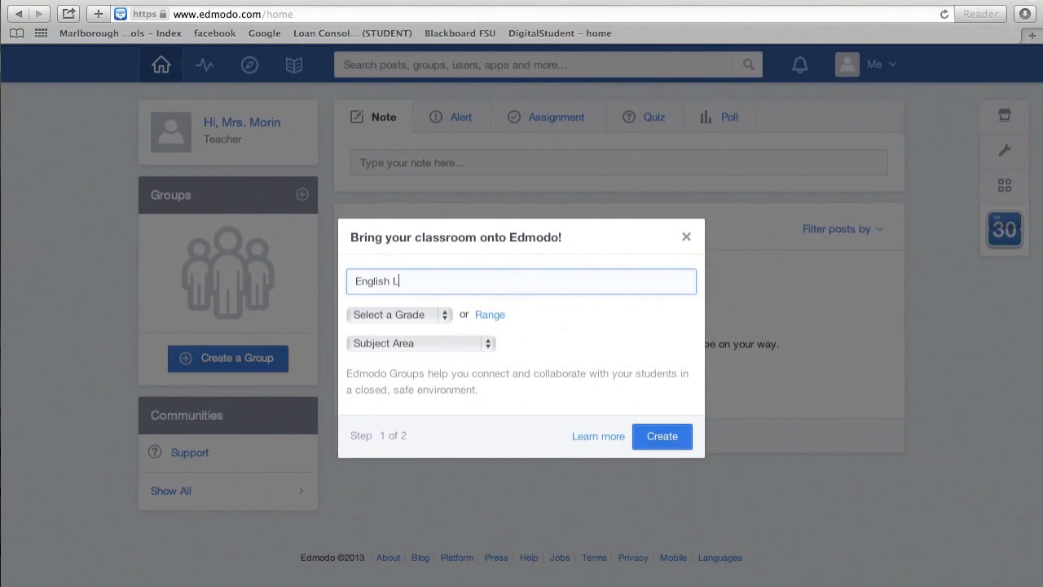
pyautogui.write('anguage')
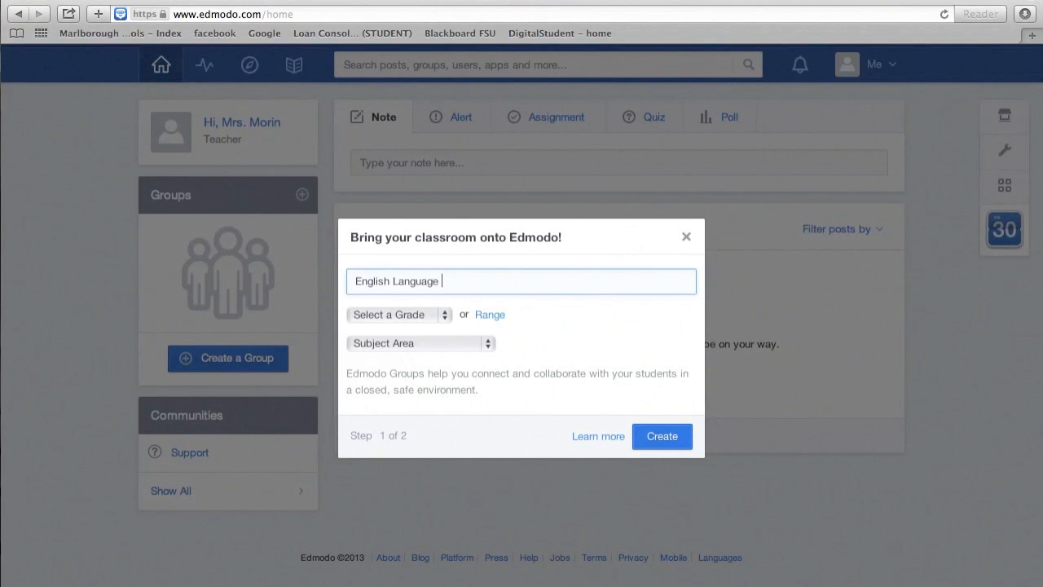
pyautogui.write('1A')
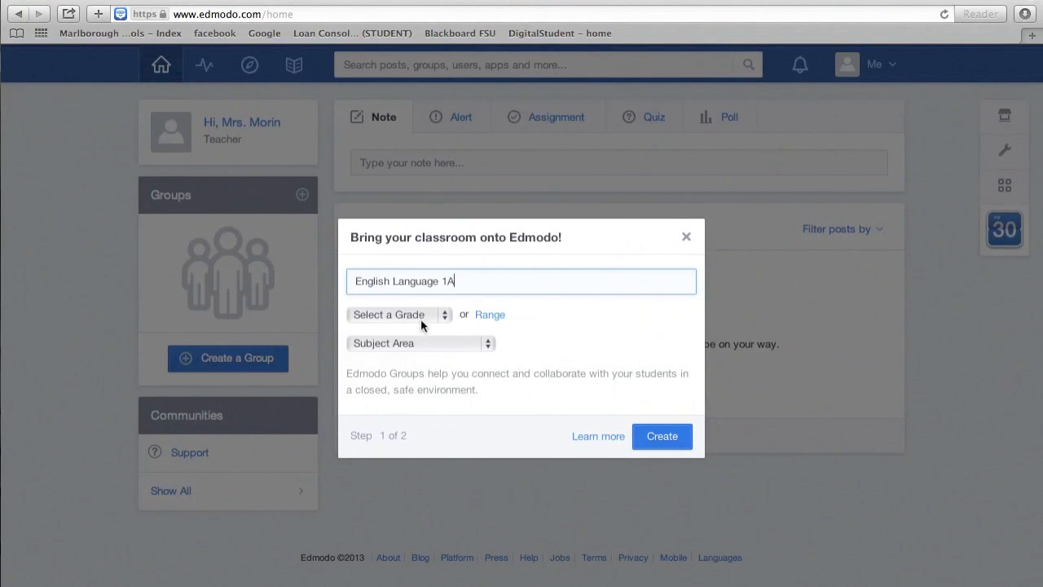
# - Set the group's grade range to 9th through 12th
pyautogui.click(489, 314)
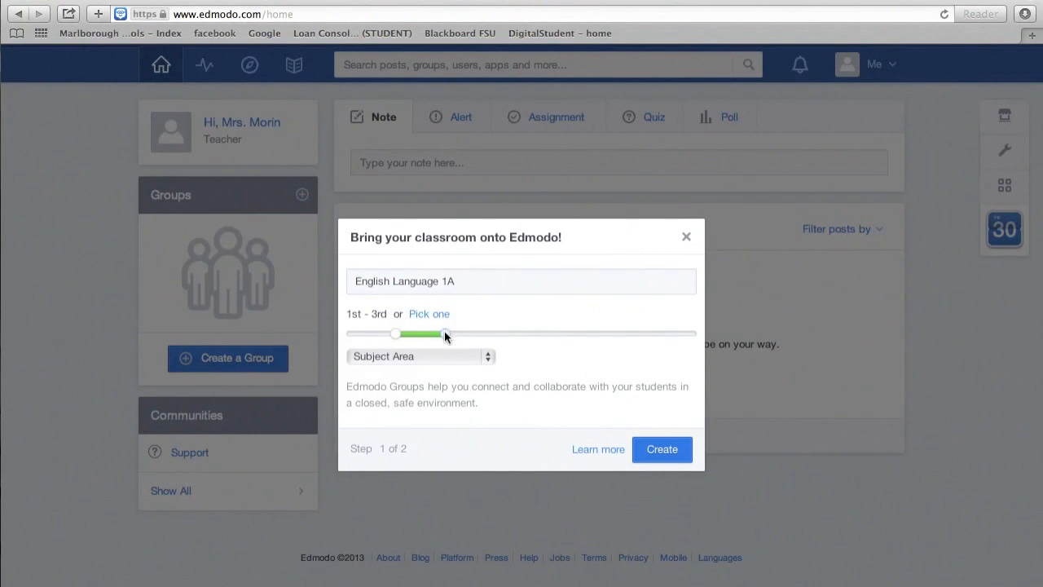
pyautogui.moveTo(447, 332); pyautogui.dragTo(669, 333)
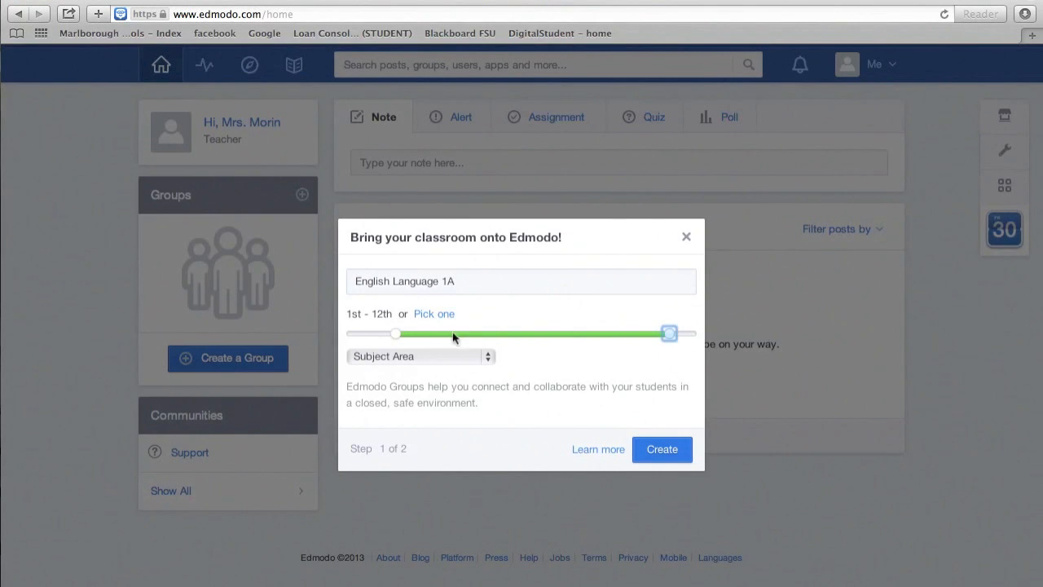
pyautogui.moveTo(395, 332); pyautogui.dragTo(544, 333)
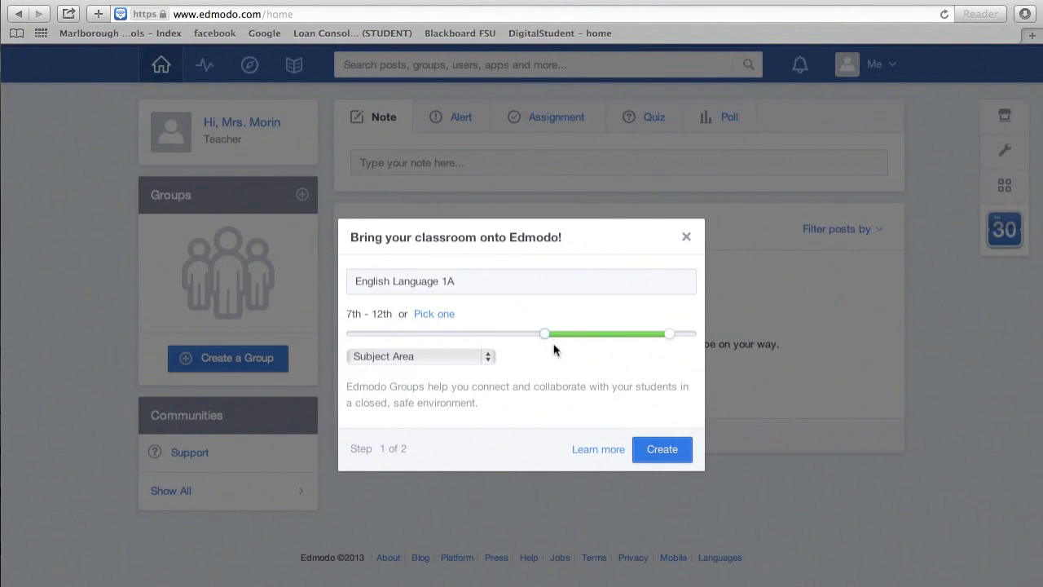
pyautogui.moveTo(544, 333); pyautogui.dragTo(595, 333)
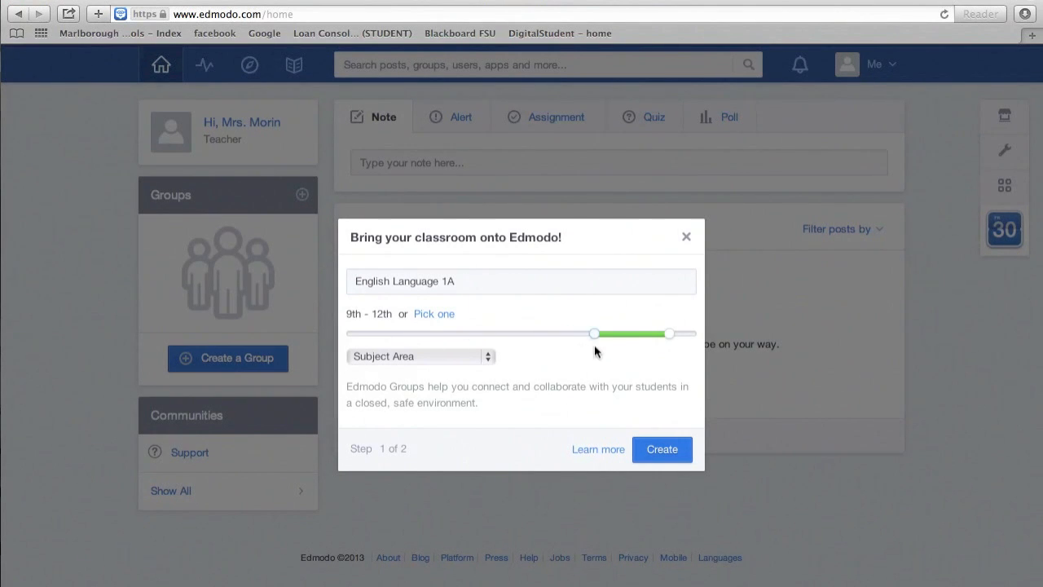
# - Choose Language Arts with ESL as the subject and submit the first setup step
pyautogui.click(420, 356)
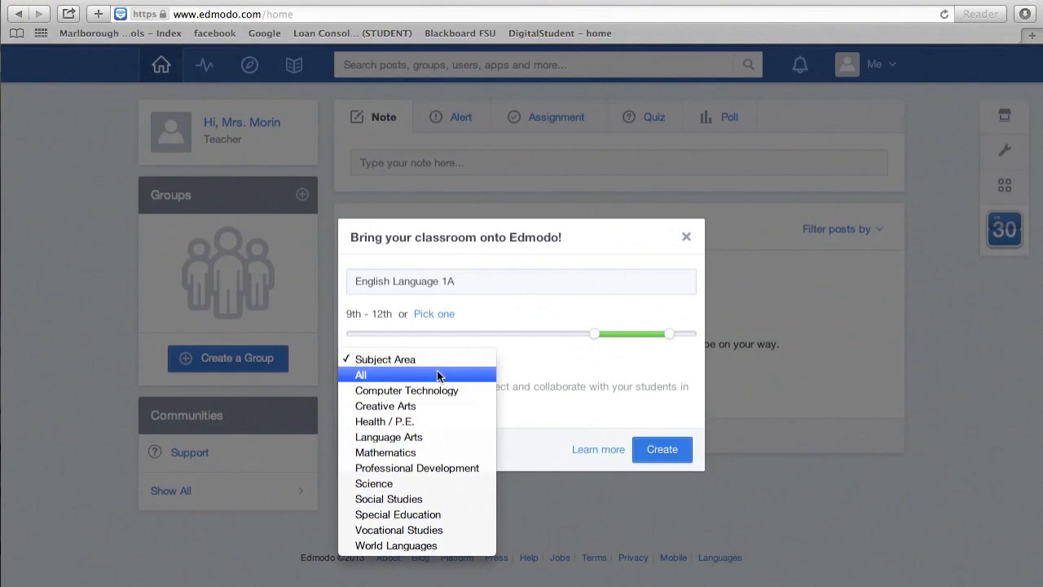
pyautogui.moveTo(424, 437)
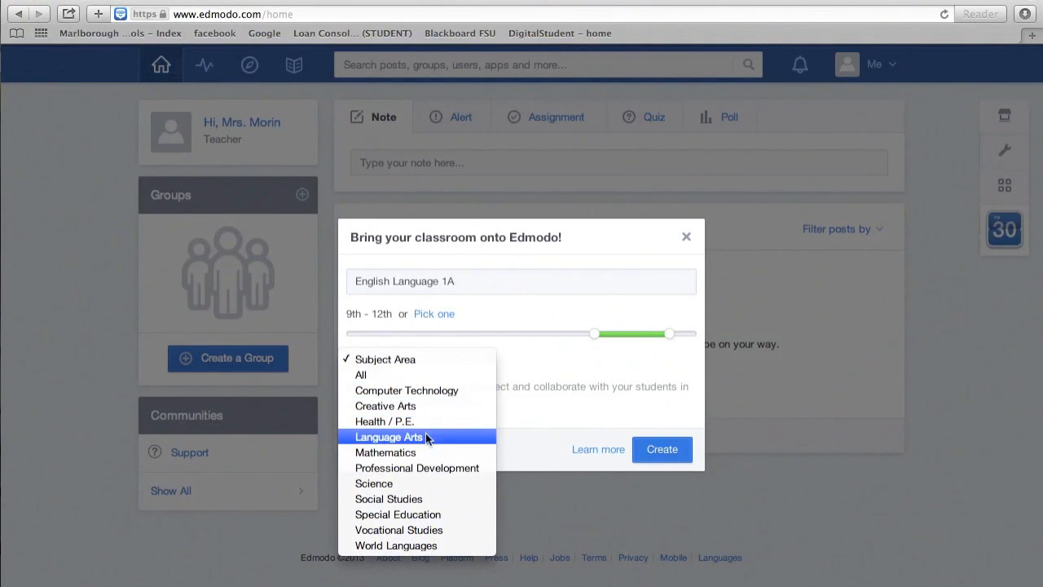
pyautogui.click(388, 437)
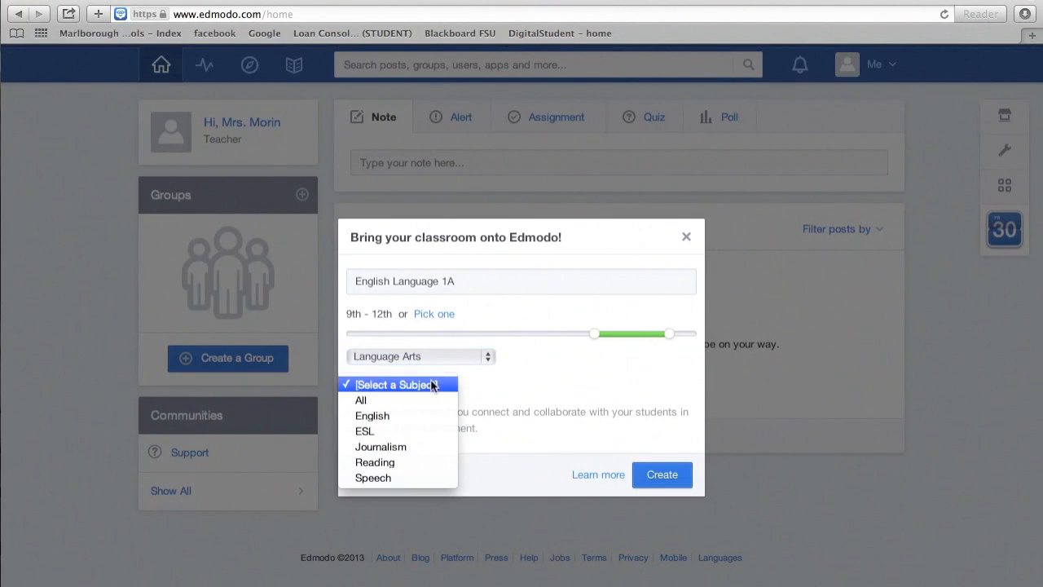
pyautogui.click(365, 431)
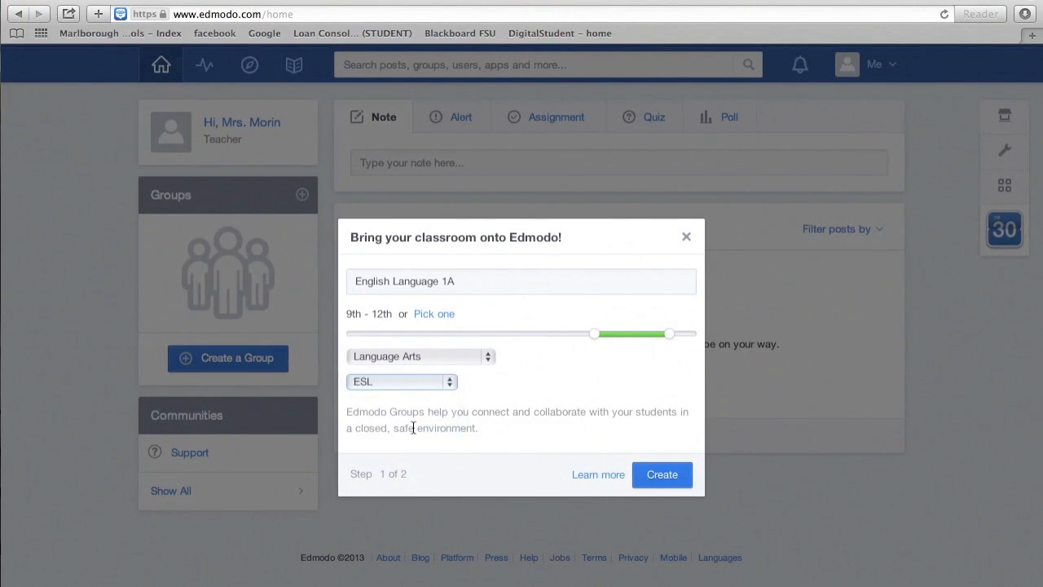
pyautogui.click(662, 474)
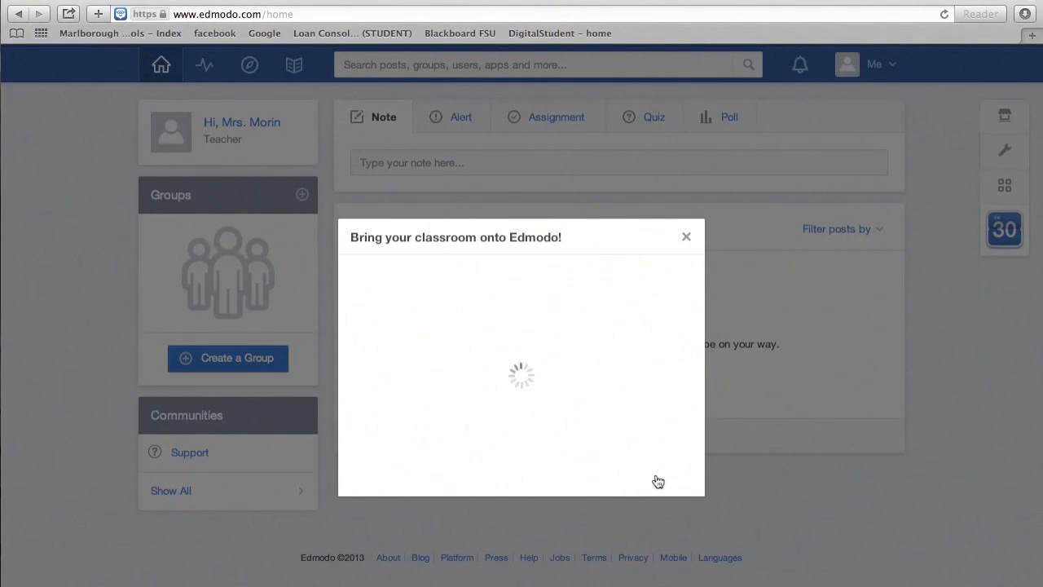
# - Set the expected group size to 11-15 and finish creating the group
pyautogui.click(404, 281)
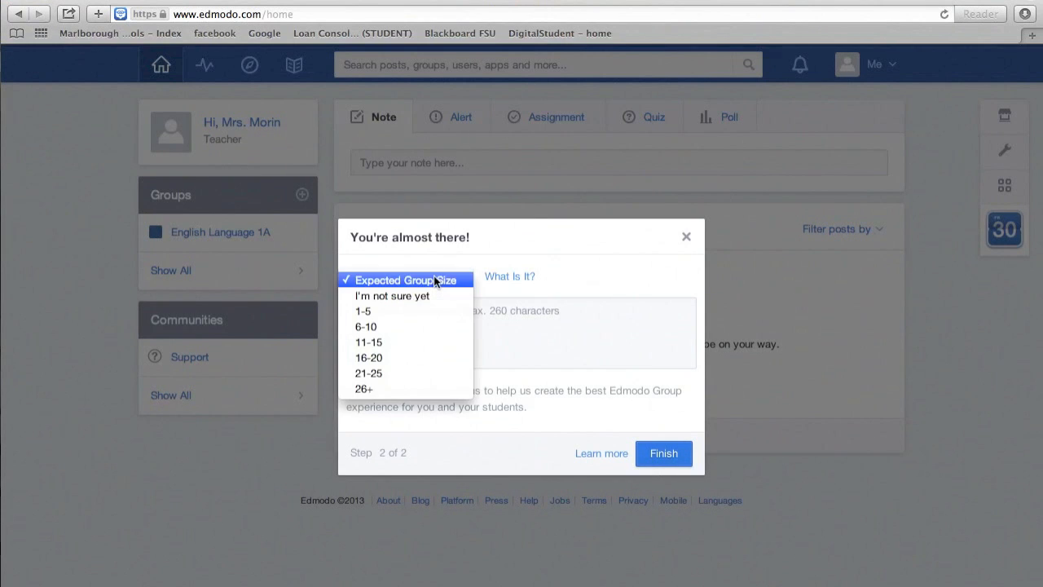
pyautogui.click(368, 342)
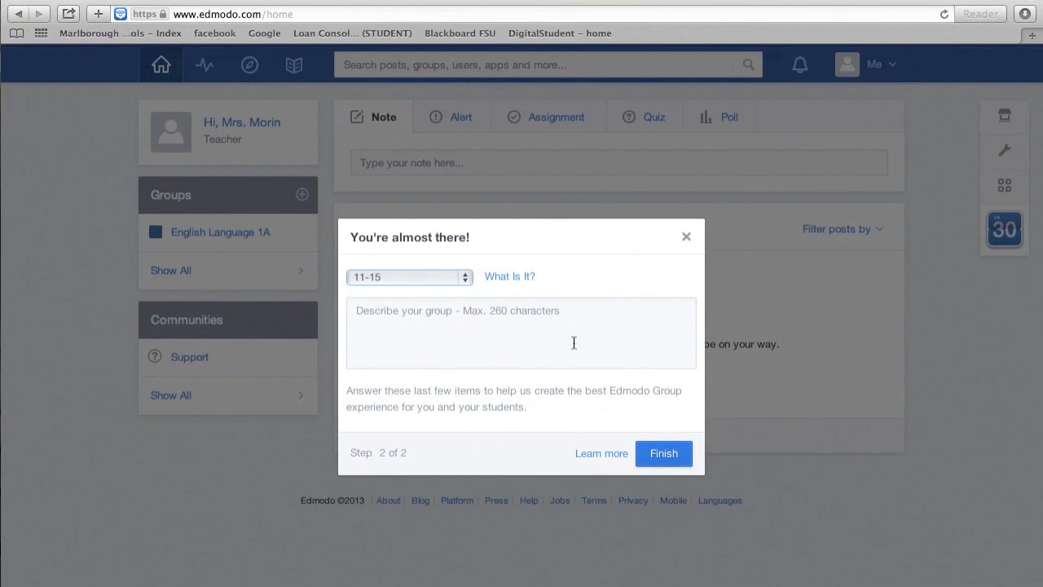
pyautogui.click(521, 333)
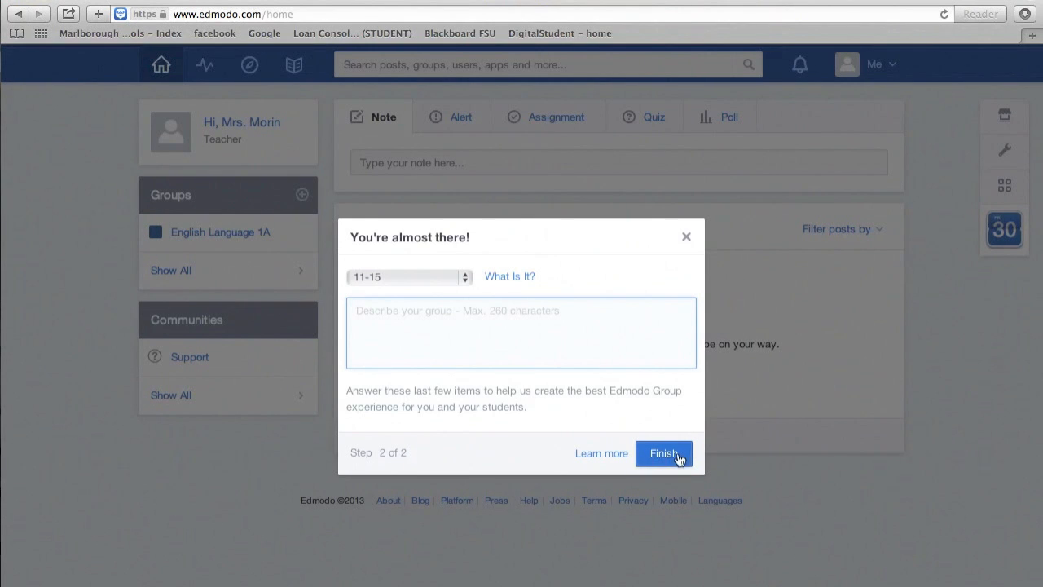
pyautogui.click(664, 454)
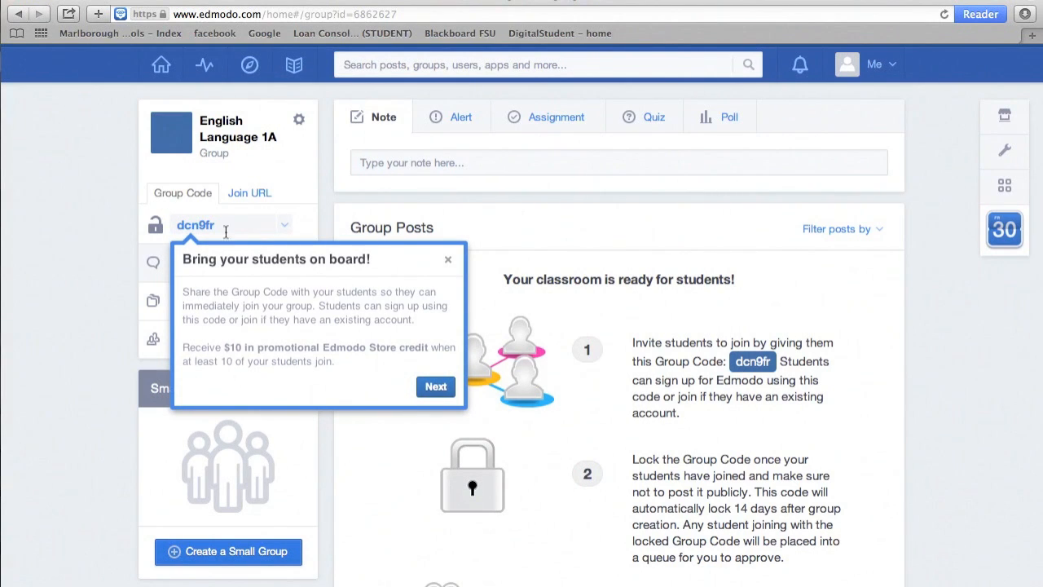
pyautogui.moveTo(156, 227)
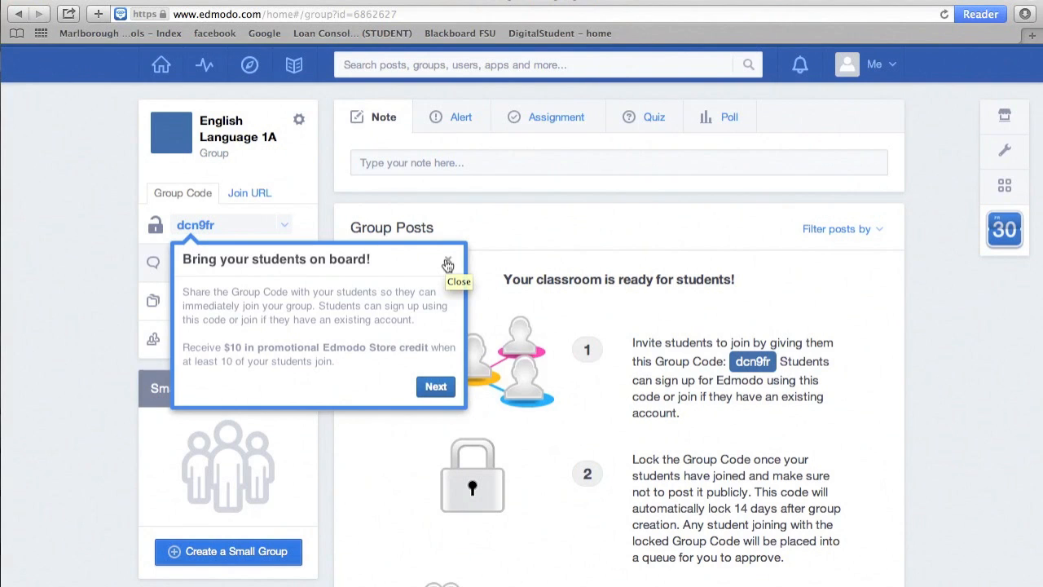
pyautogui.click(447, 264)
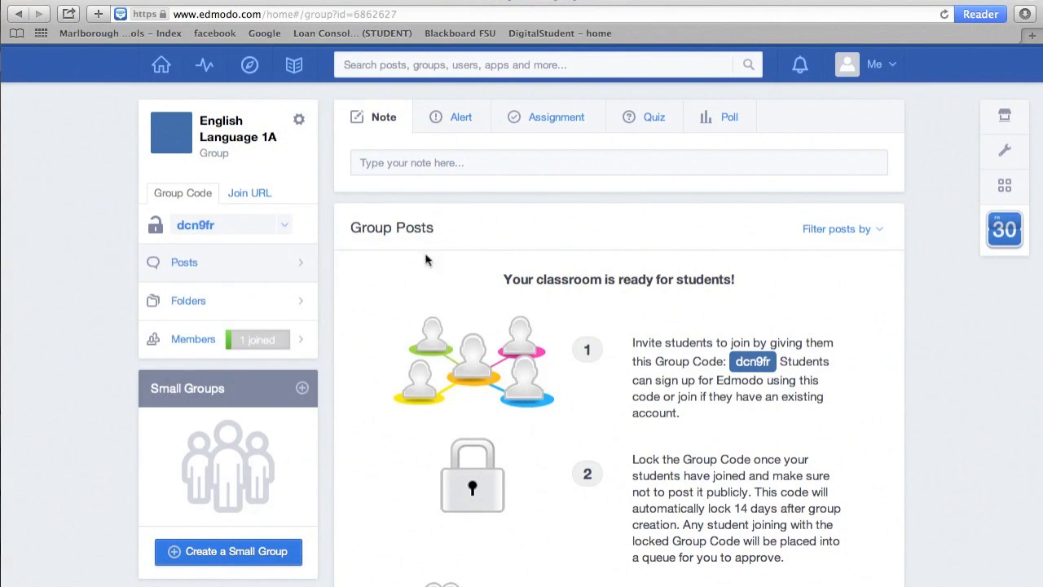
pyautogui.doubleClick(195, 225)
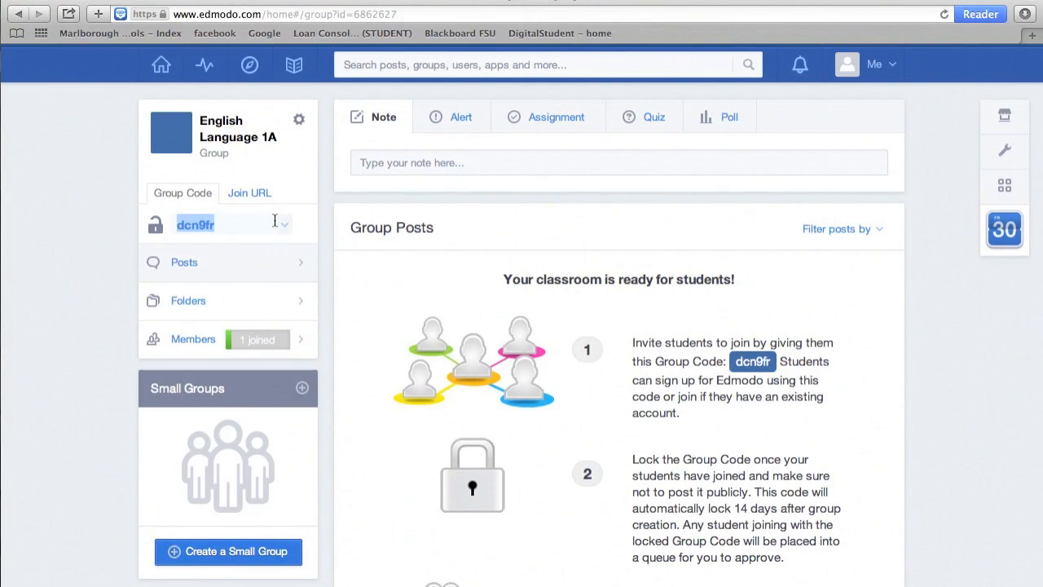
pyautogui.click(618, 163)
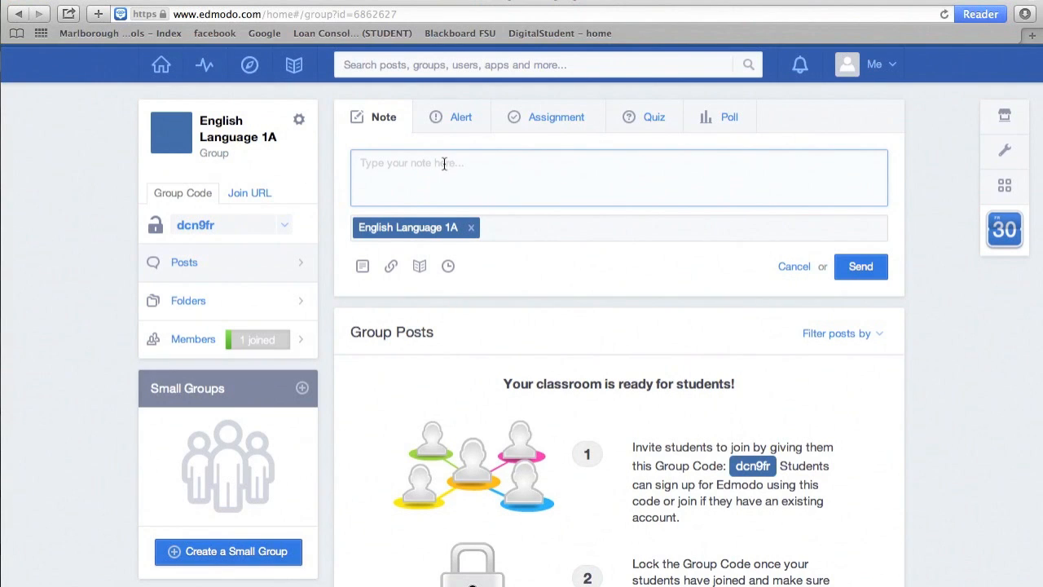
# - Send the note 'Welcome class!' to English Language 1A
pyautogui.write('Welcome class!')
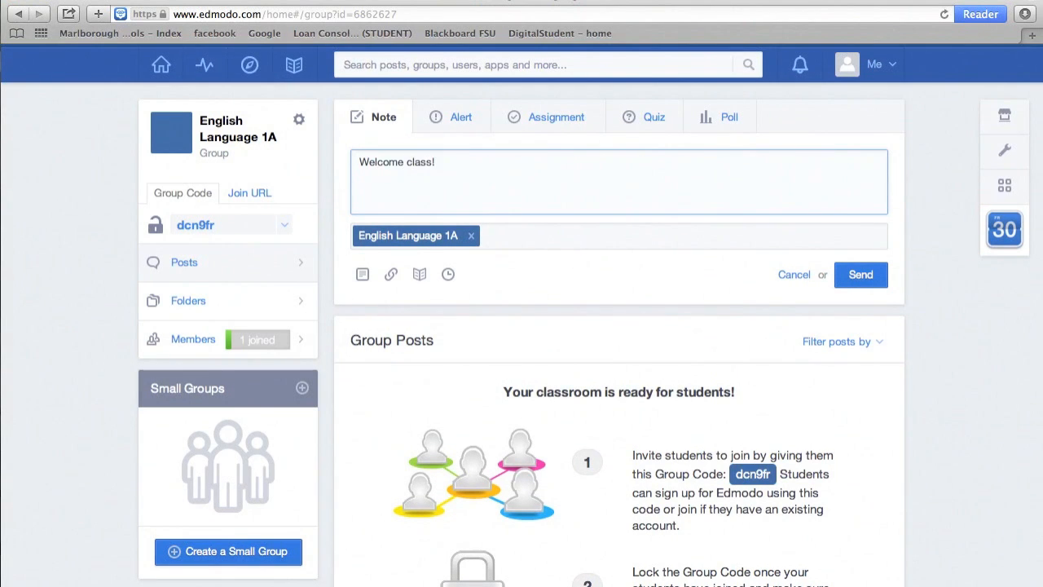
pyautogui.click(861, 274)
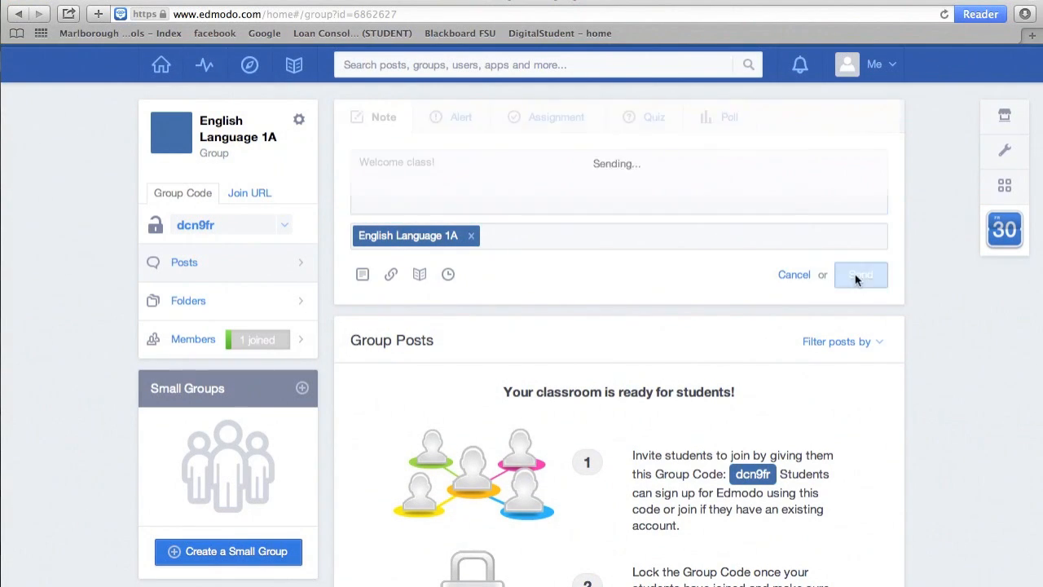
pyautogui.click(860, 273)
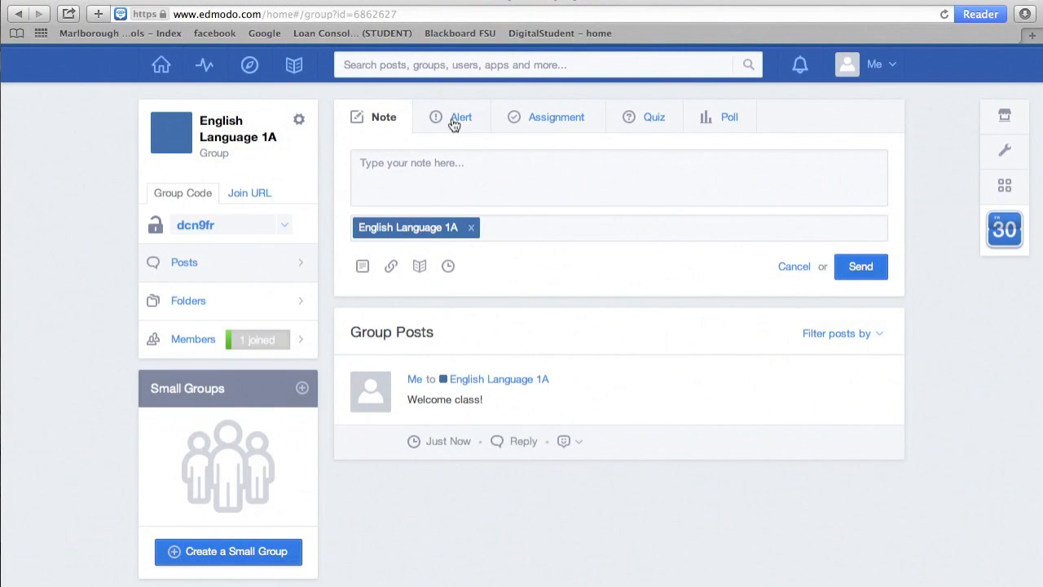
# - Send the alert 'Don't forget to bring in your projects tomorrow!' to the group
pyautogui.click(461, 118)
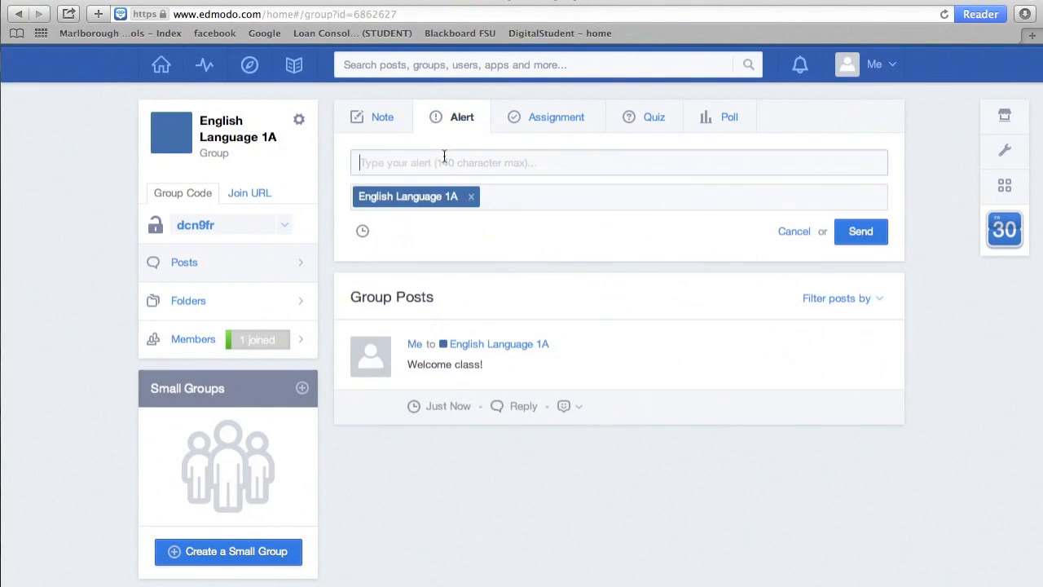
pyautogui.write("Don't fo")
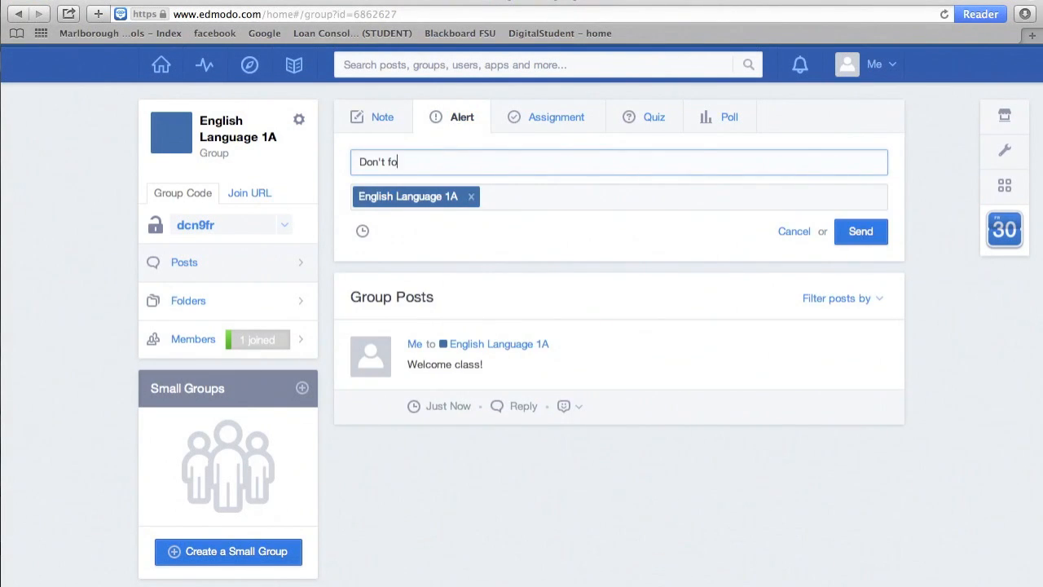
pyautogui.write('rget to bring in')
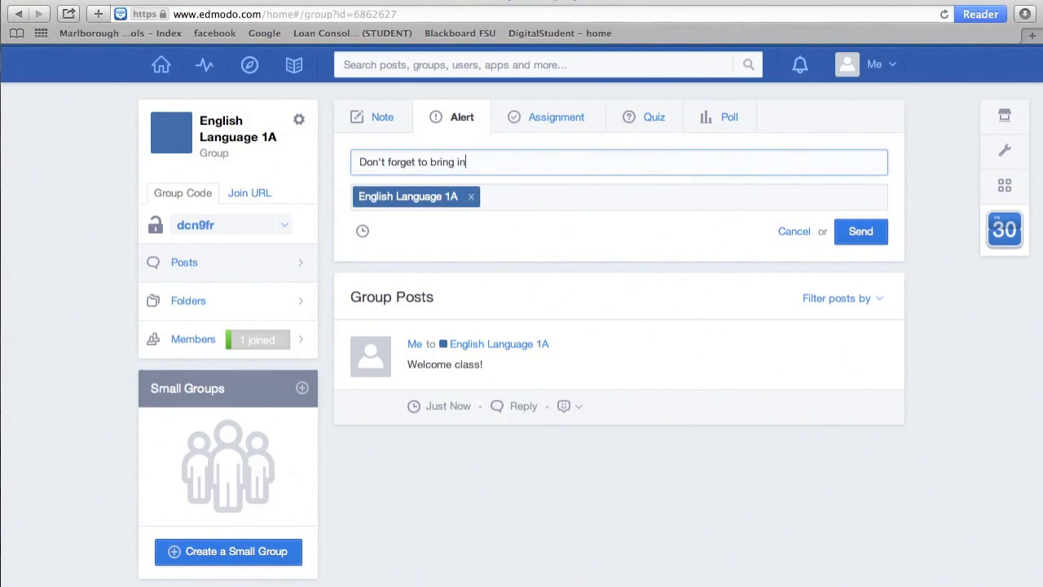
pyautogui.write('your')
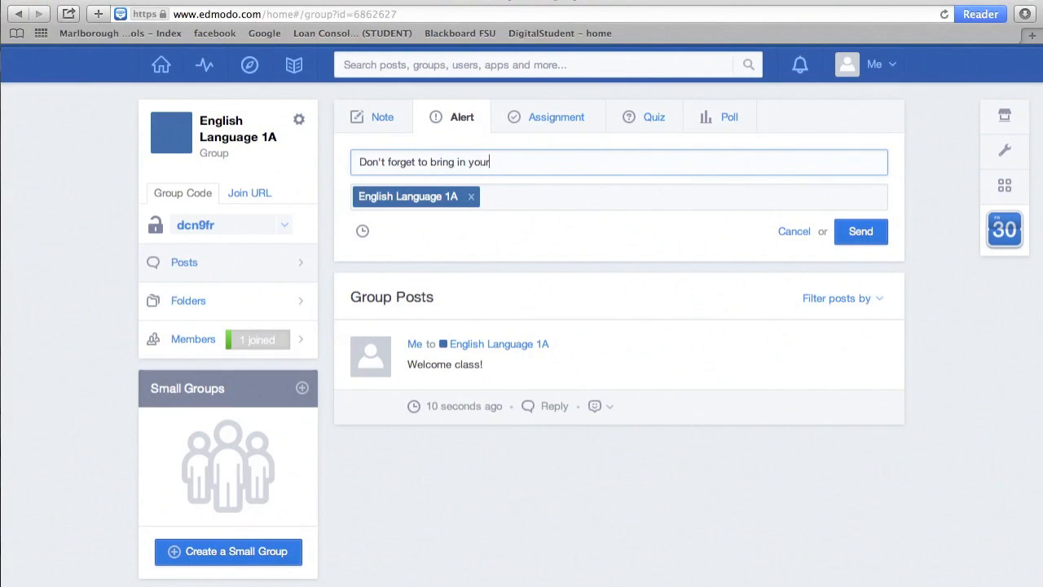
pyautogui.write('projec')
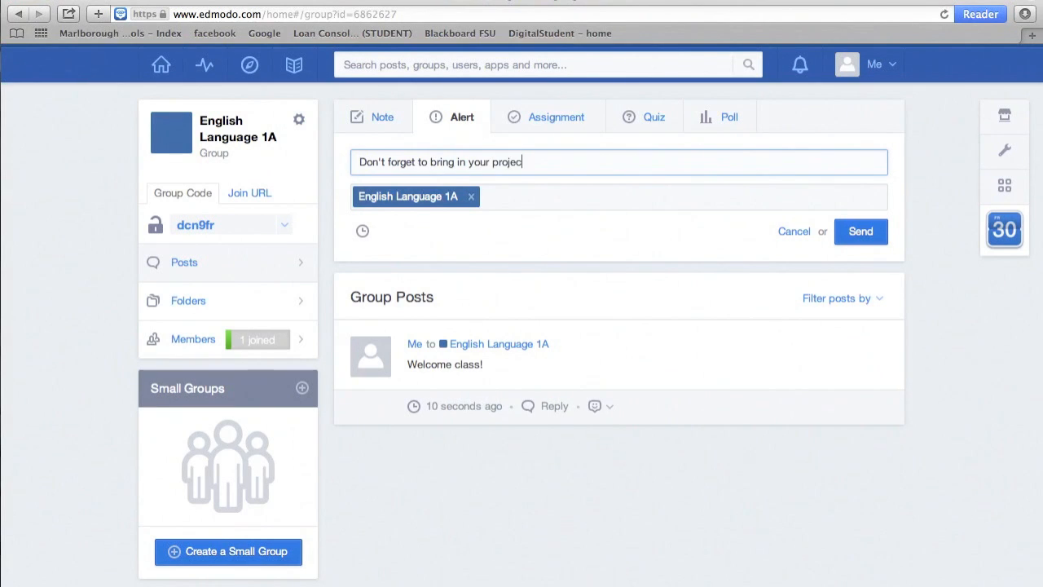
pyautogui.write('s')
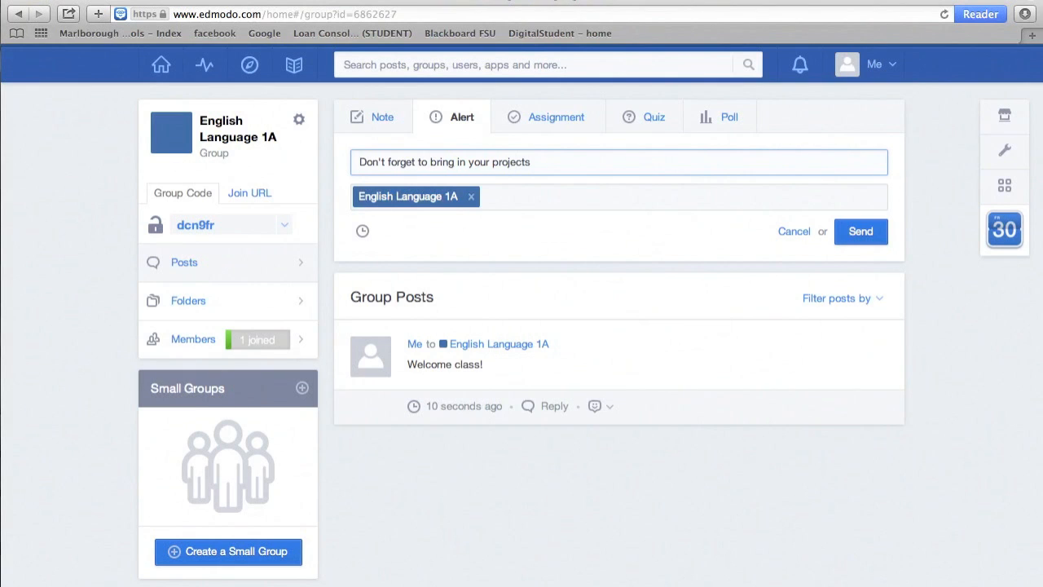
pyautogui.write('tomorrow!')
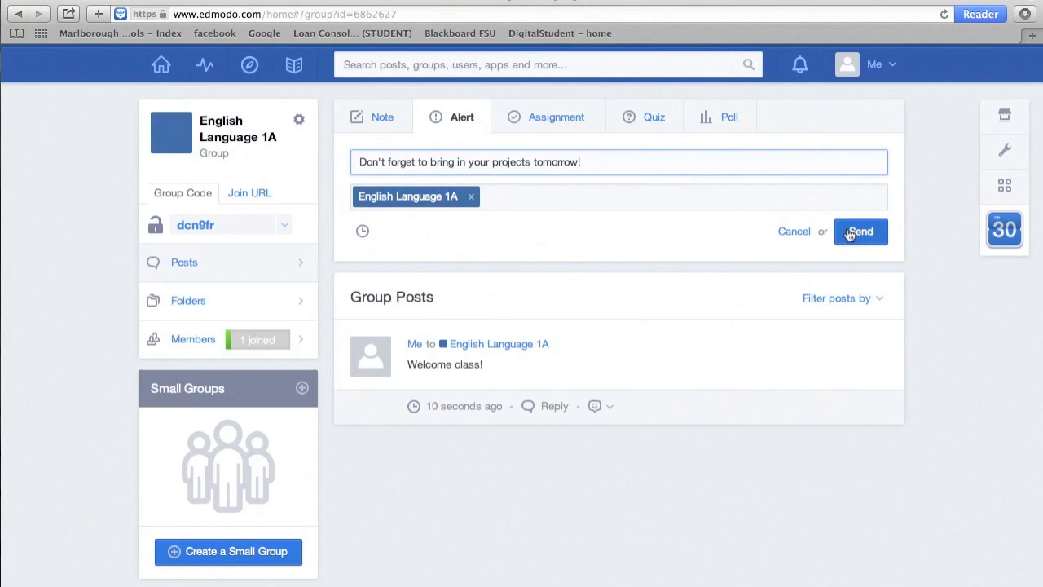
pyautogui.click(861, 231)
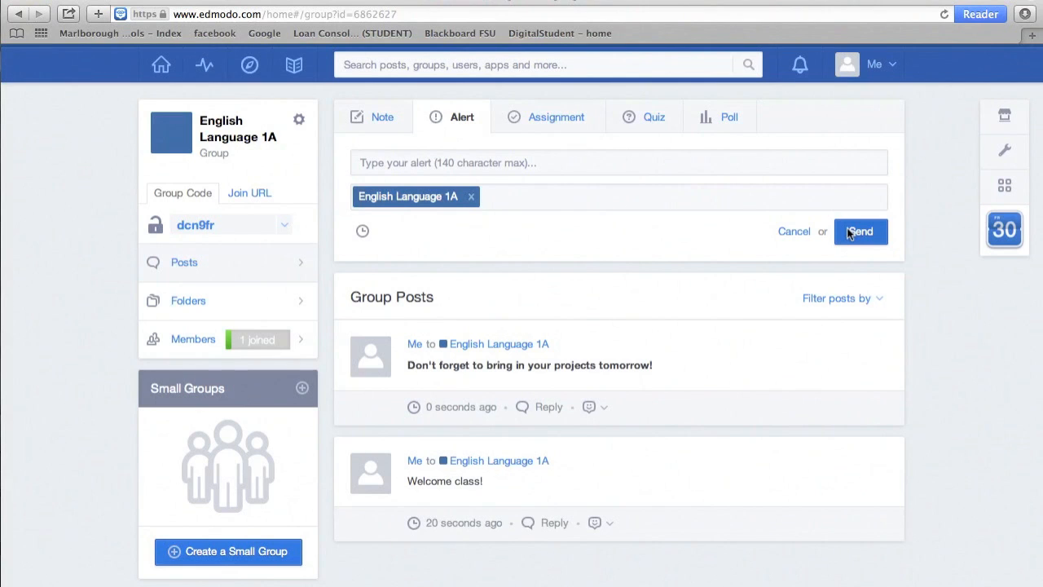
# - Create the assignment 'PPT on Cells' asking students to turn in their PPT, due December 9, sent to the group
pyautogui.click(556, 118)
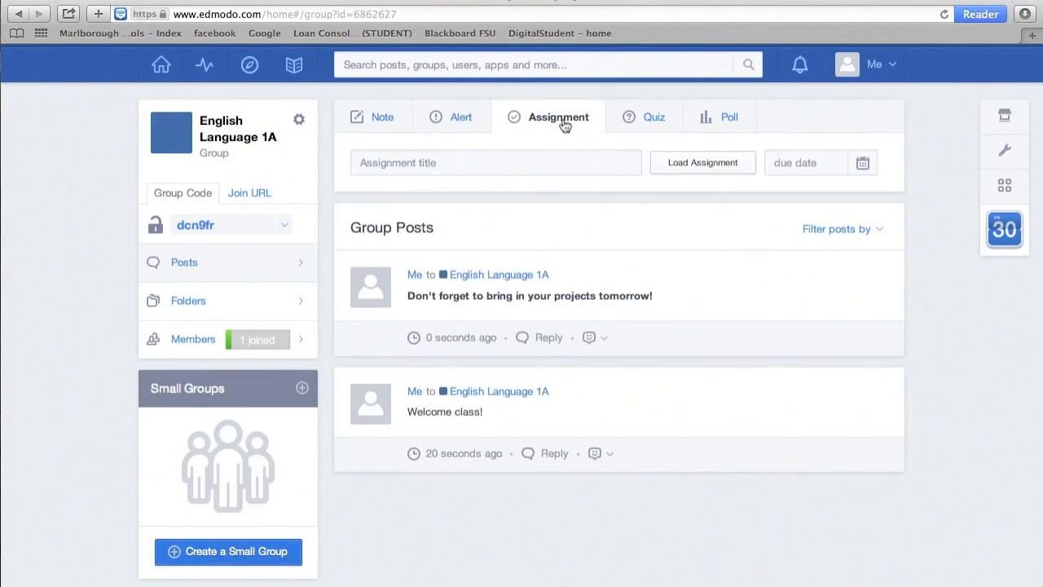
pyautogui.click(495, 163)
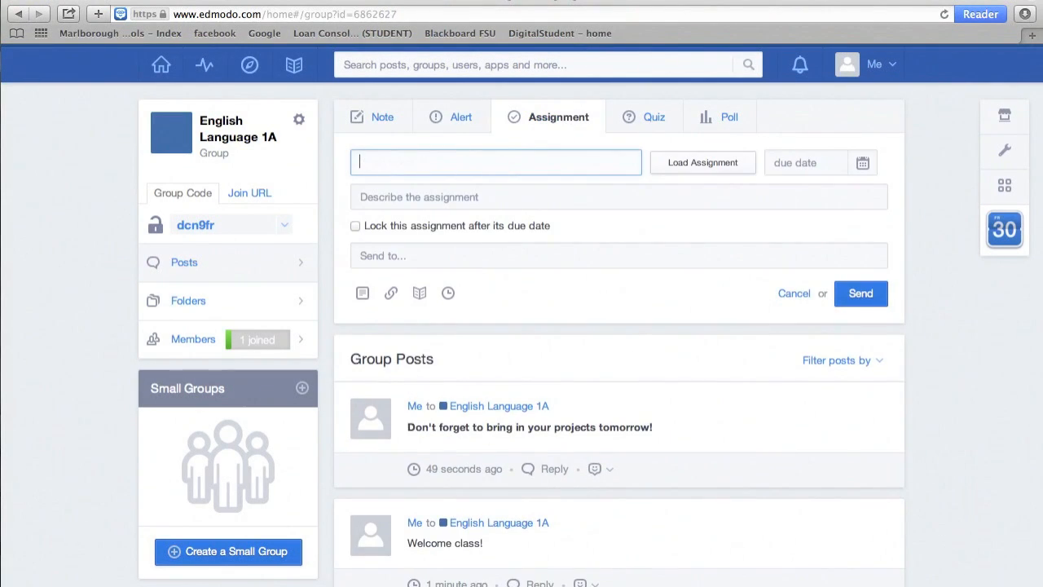
pyautogui.write('PPT on C')
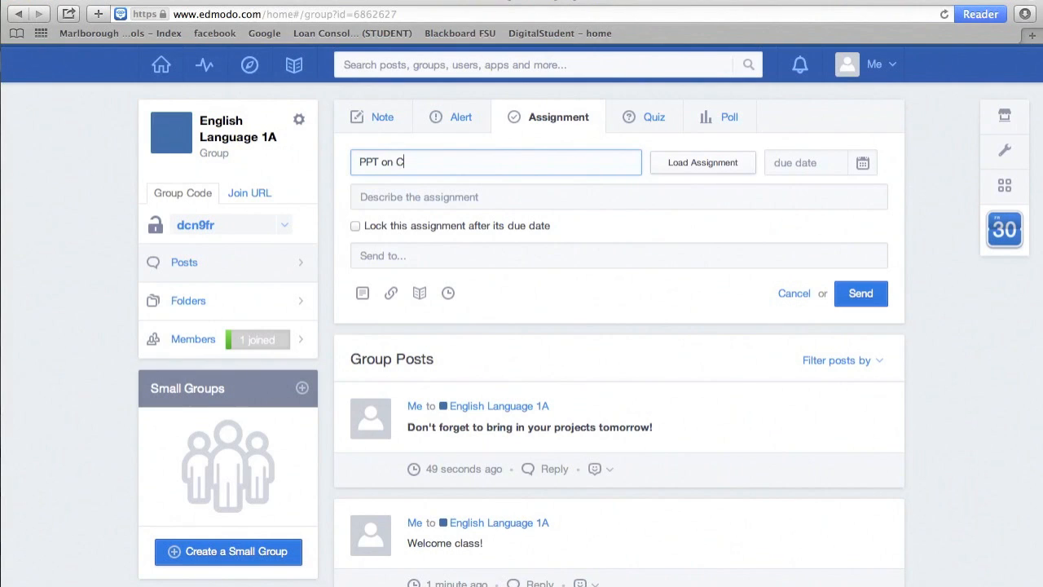
pyautogui.write('Please turn in h')
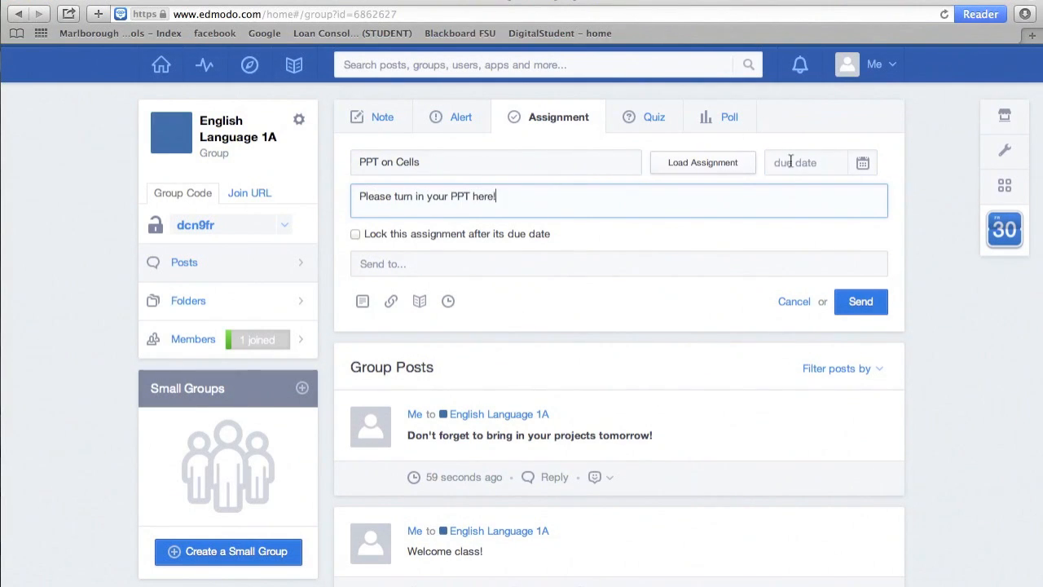
pyautogui.click(805, 163)
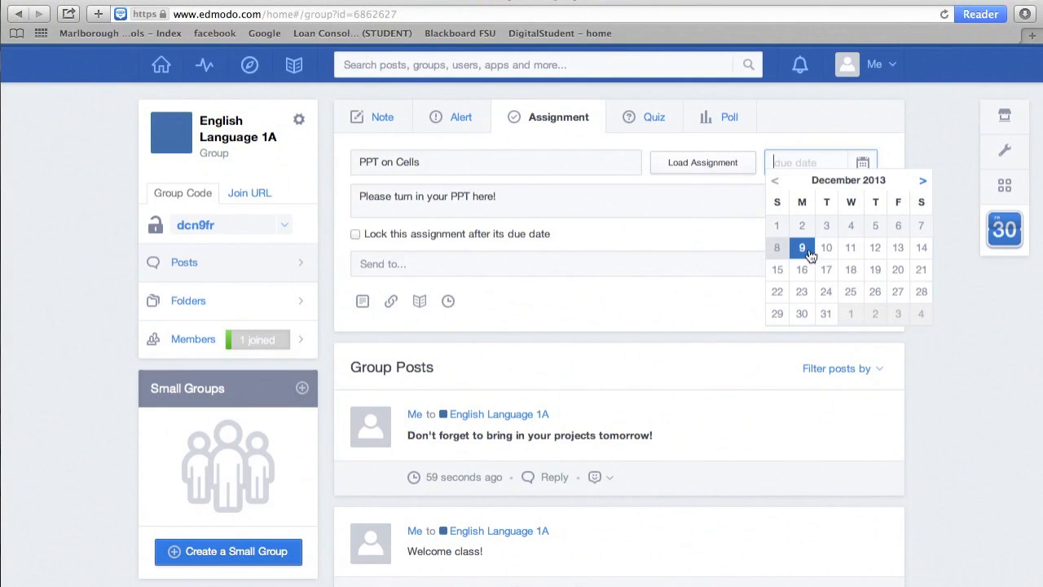
pyautogui.click(802, 248)
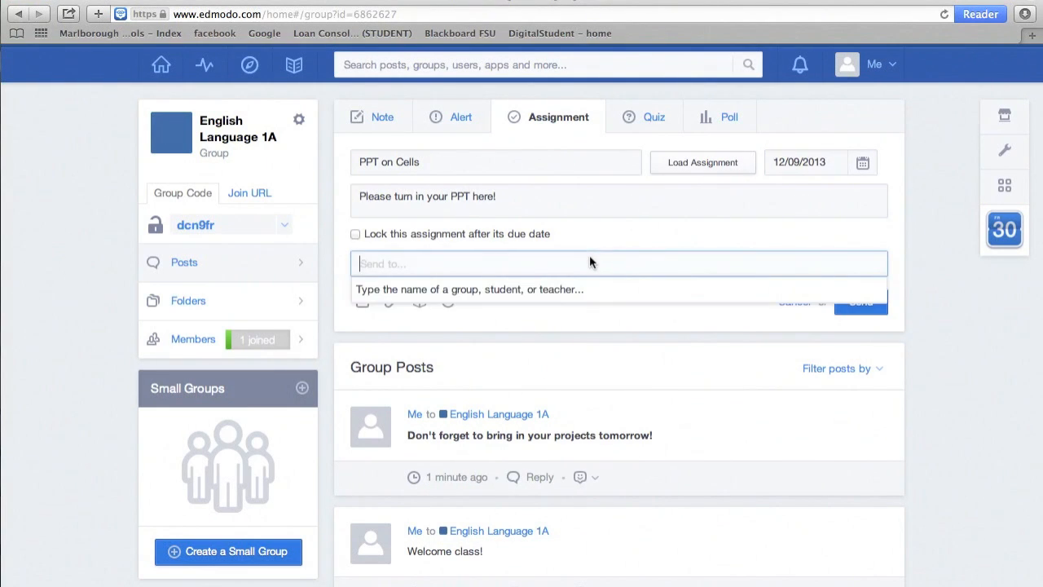
pyautogui.write('eng')
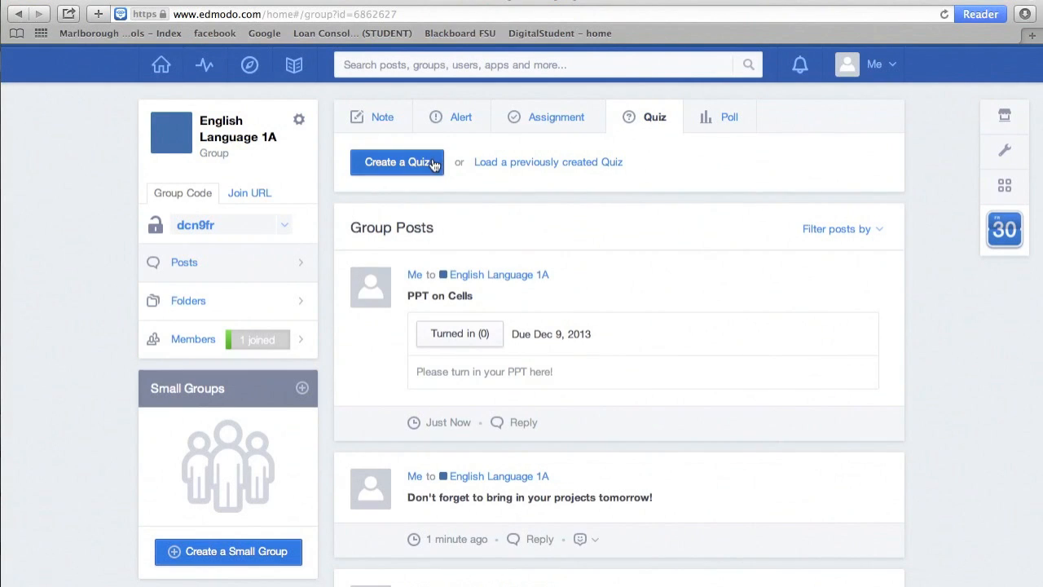
# - Start the Parts of the Cell quiz with the first prompt 'What are all living things made of?'
pyautogui.click(398, 161)
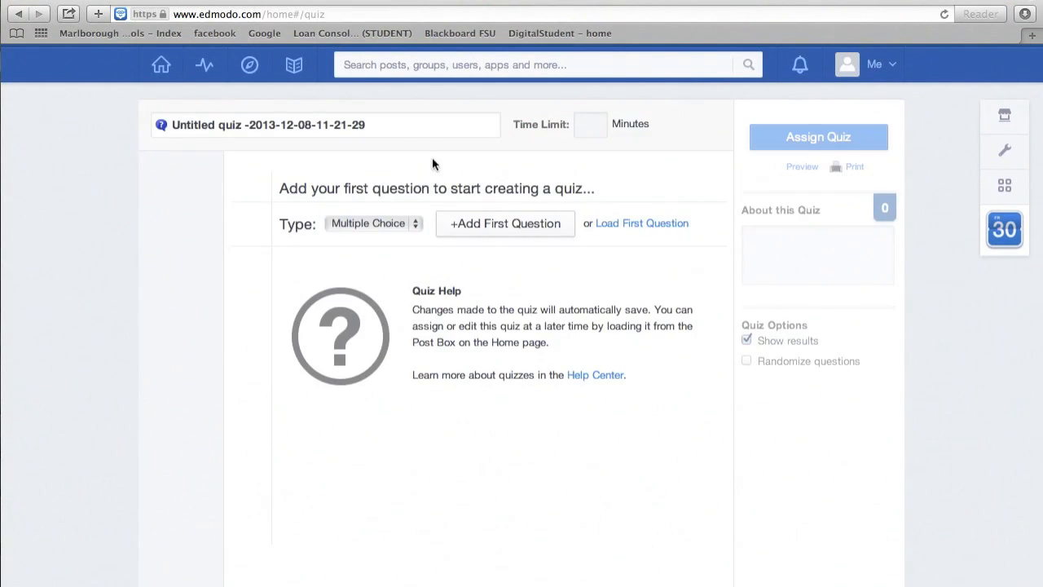
pyautogui.write('Parts of the Cell')
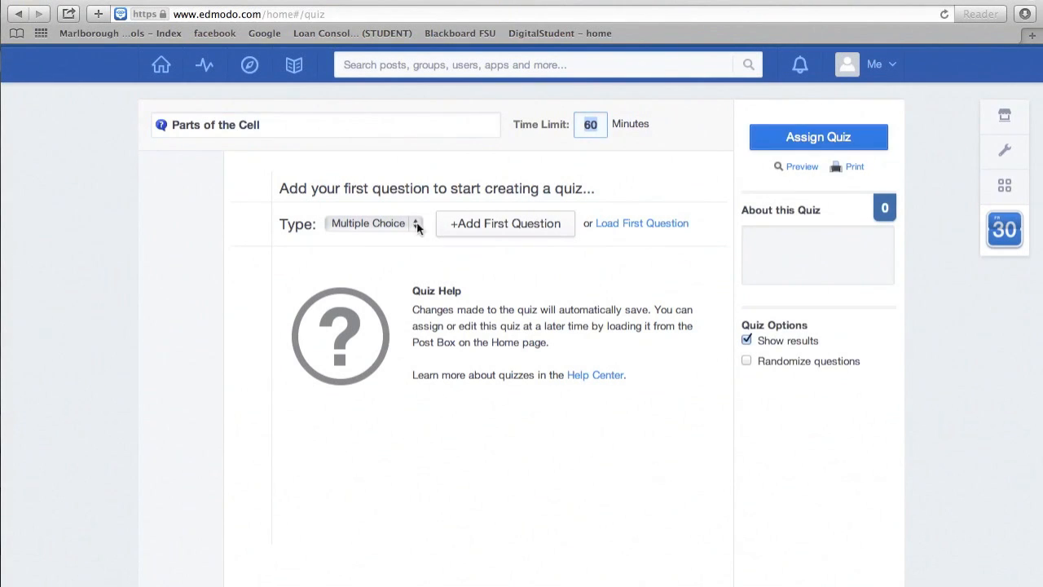
pyautogui.click(505, 224)
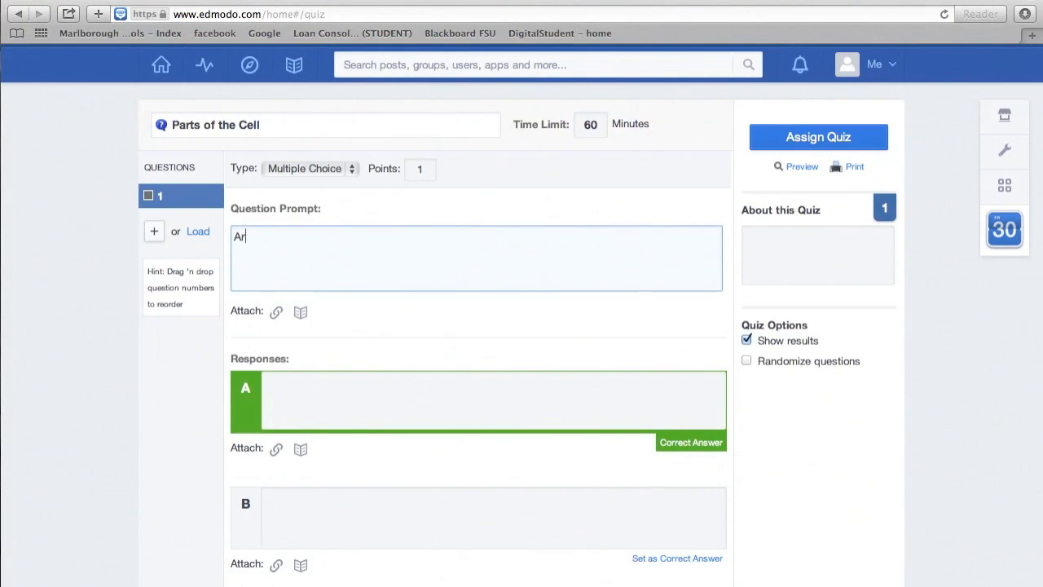
pyautogui.write('What are all living things made of?')
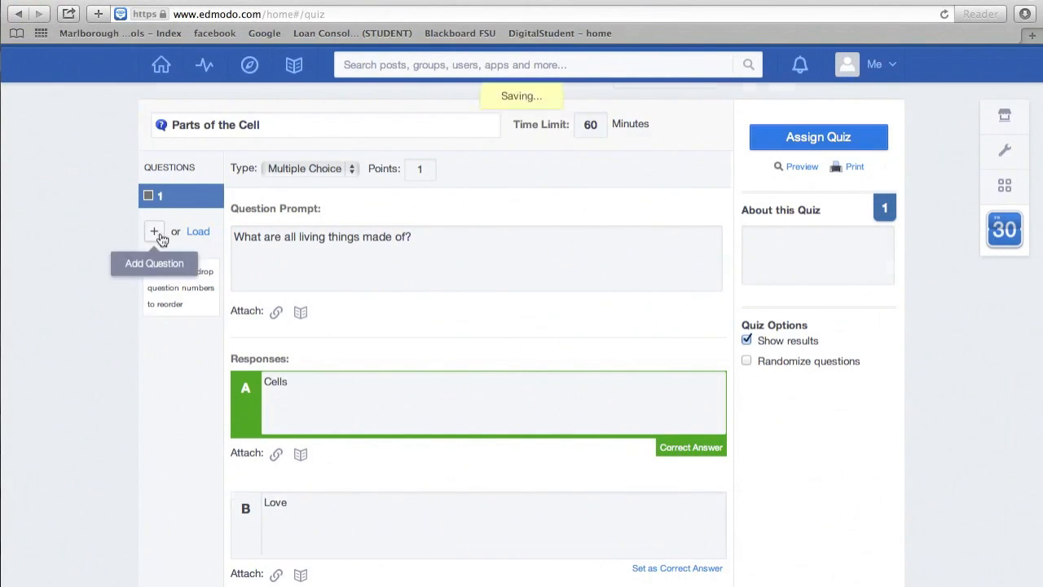
# - Add a true/false question 'Mrs. Morin is the best teacher in...' and set its correct answer
pyautogui.click(153, 232)
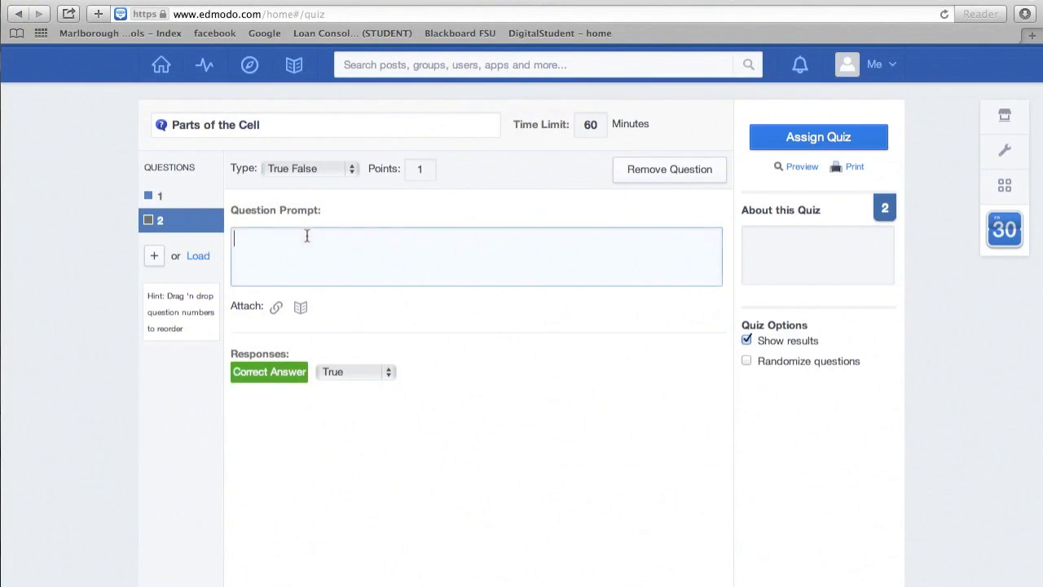
pyautogui.write('Mrs. Morin is the best teacher in')
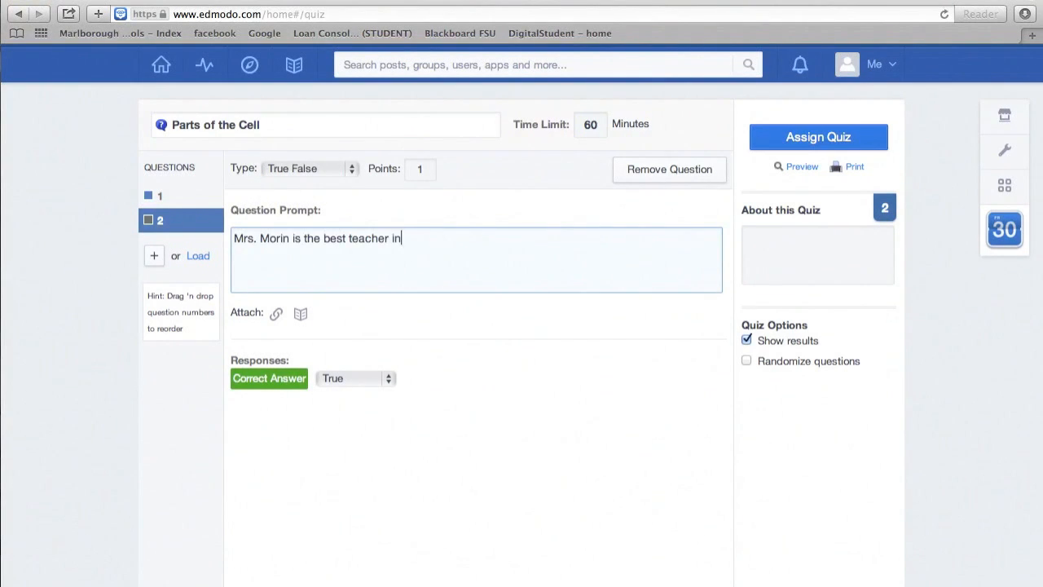
pyautogui.click(355, 378)
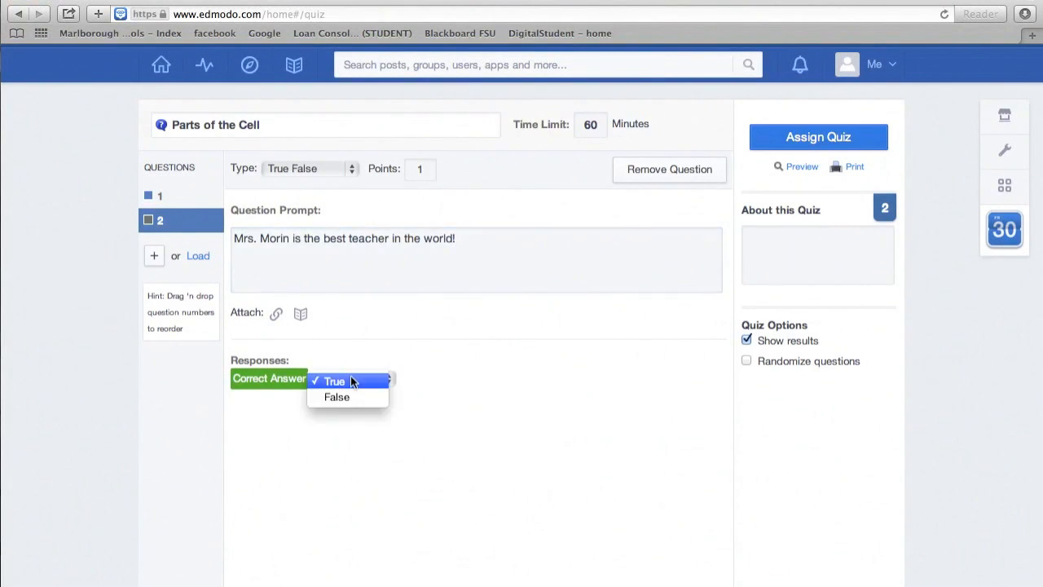
# - Add a short-answer question asking how plant cells and animal cells differ
pyautogui.click(154, 280)
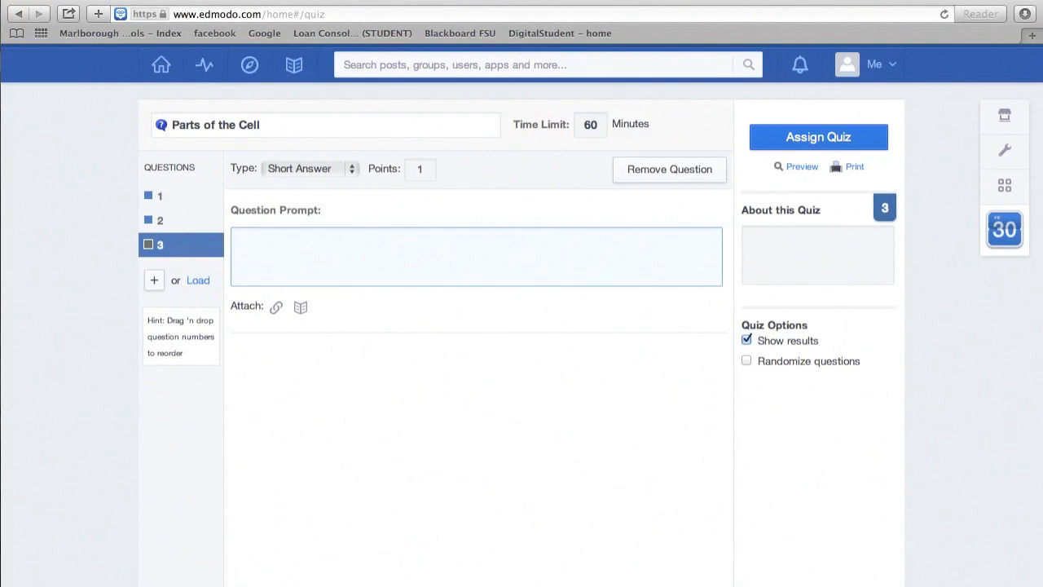
pyautogui.write('How are plant cells and anim')
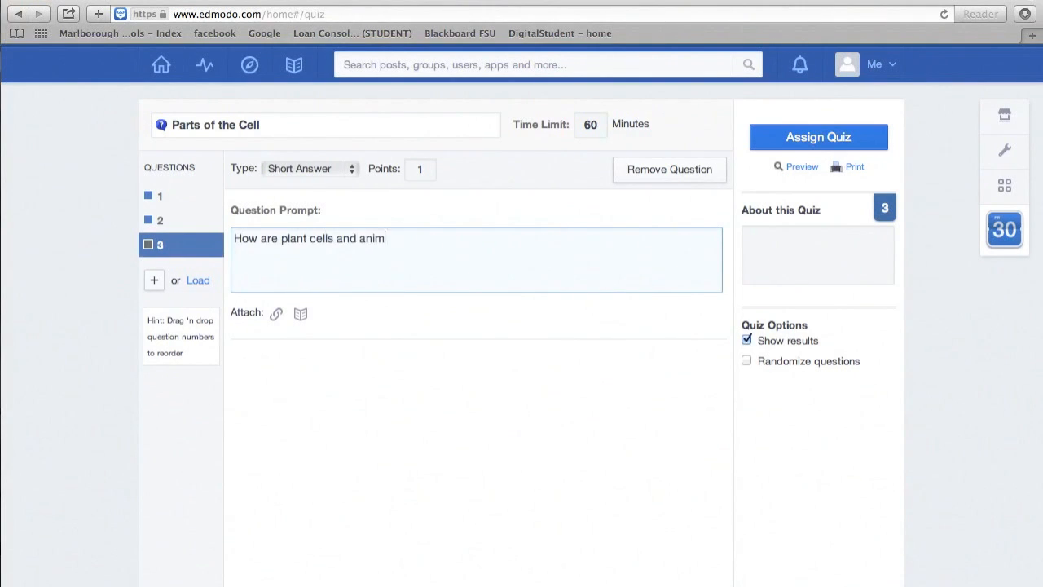
pyautogui.write('als')
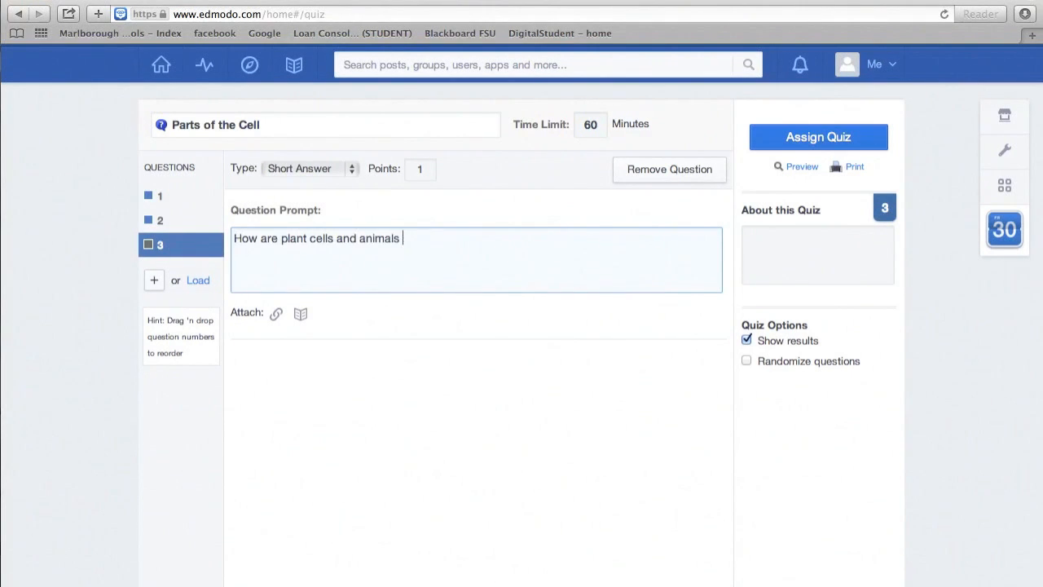
pyautogui.press('Backspace')
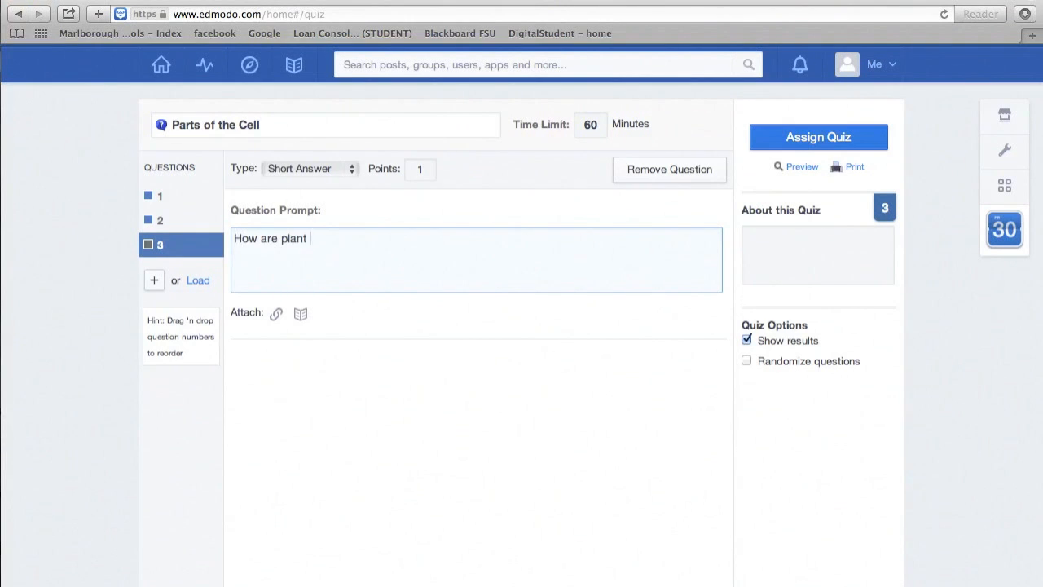
pyautogui.write('cells and animal cells s')
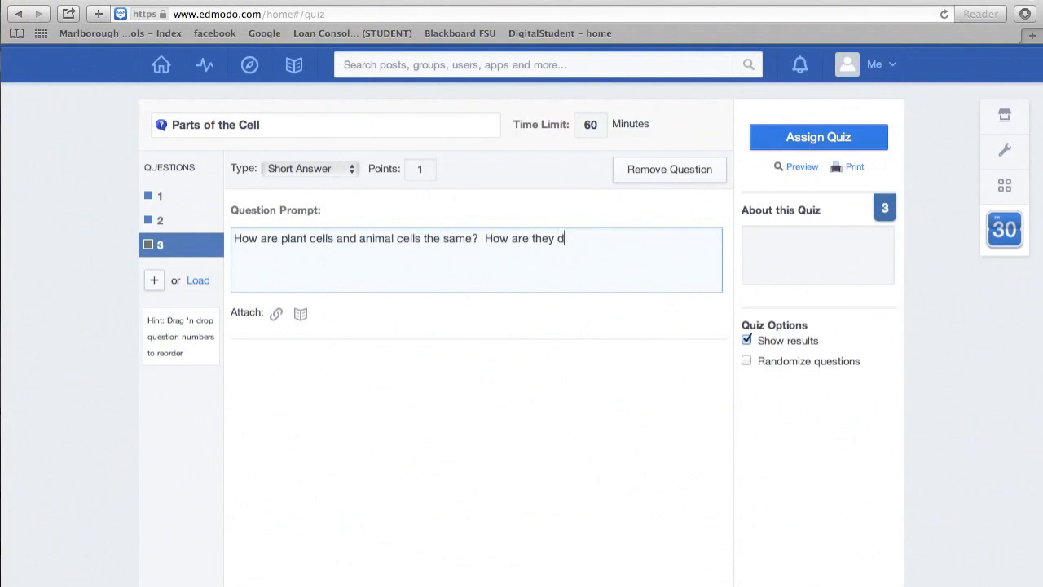
# - Add a fill-in-the-blank favorite-teacher question answered 'Morin', then start question five
pyautogui.click(153, 280)
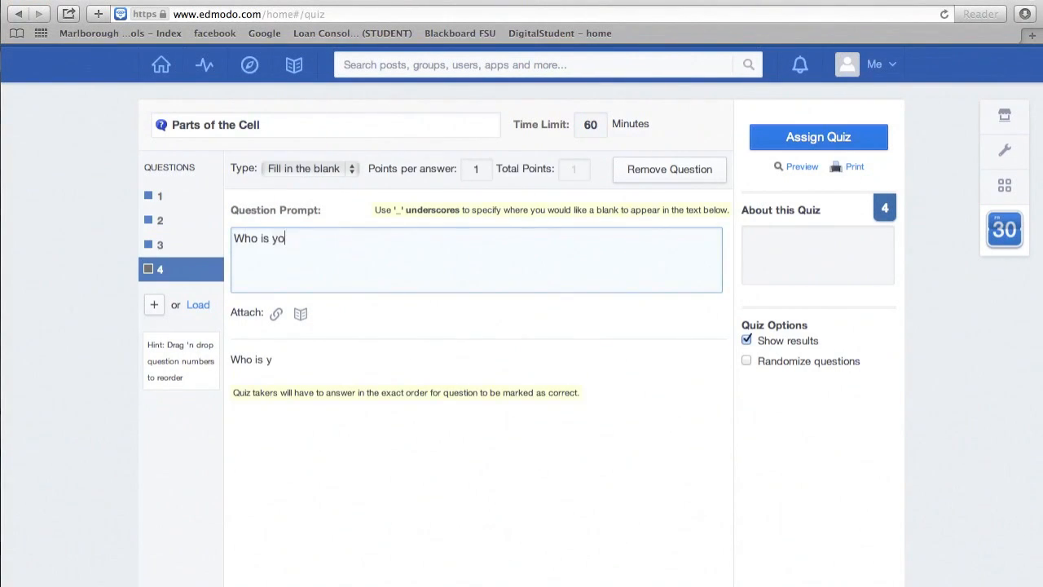
pyautogui.write('ur favorite teacher?  Mrs. _')
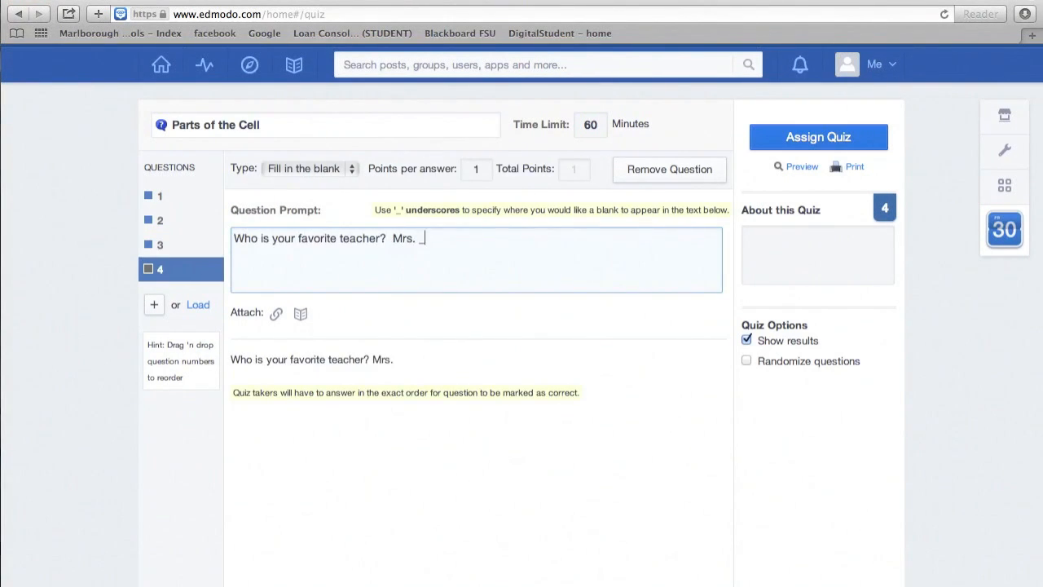
pyautogui.write('Morin')
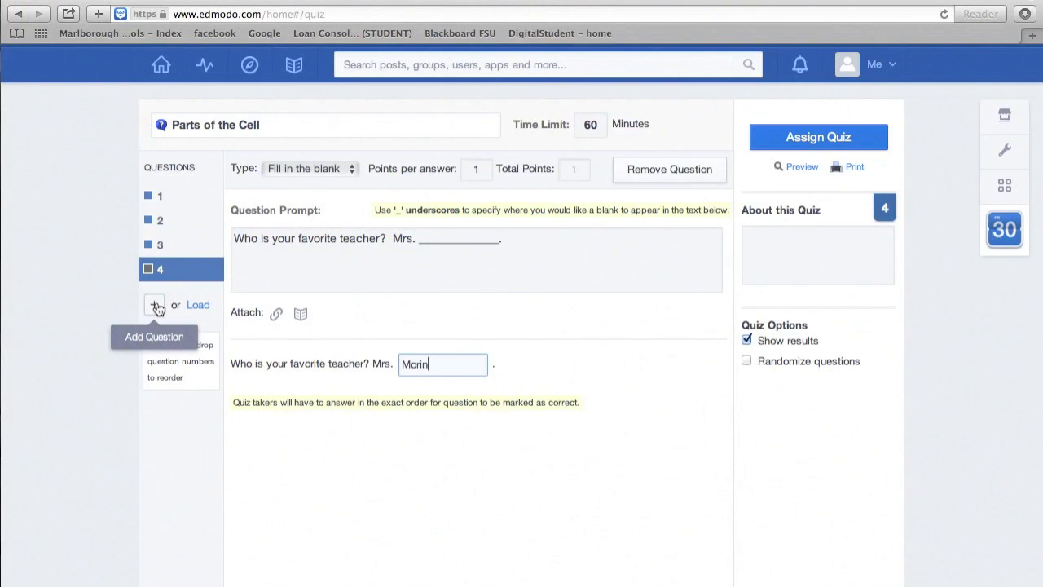
pyautogui.click(153, 305)
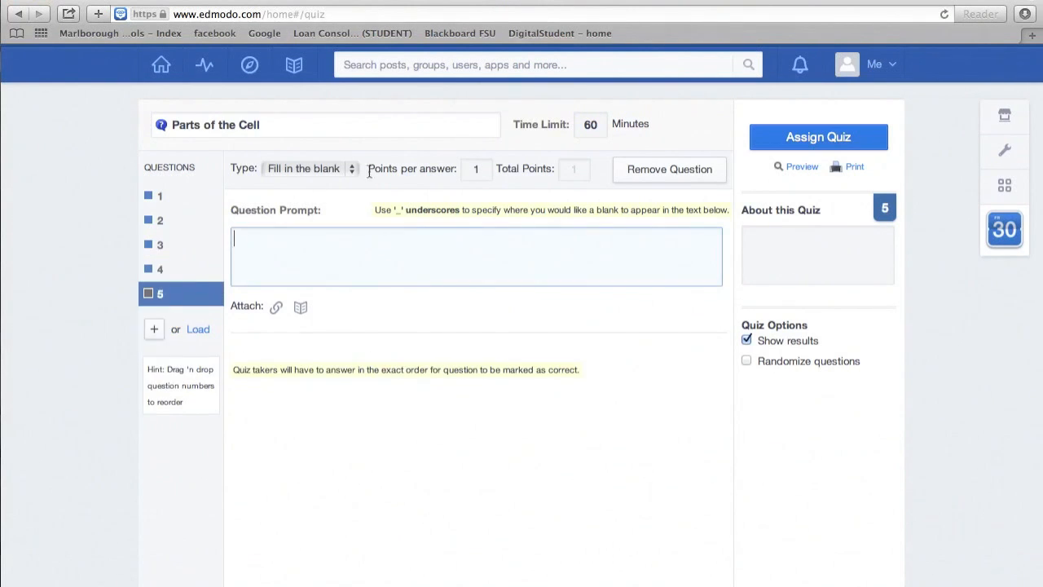
# - Make question 5 a matching question pairing Cell and Animal Cells with their descriptions
pyautogui.click(310, 167)
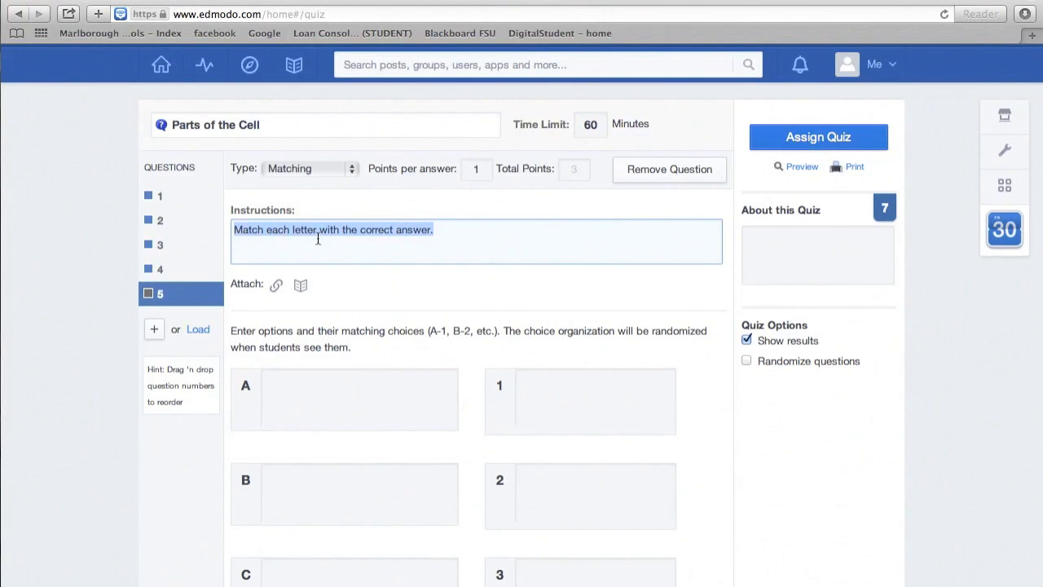
pyautogui.write('Cell')
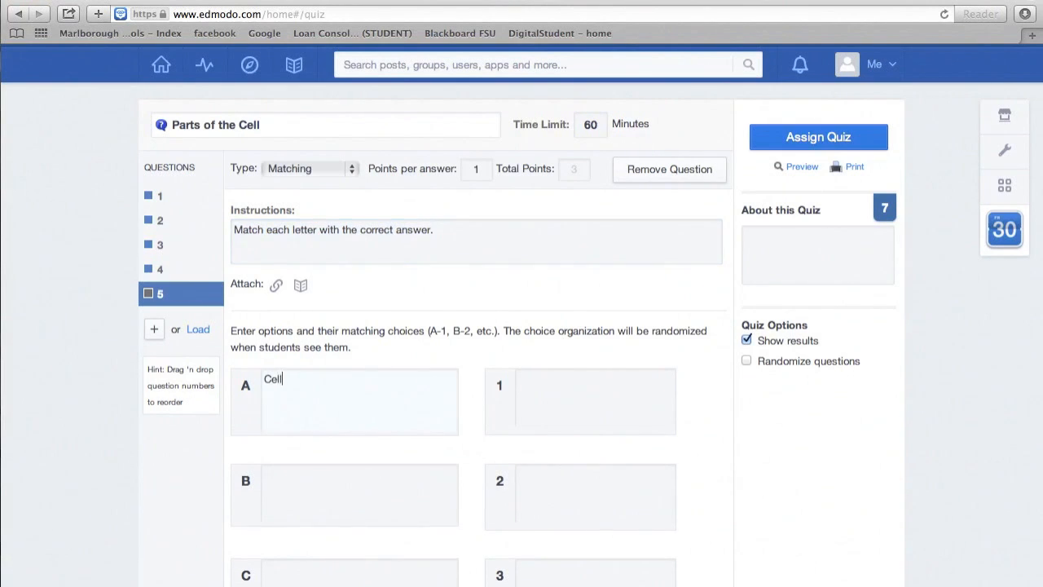
pyautogui.write('The smallest un')
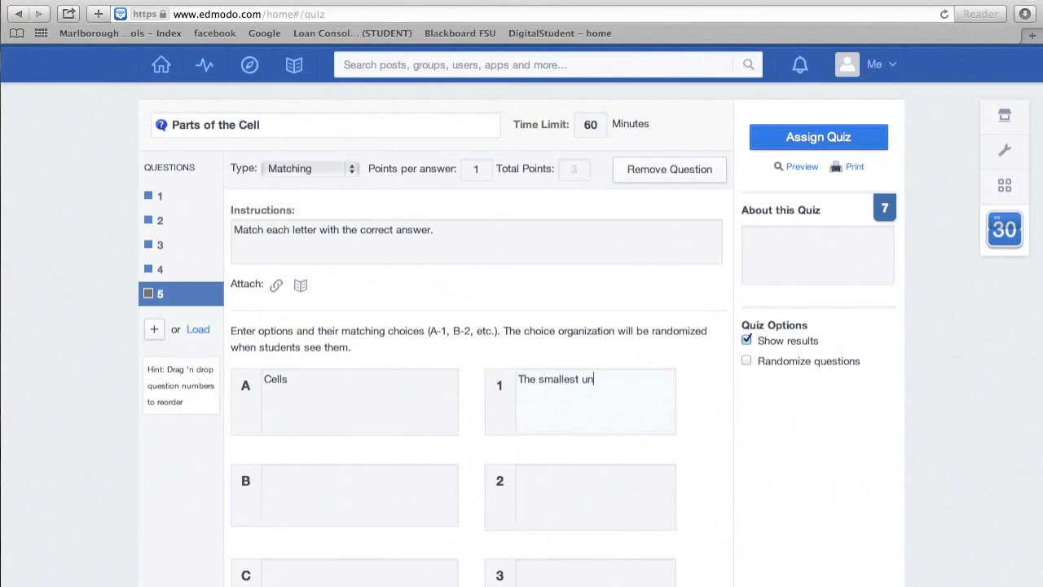
pyautogui.write('it of living things.')
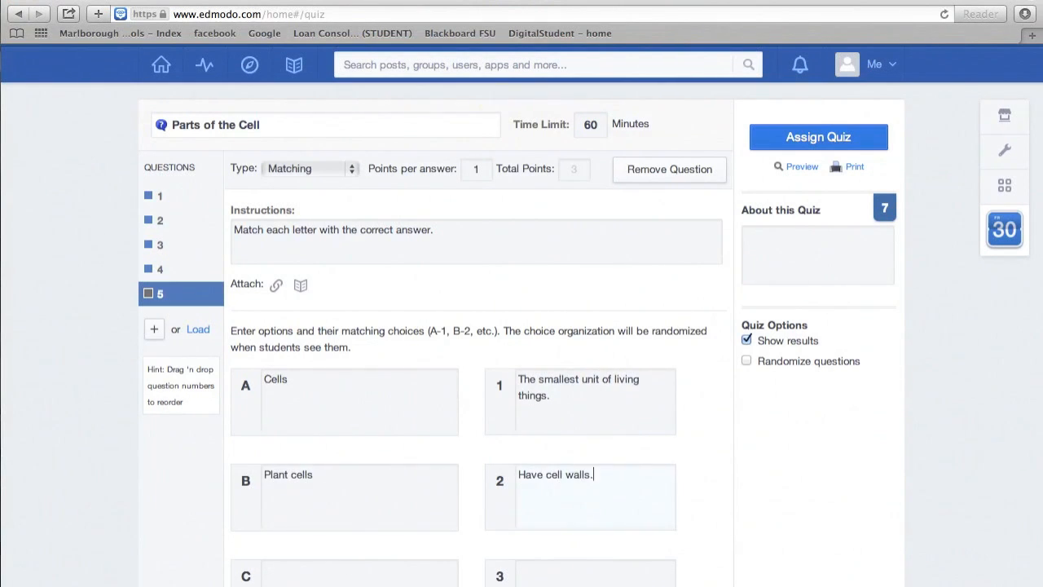
pyautogui.write('Animal Cells')
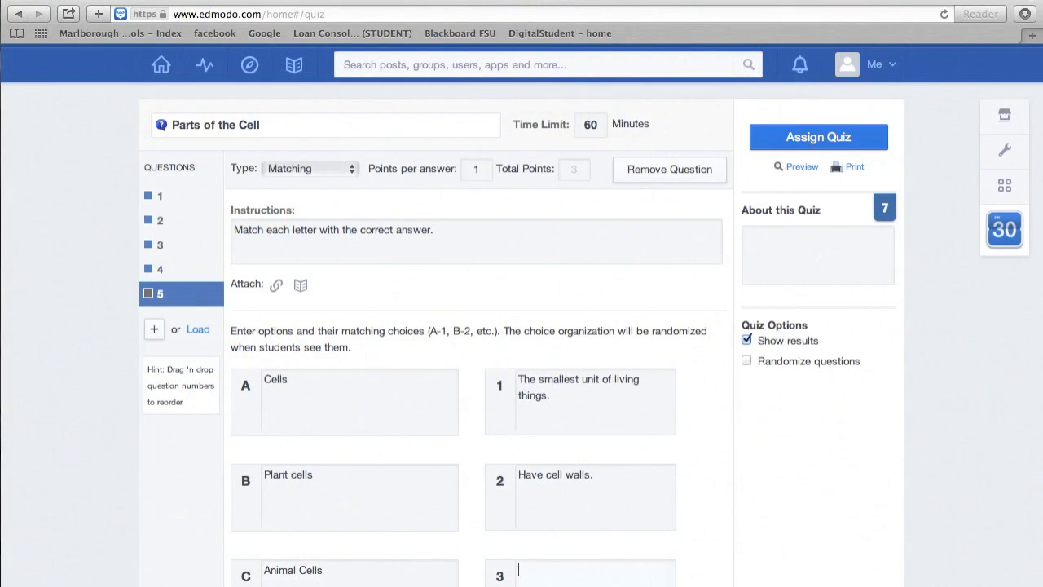
pyautogui.write('Do NOT have cell walls.')
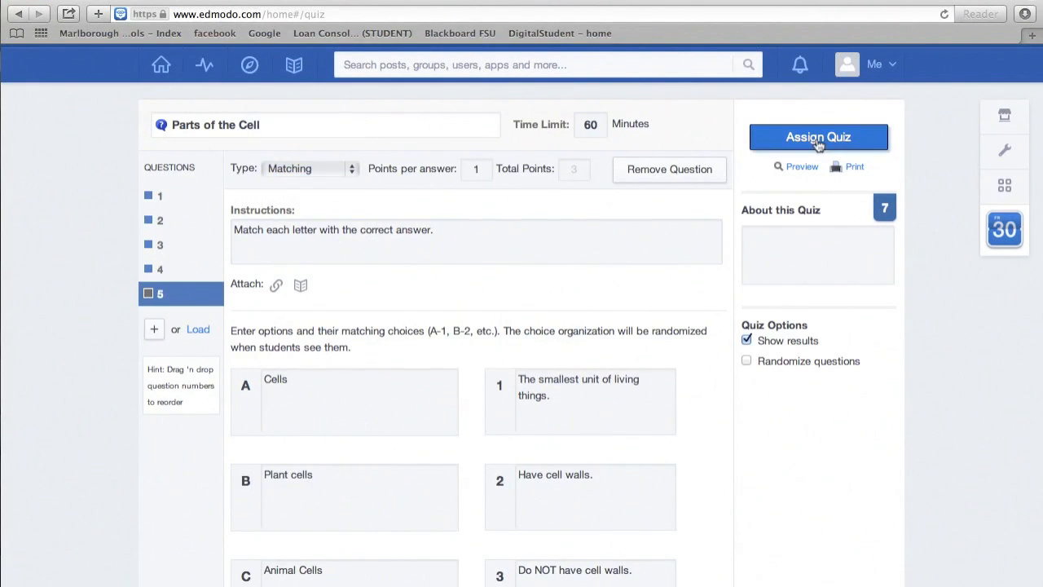
# - Randomize the question order and stop showing results to quiz takers
pyautogui.click(746, 361)
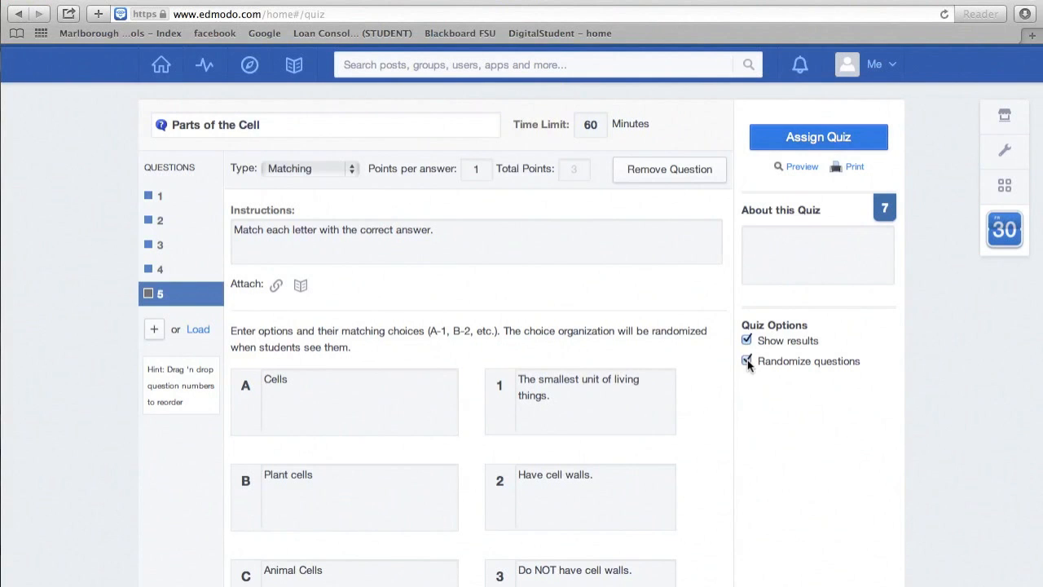
pyautogui.click(747, 362)
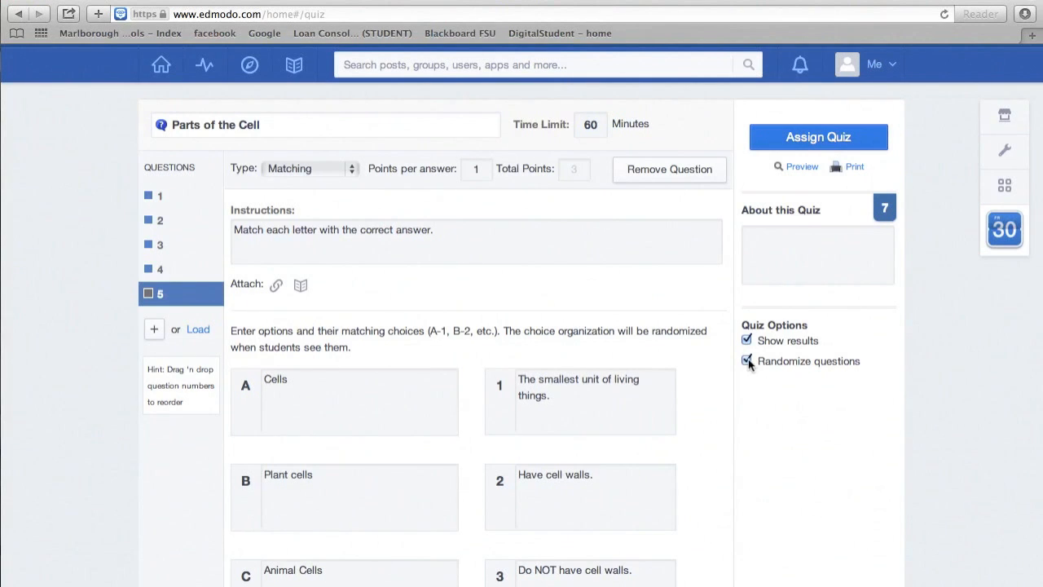
pyautogui.click(747, 340)
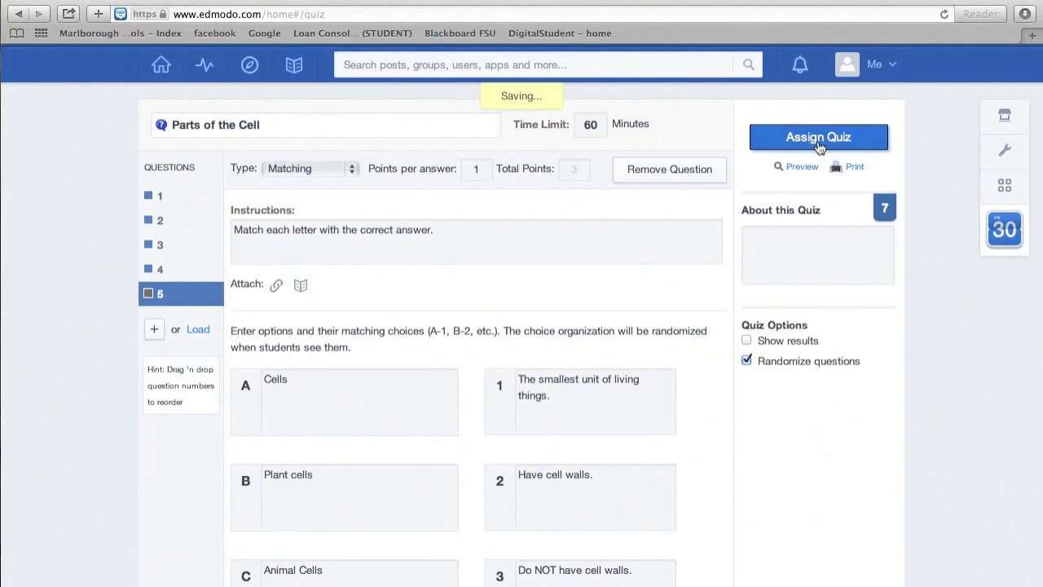
# - Assign the Parts of the Cell quiz to English Language 1A, due 12/09/2013, and send it
pyautogui.click(818, 137)
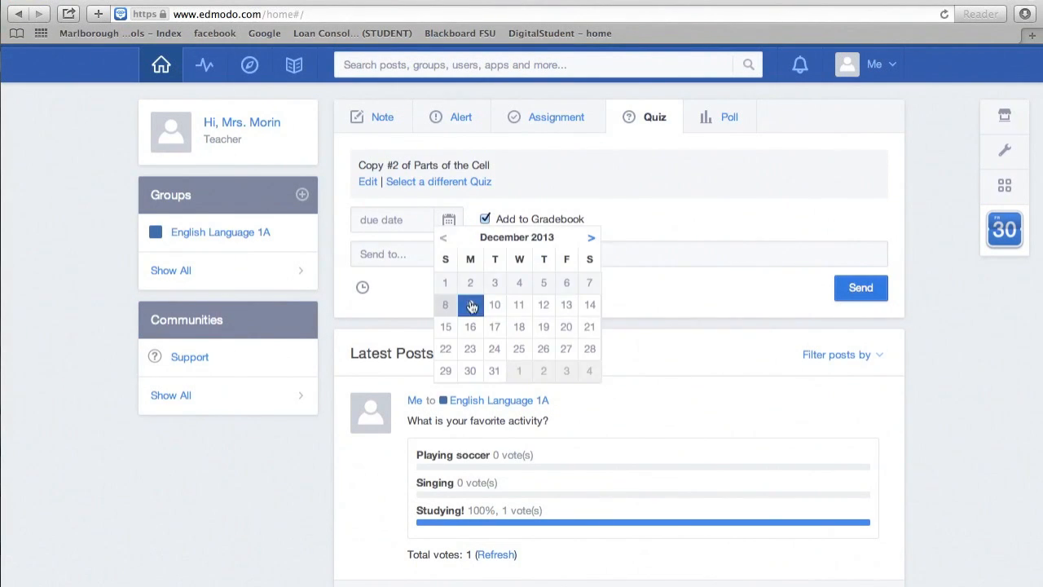
pyautogui.write('e')
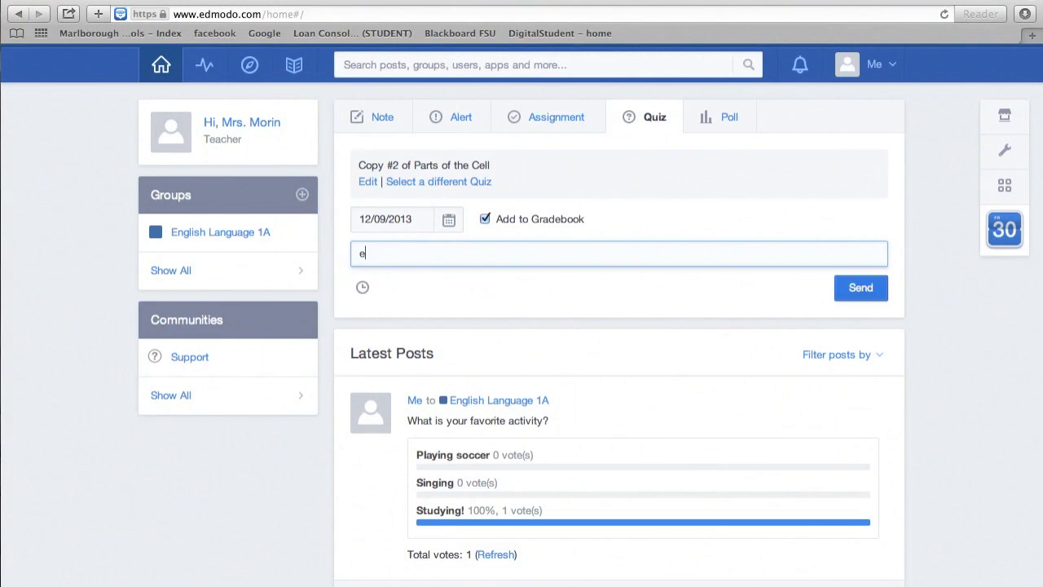
pyautogui.click(407, 254)
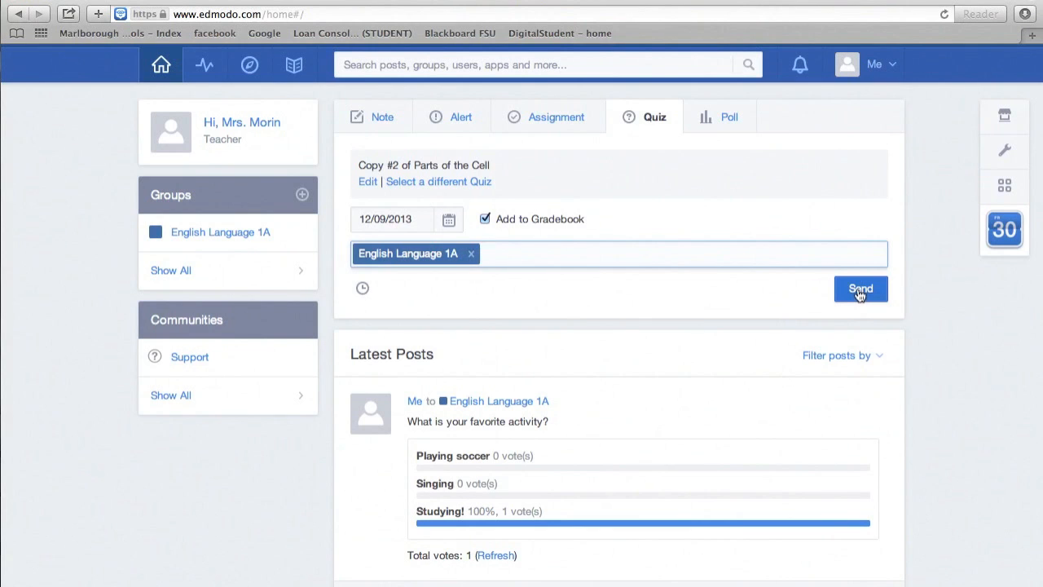
pyautogui.click(861, 289)
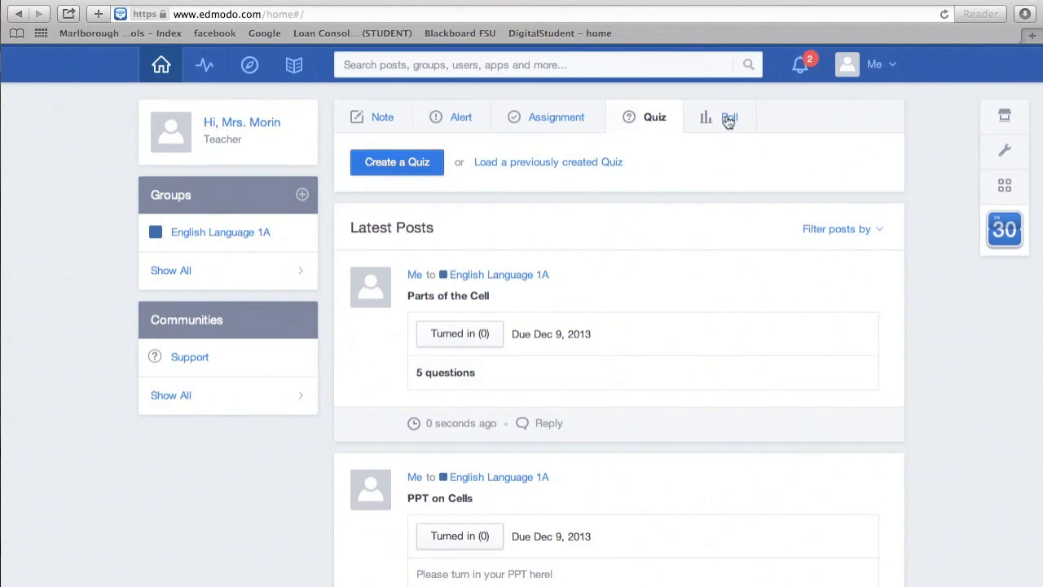
# - Send a favorite-activity poll with answers Playing soccer, Singing and Studying to English Language 1A
pyautogui.click(730, 118)
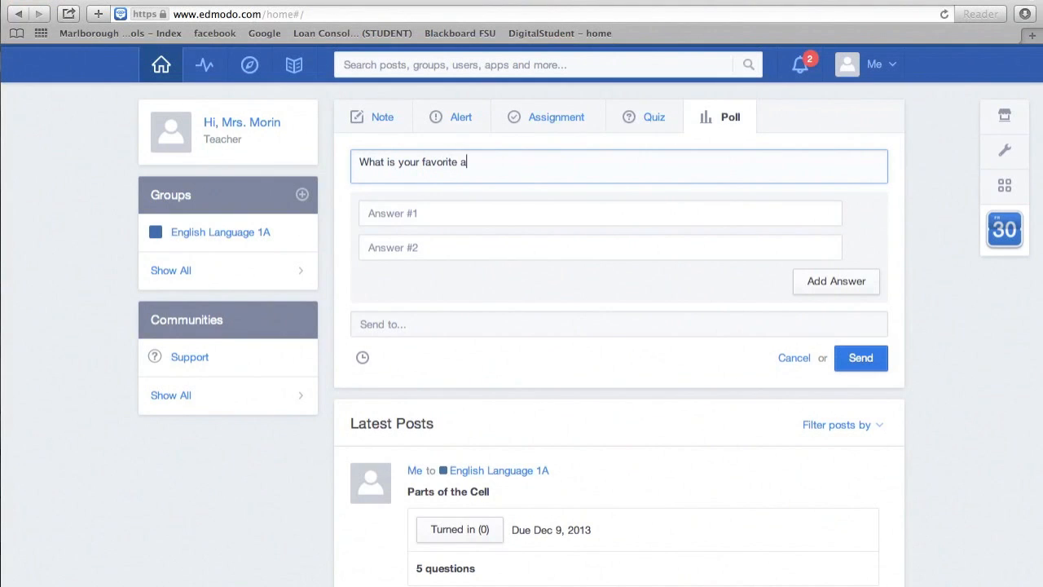
pyautogui.click(599, 212)
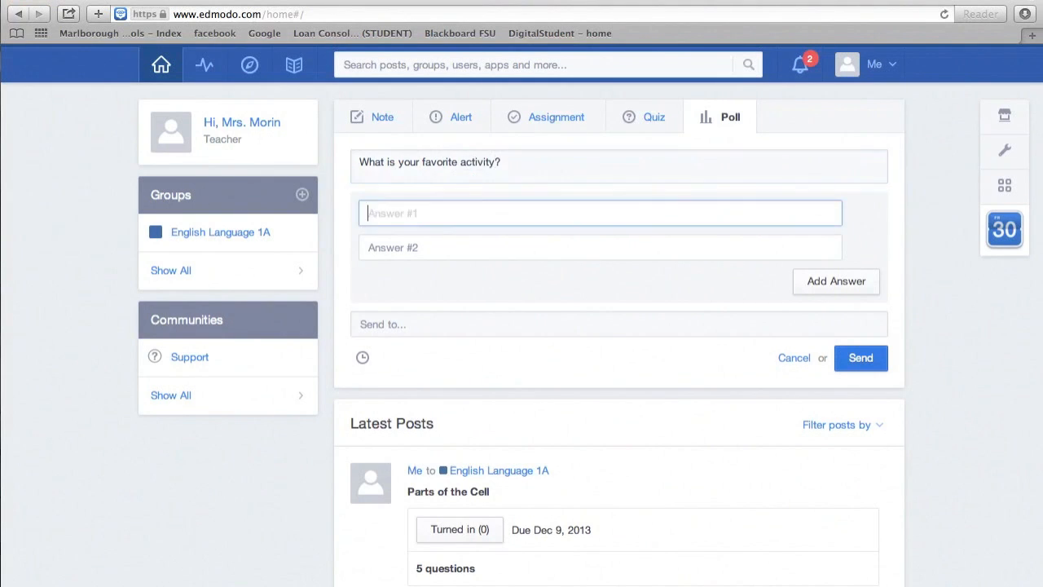
pyautogui.write('Playing soccer')
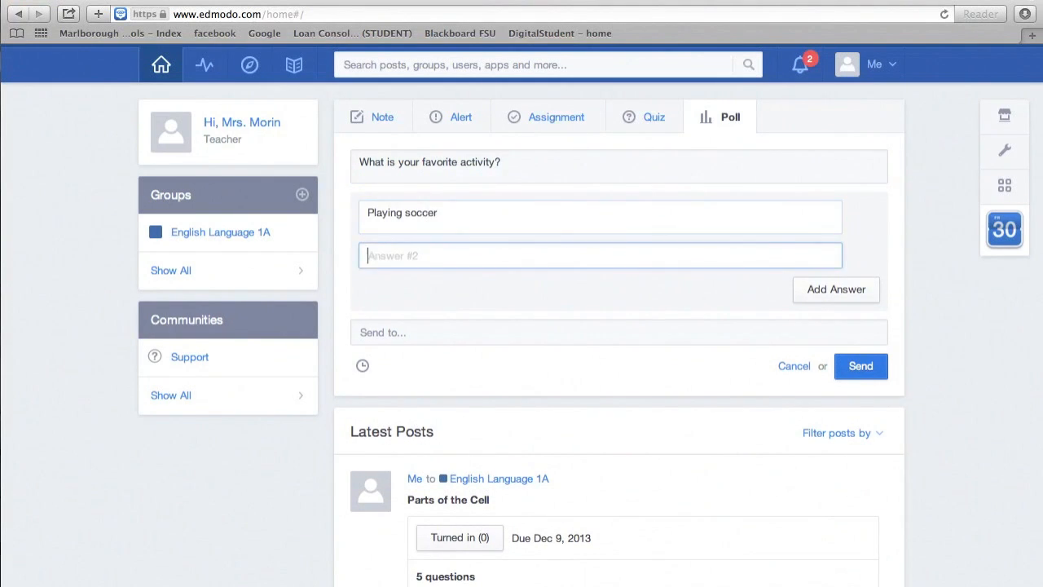
pyautogui.click(837, 290)
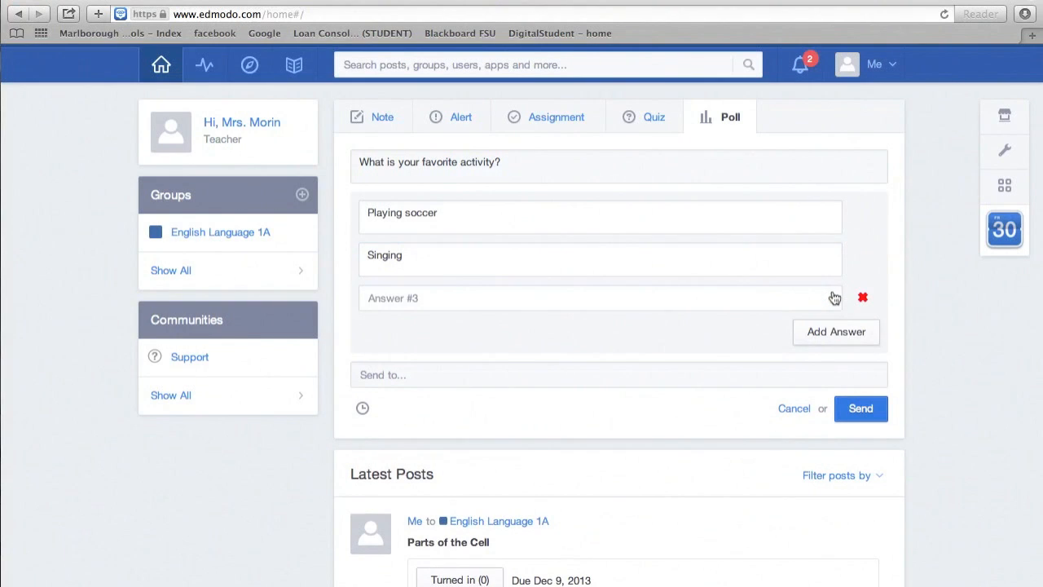
pyautogui.write('Studying!')
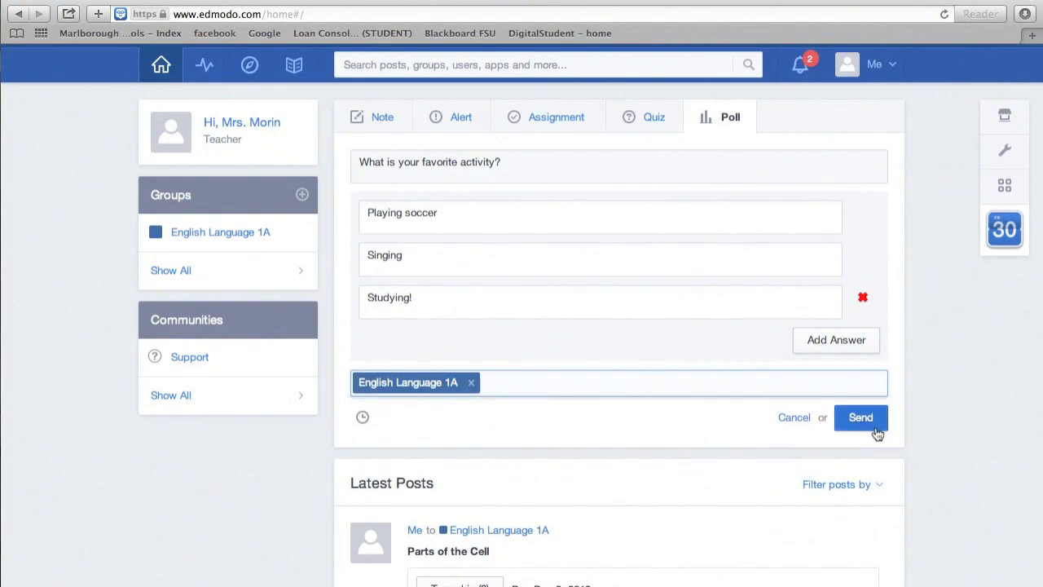
pyautogui.click(294, 65)
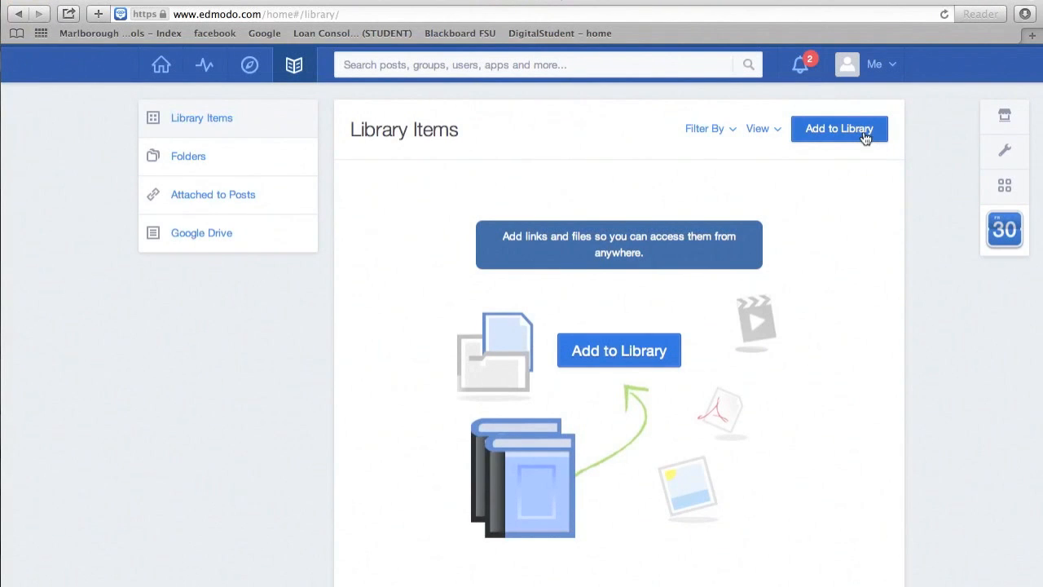
pyautogui.moveTo(261, 170)
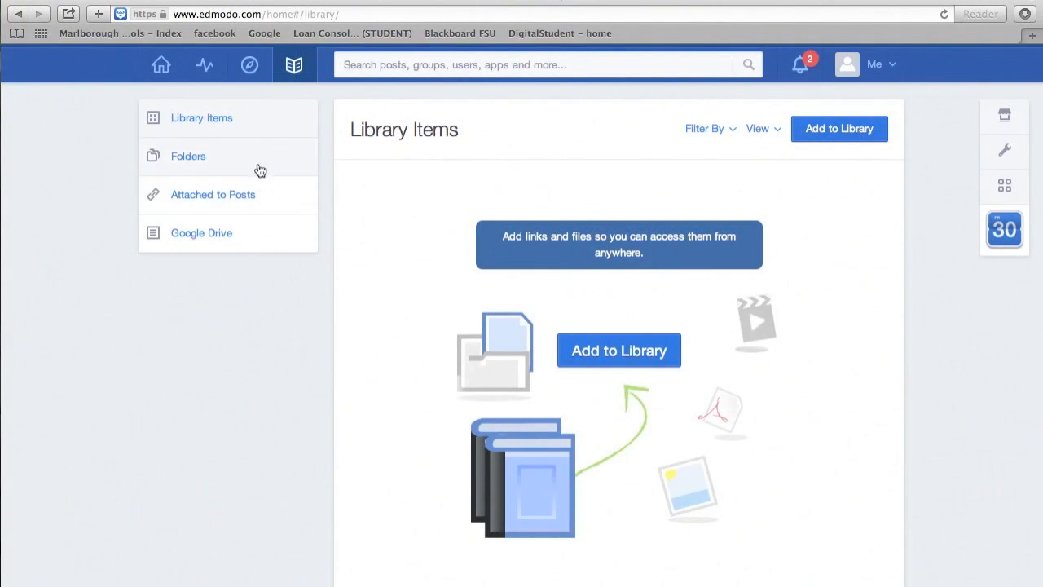
# - Create a PPTs library folder shared with English Language 1A
pyautogui.click(189, 156)
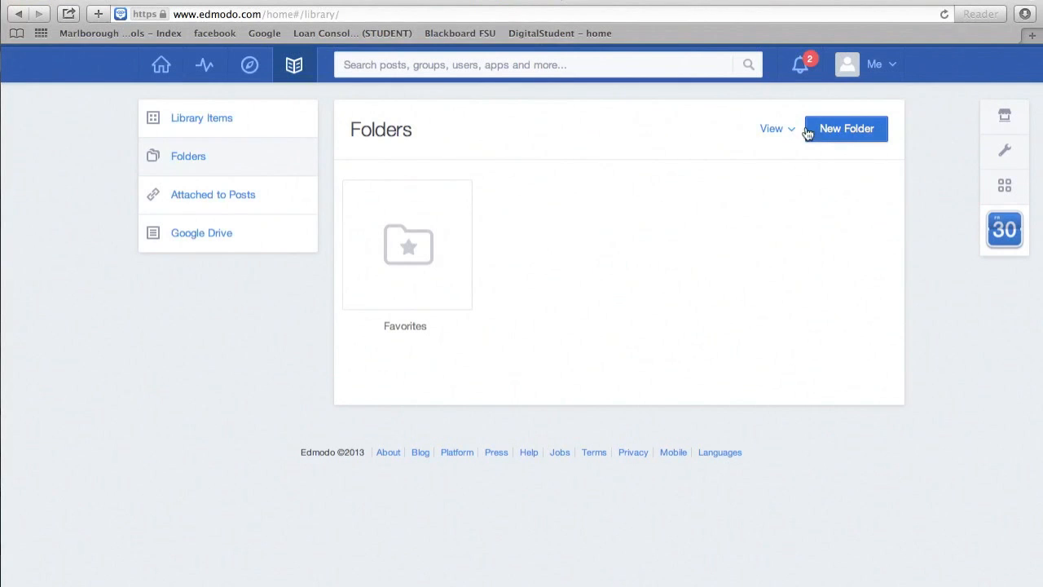
pyautogui.click(844, 129)
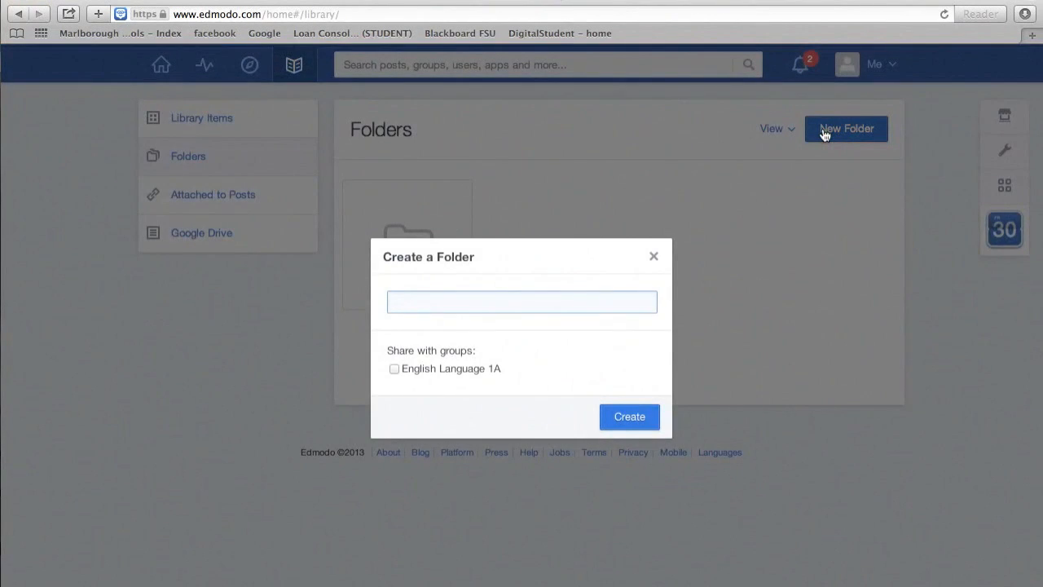
pyautogui.write('PPTs')
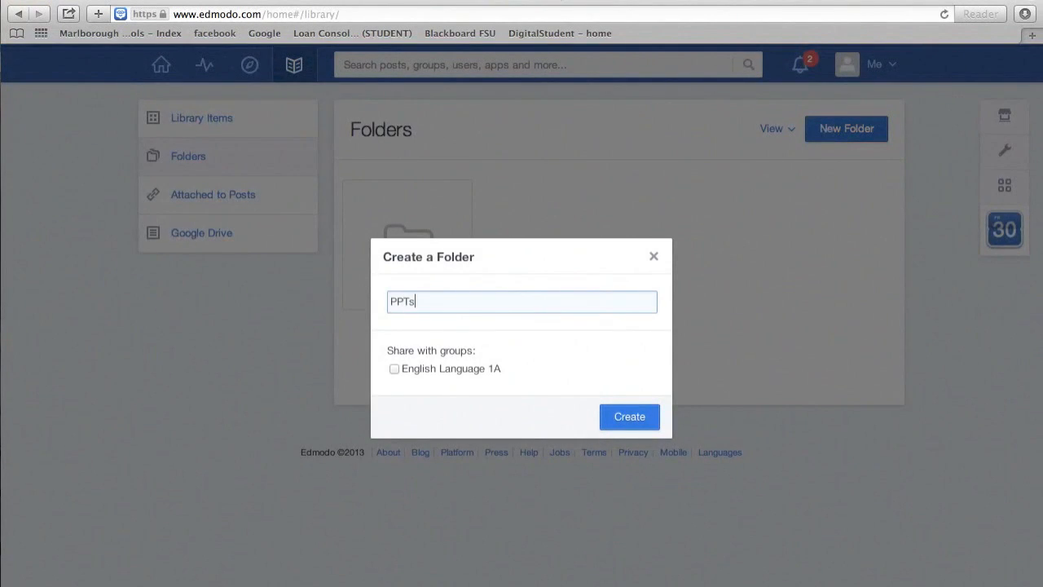
pyautogui.click(394, 369)
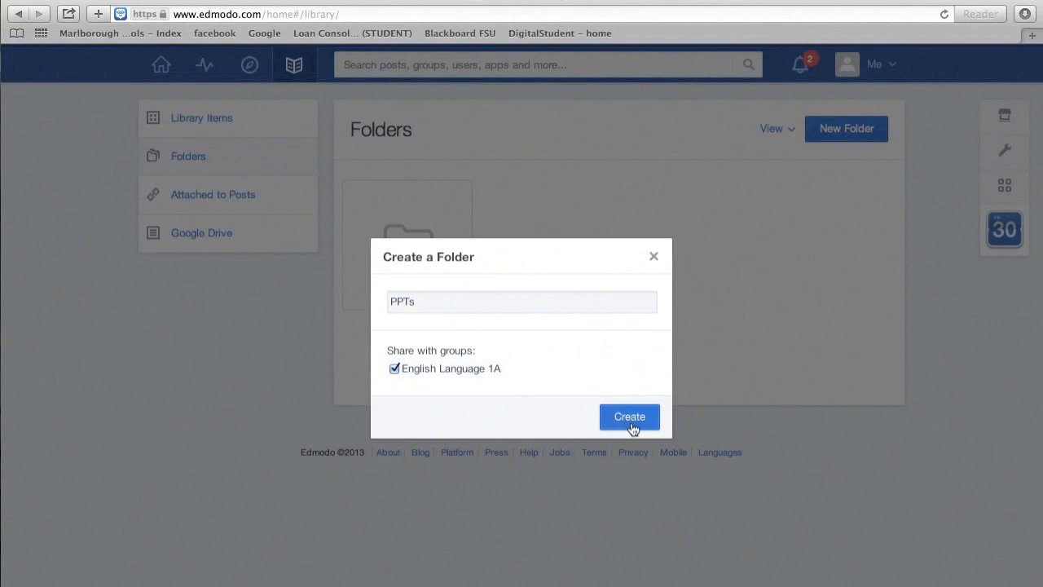
pyautogui.click(629, 418)
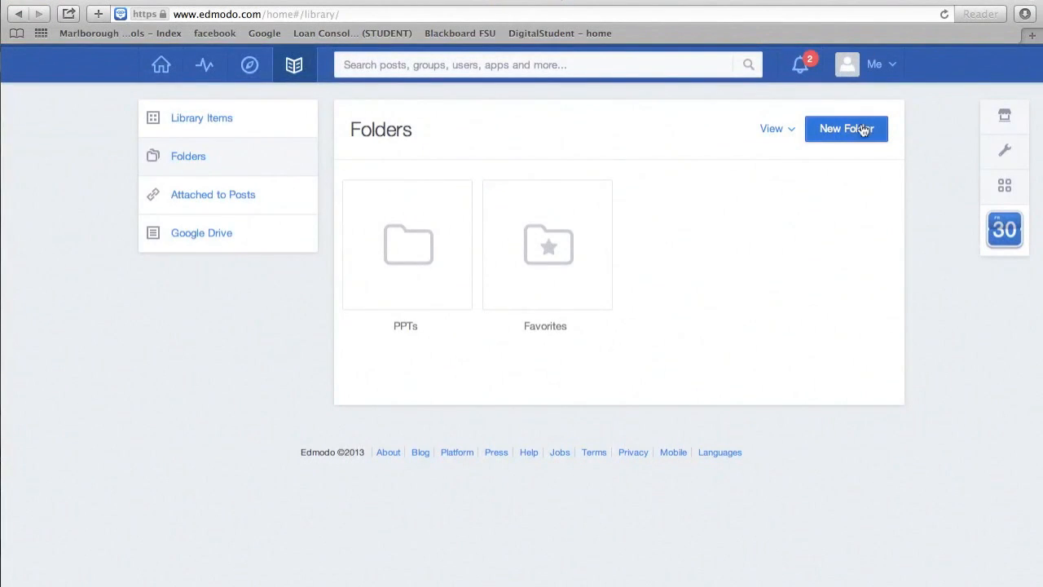
# - Create the Pictures and Notes folders the same way
pyautogui.click(846, 129)
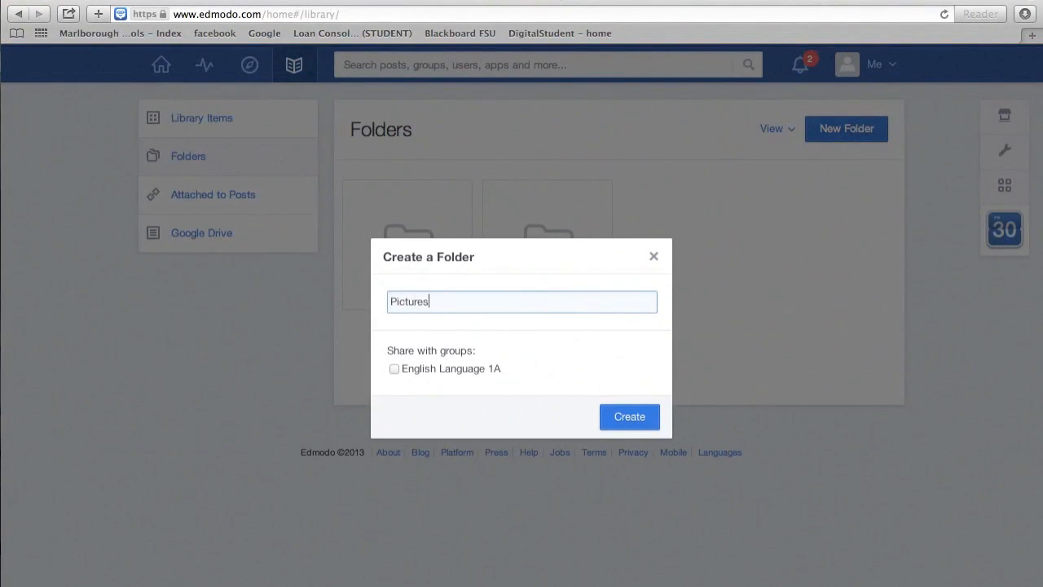
pyautogui.click(630, 417)
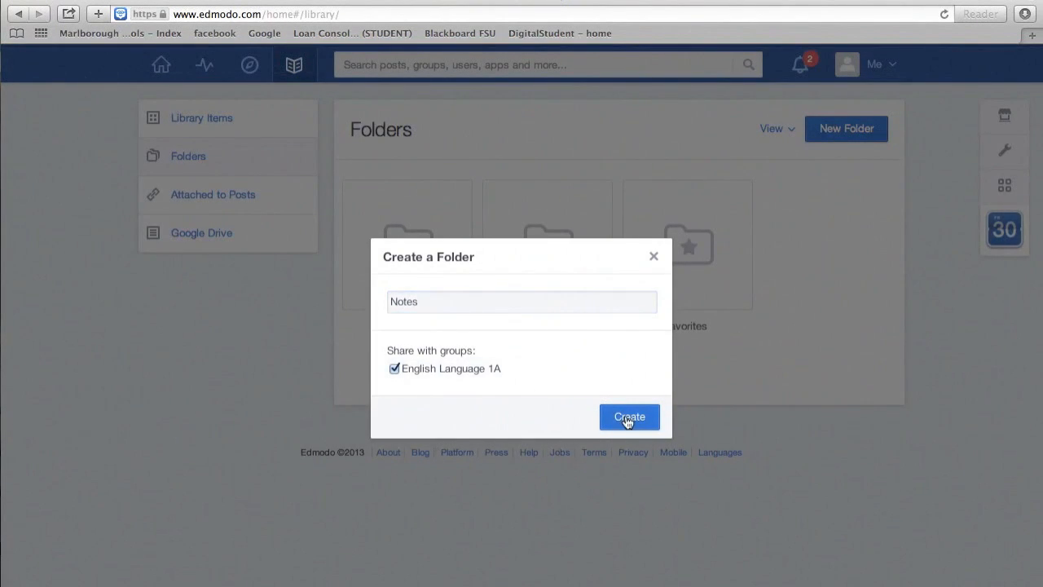
pyautogui.click(629, 418)
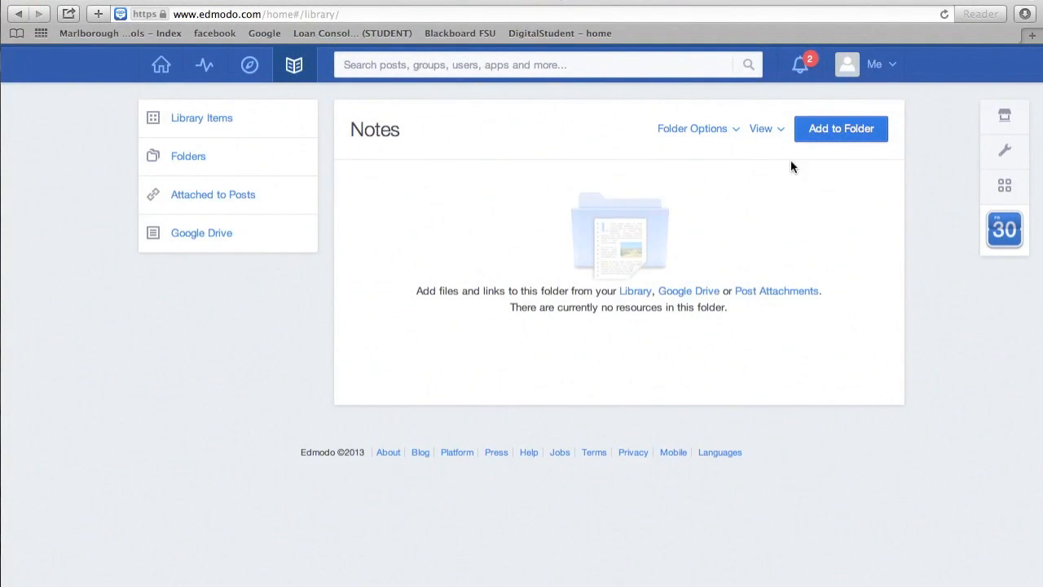
# - Upload photo-10.JPG from Desktop/Edmodo into the Notes folder
pyautogui.click(841, 129)
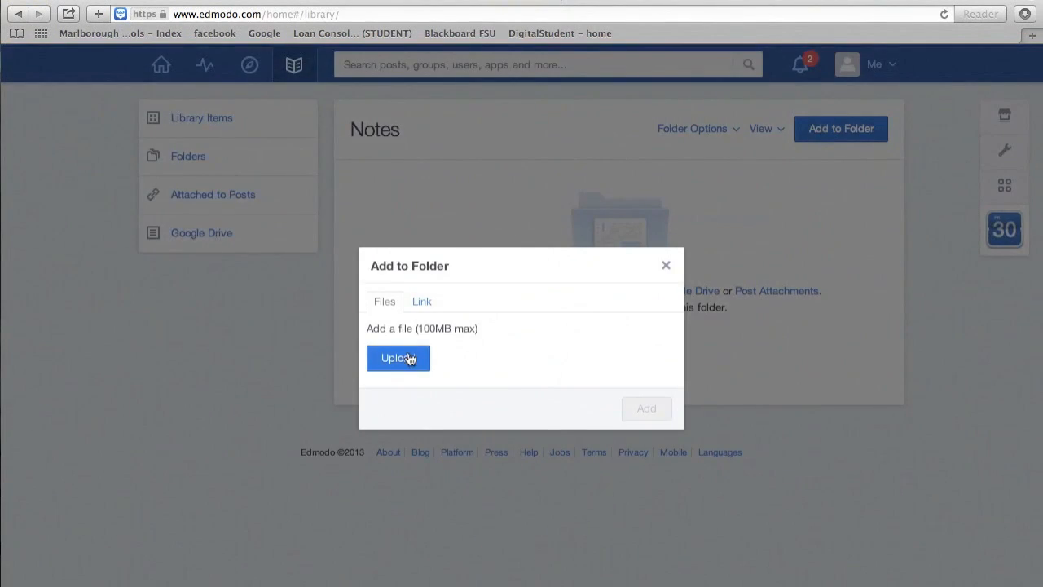
pyautogui.click(398, 359)
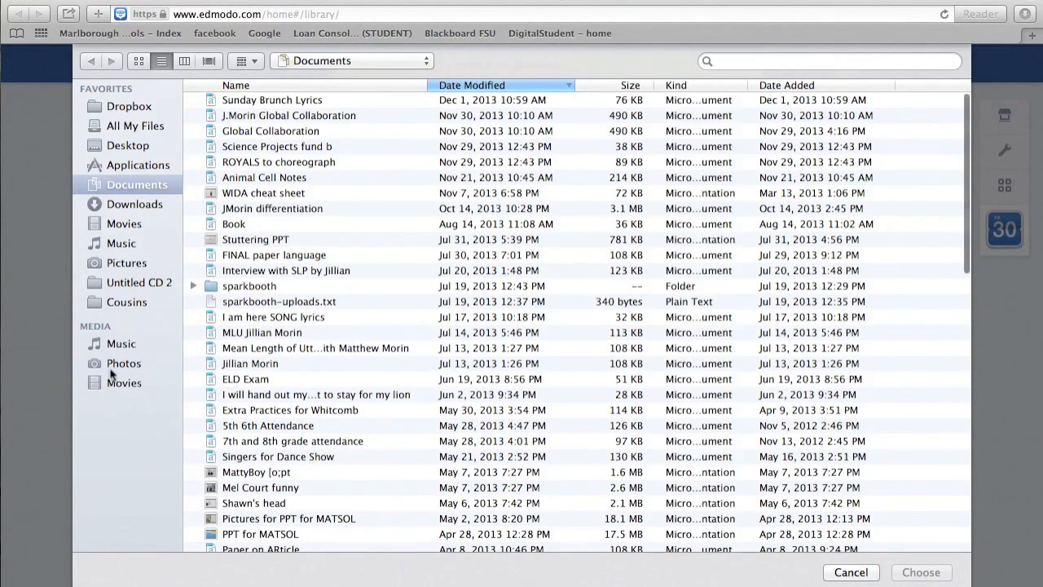
pyautogui.click(129, 145)
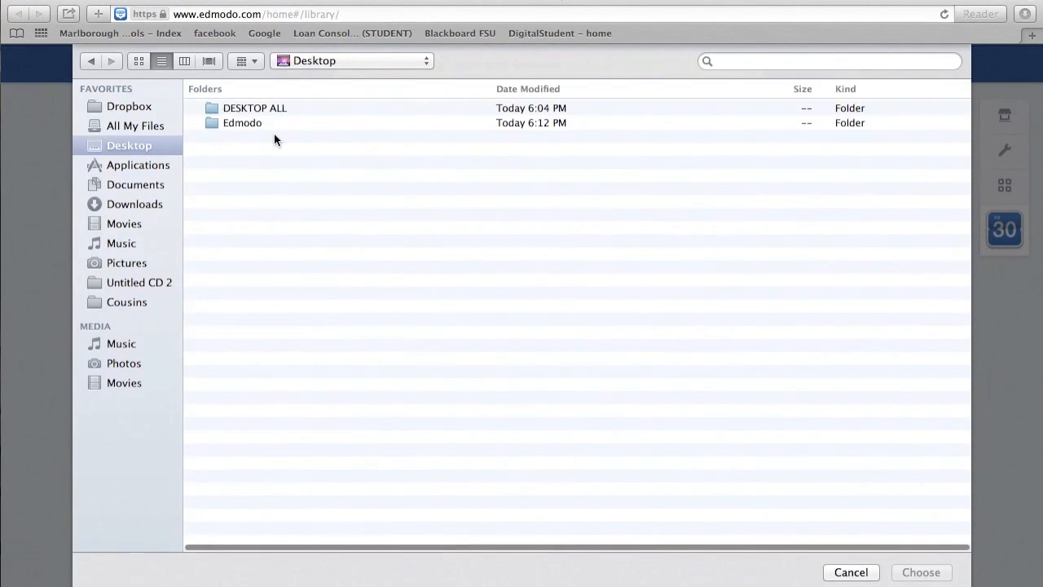
pyautogui.doubleClick(241, 123)
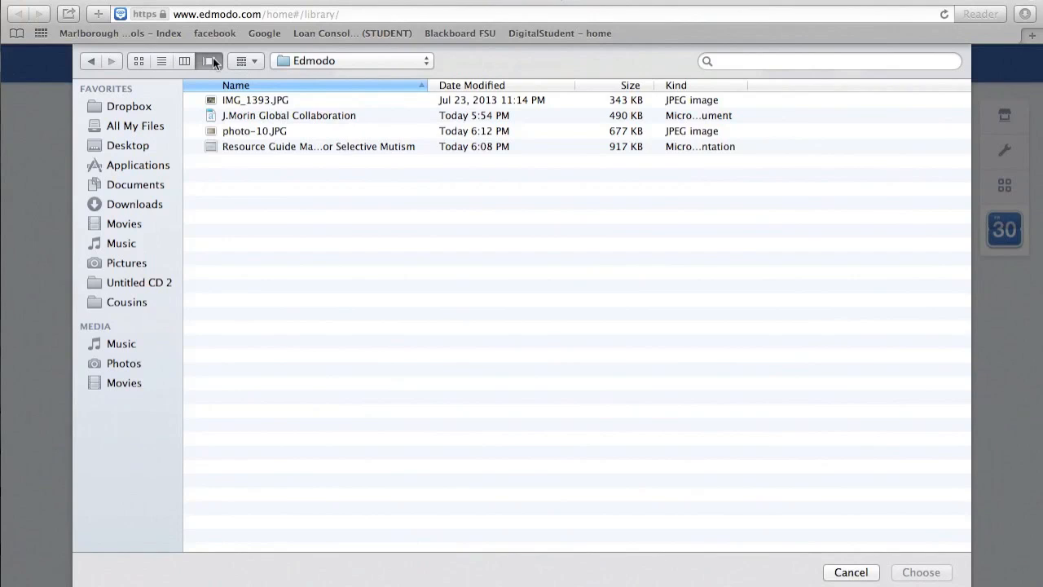
pyautogui.click(209, 60)
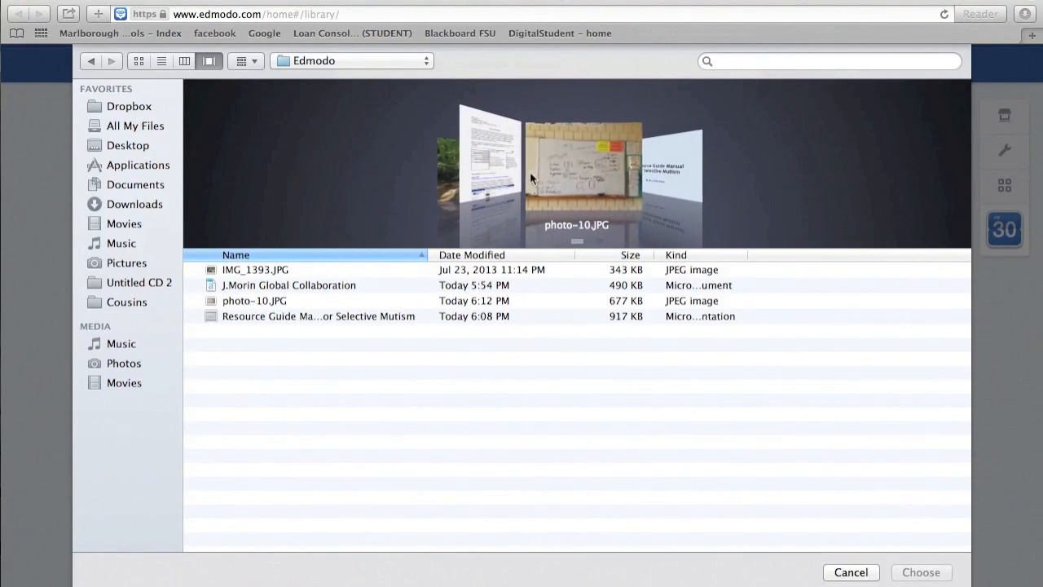
pyautogui.click(921, 571)
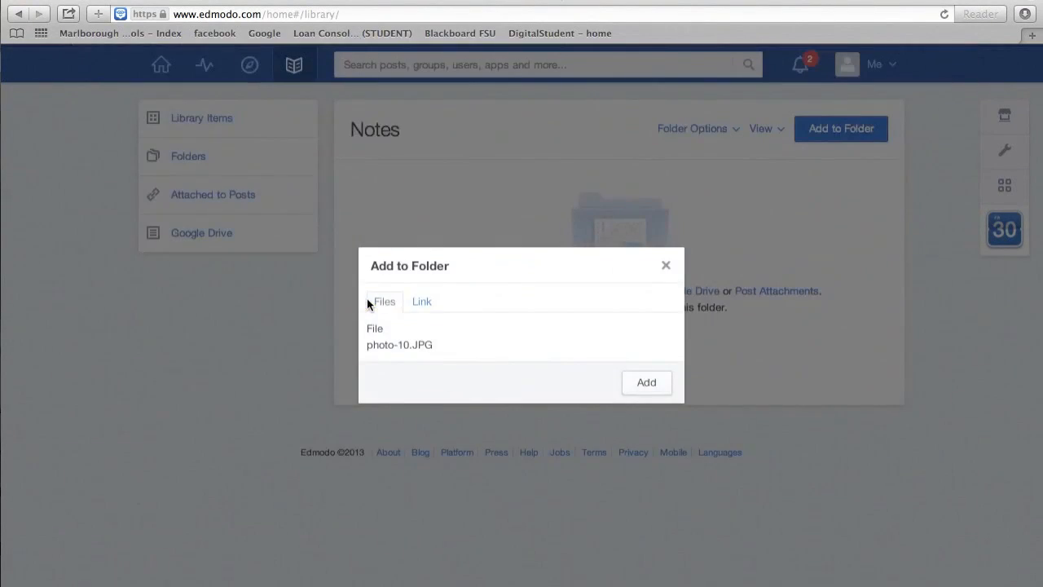
pyautogui.click(645, 381)
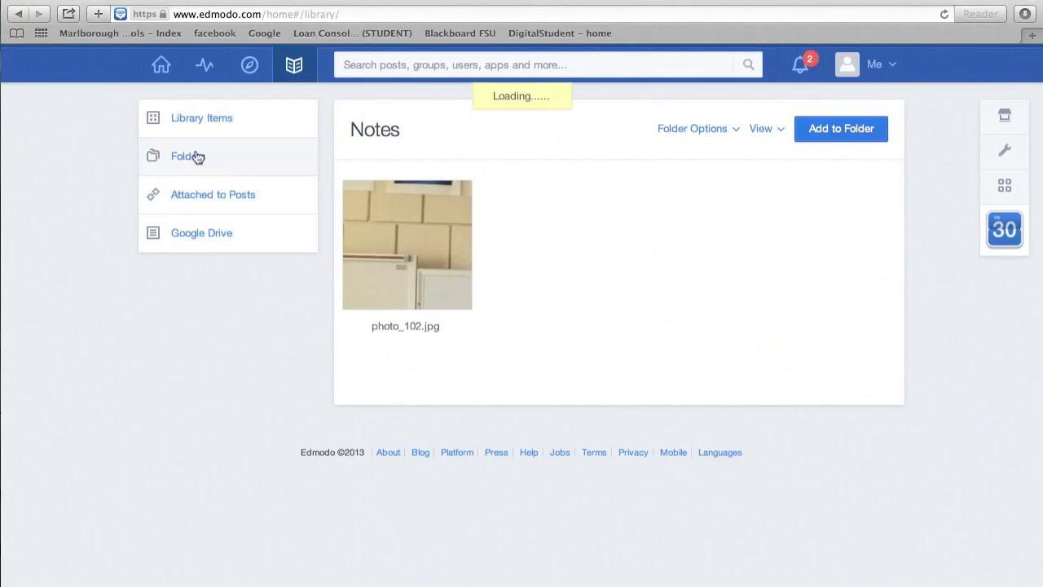
# - View the library's Attached to Posts and unconnected Google Drive sections, then return home
pyautogui.click(212, 194)
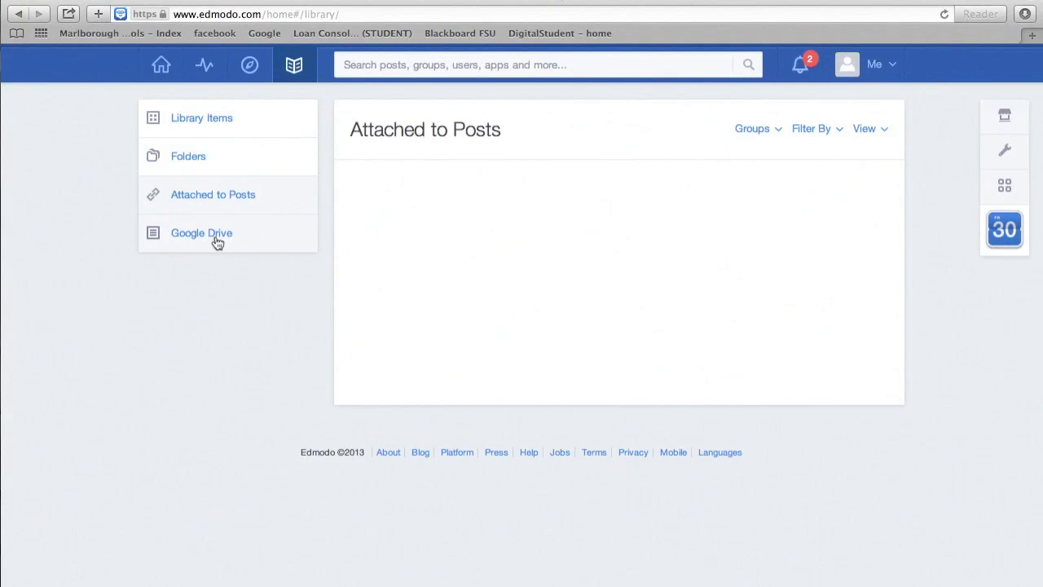
pyautogui.click(202, 232)
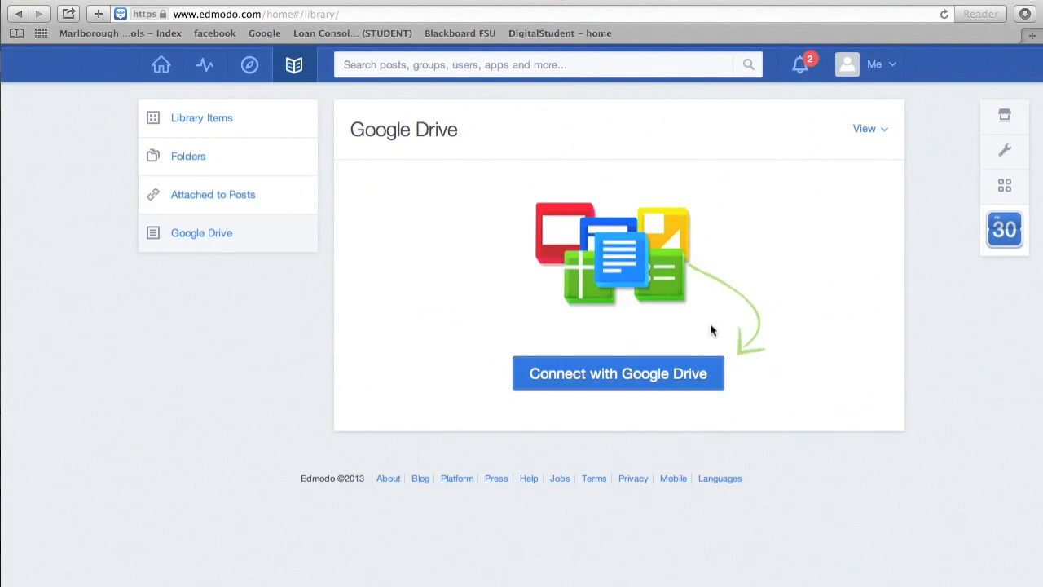
pyautogui.moveTo(650, 463)
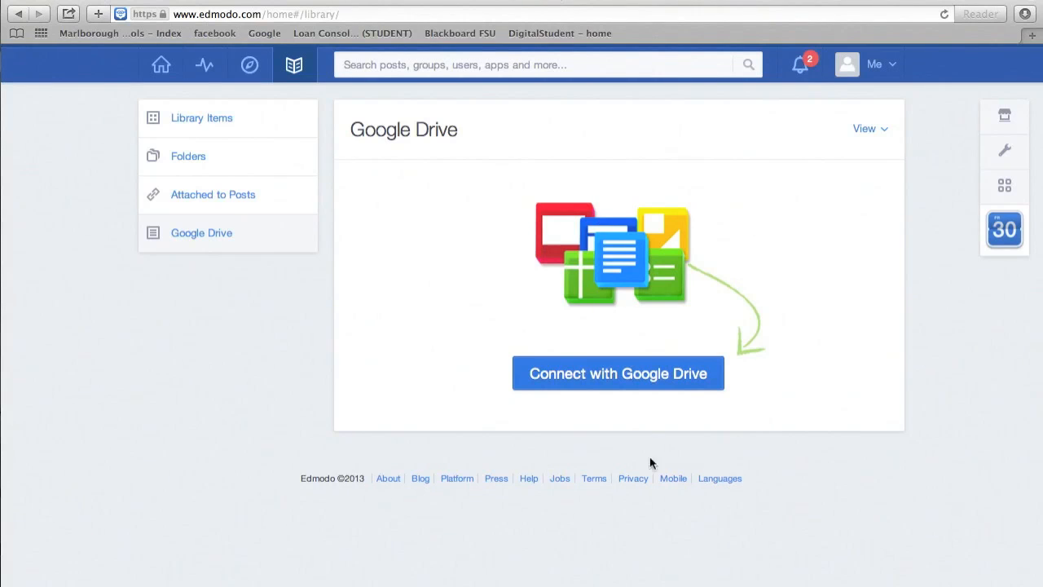
pyautogui.moveTo(533, 271)
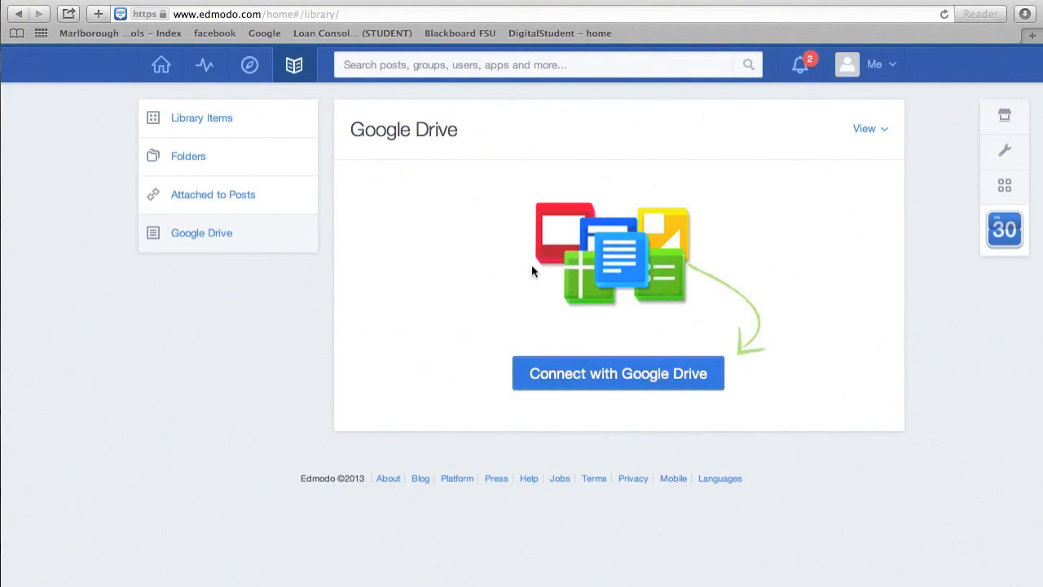
pyautogui.moveTo(574, 468)
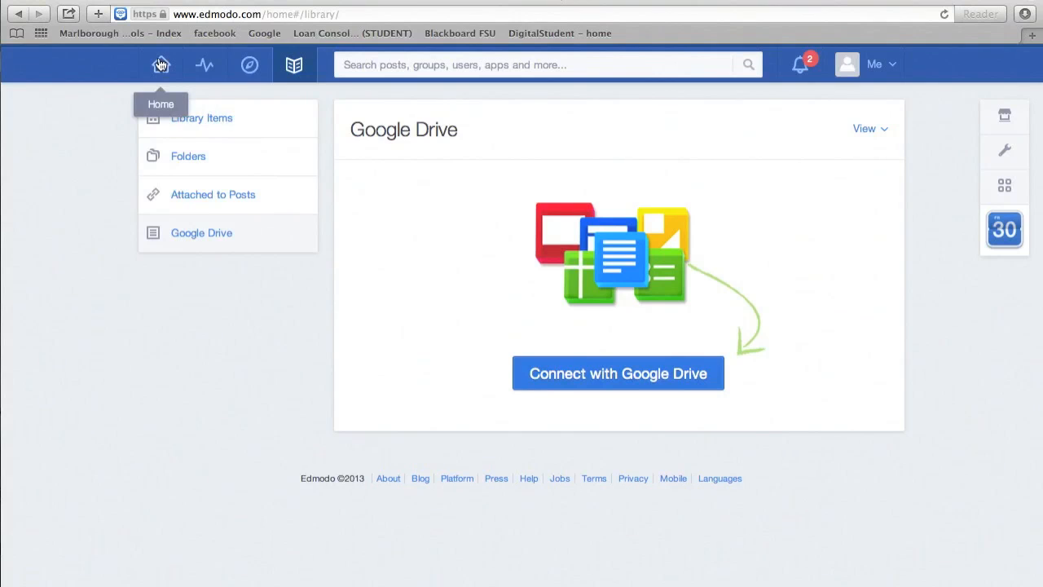
pyautogui.click(160, 66)
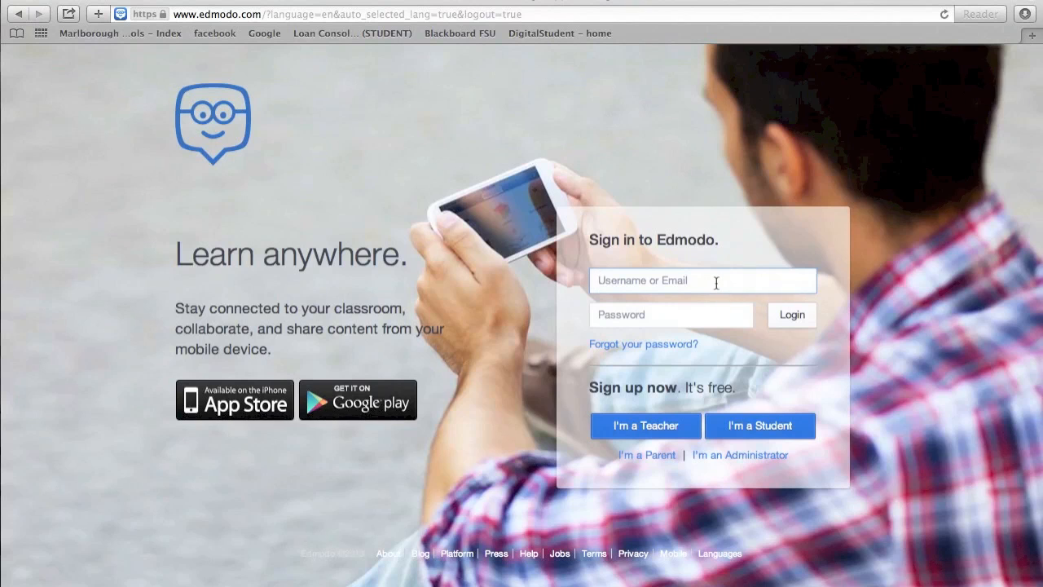
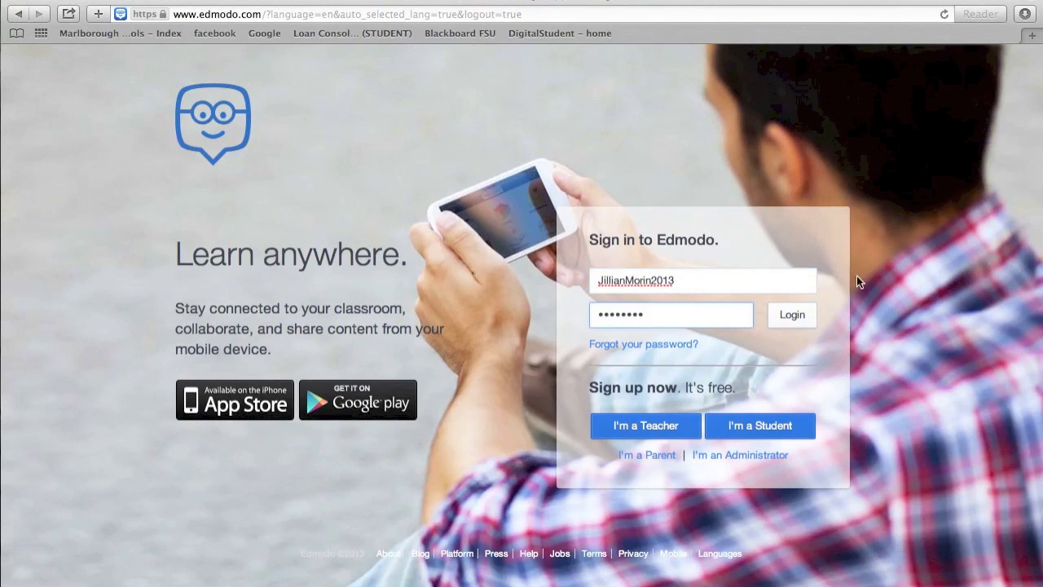
pyautogui.click(792, 314)
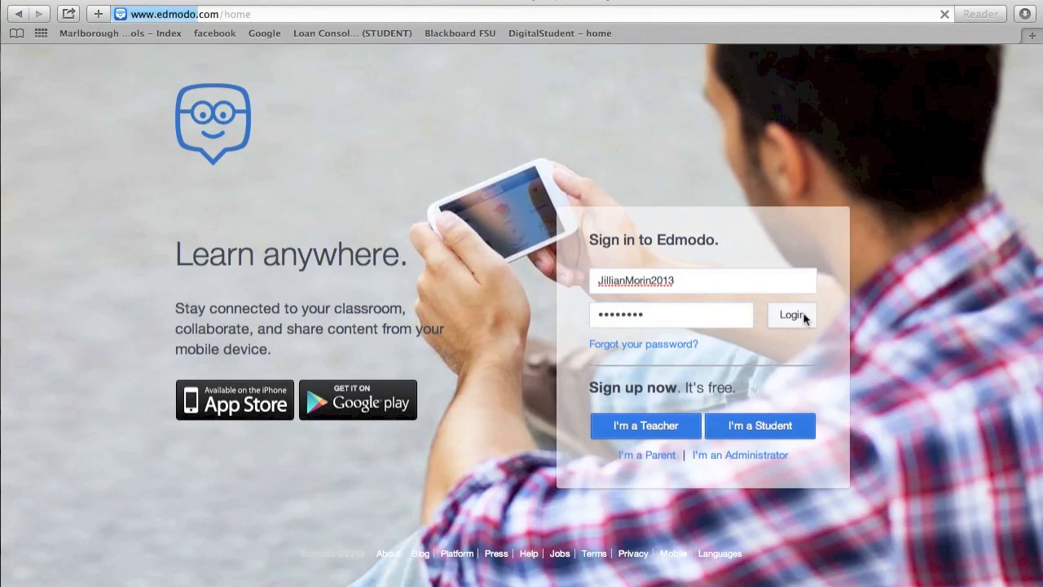
pyautogui.click(792, 314)
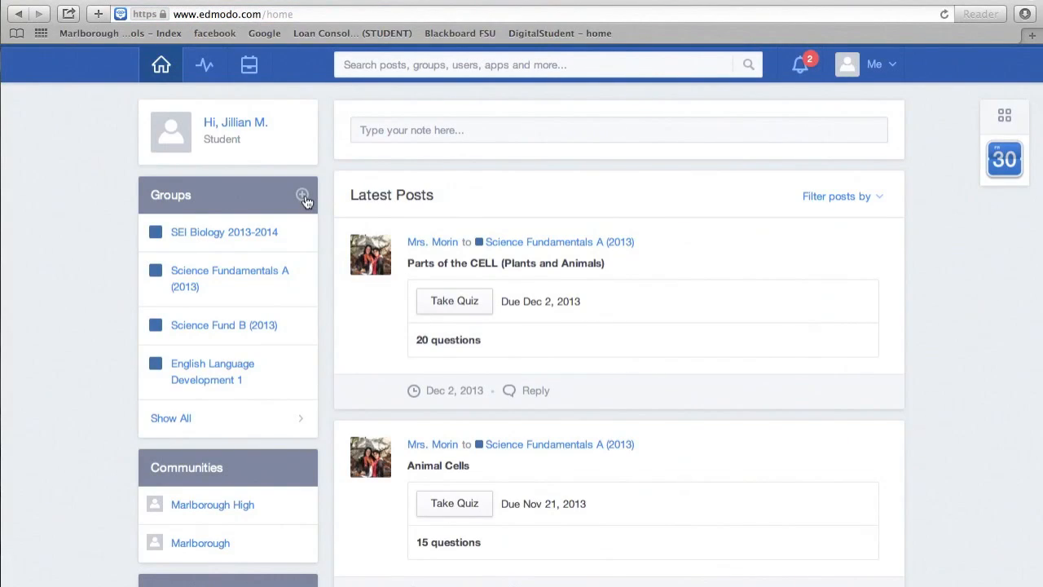
# - Join the English Language 1A group with its group code
pyautogui.click(304, 196)
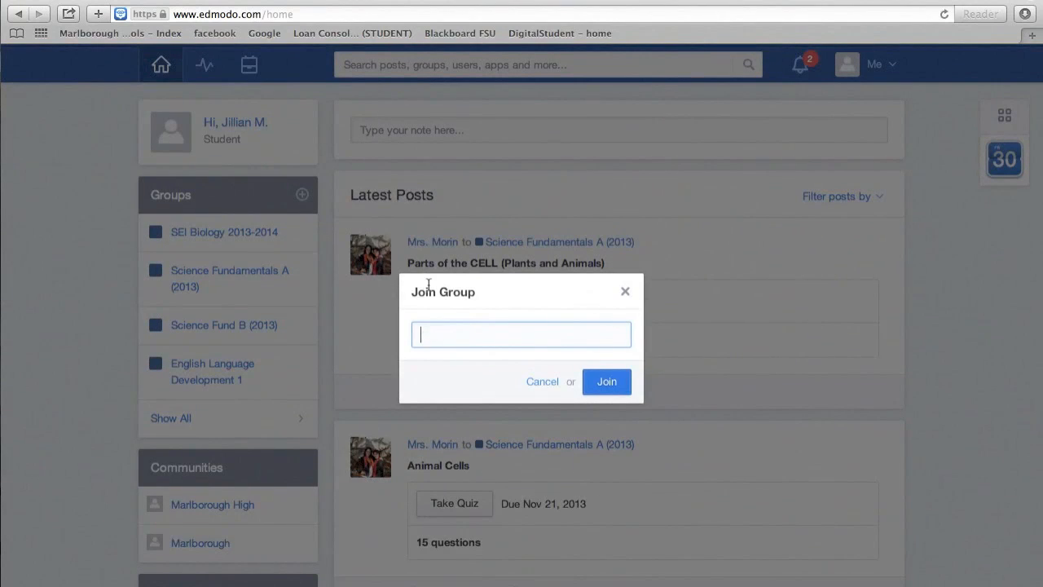
pyautogui.click(606, 381)
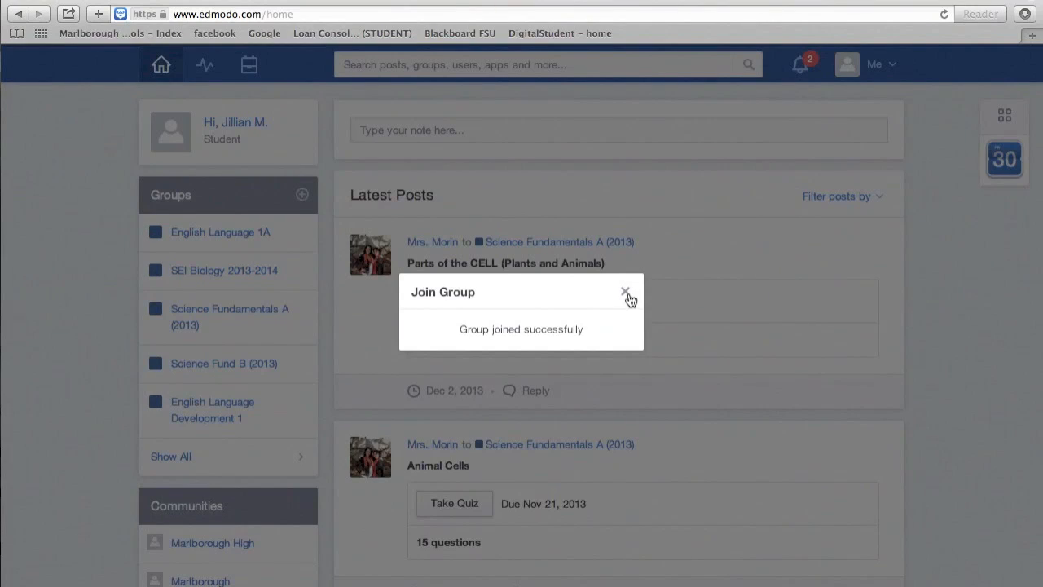
pyautogui.click(626, 291)
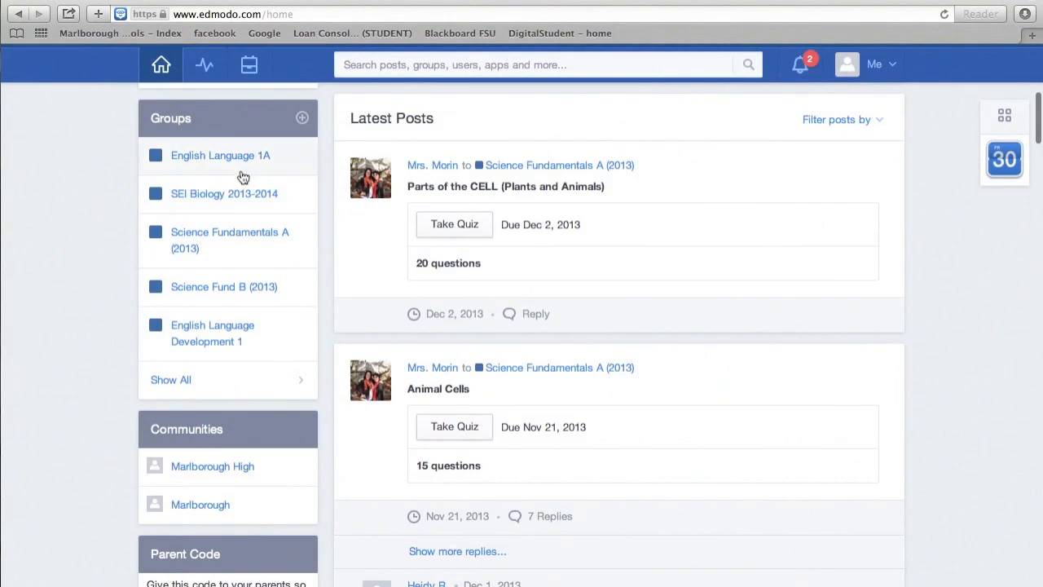
# - Open English Language 1A and scroll down its posts to the PPT on Cells assignment
pyautogui.click(222, 155)
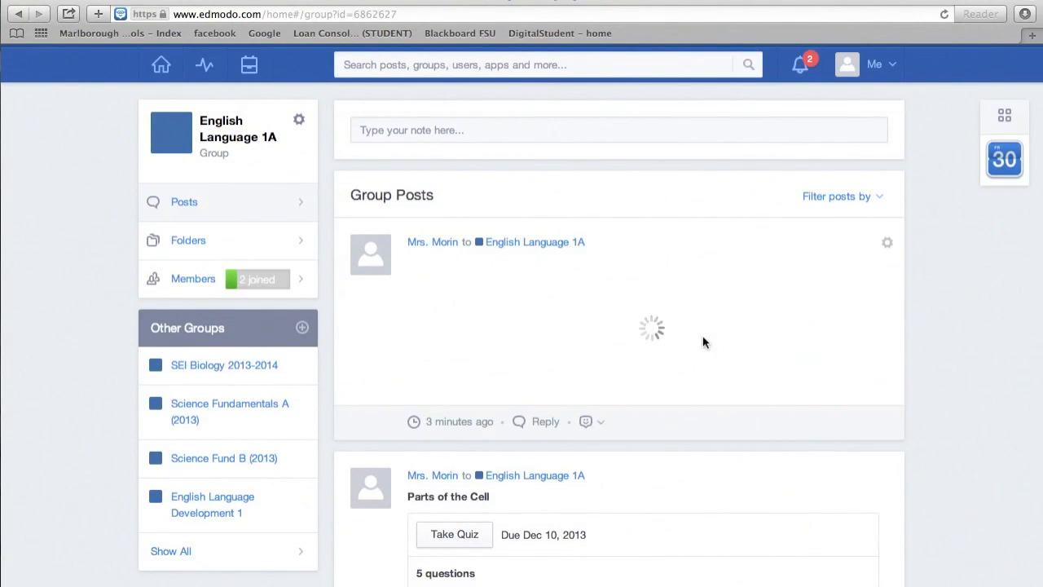
pyautogui.scroll(-3)
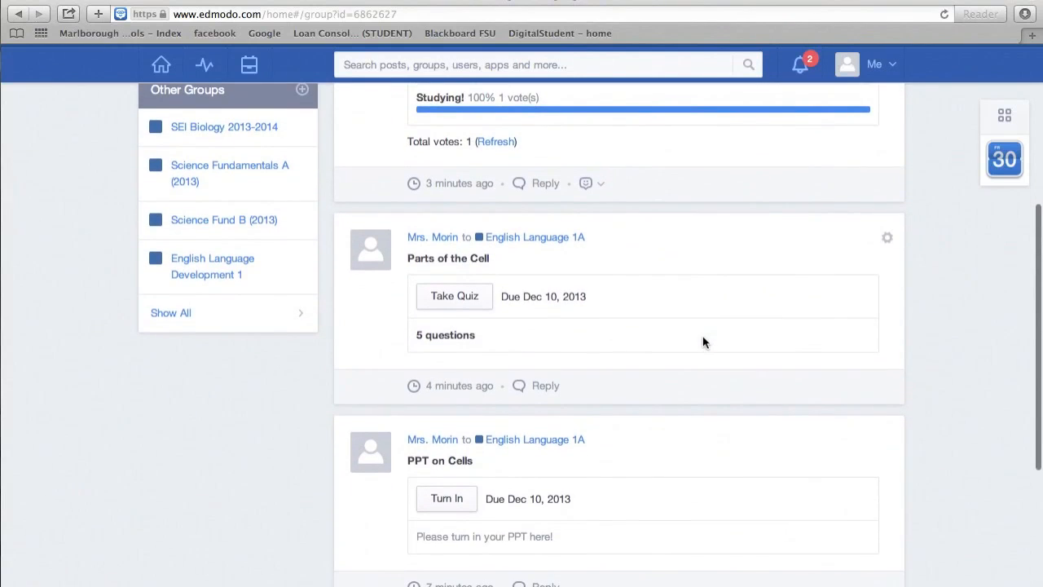
pyautogui.scroll(-3)
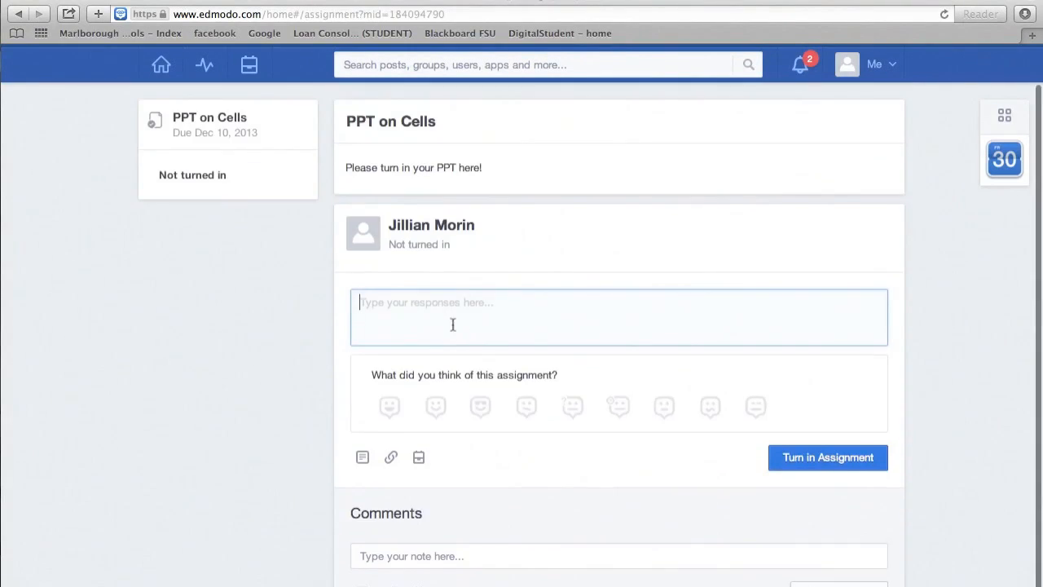
# - Turn in PPT on Cells with the note 'Here you go, Mrs. Morin! You're the best!' and the .pptx attached
pyautogui.write('Here you go')
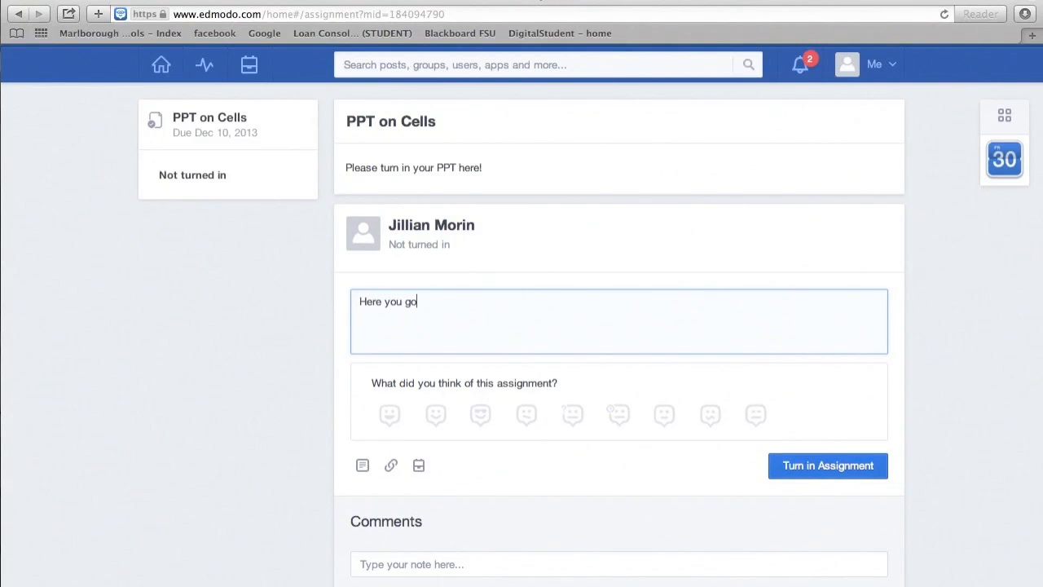
pyautogui.write(", Mrs. Morin!  You're the best!")
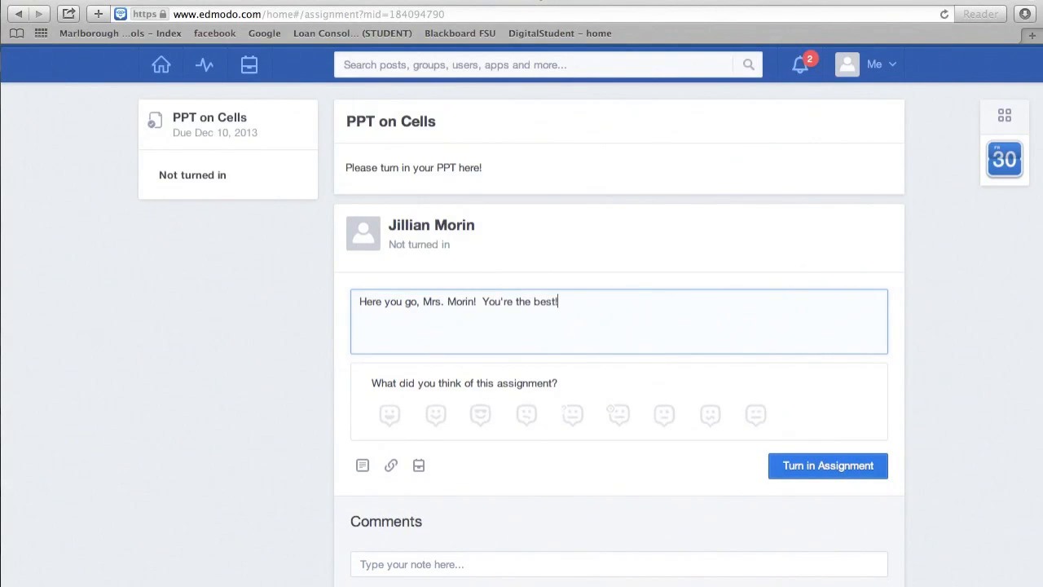
pyautogui.moveTo(391, 467)
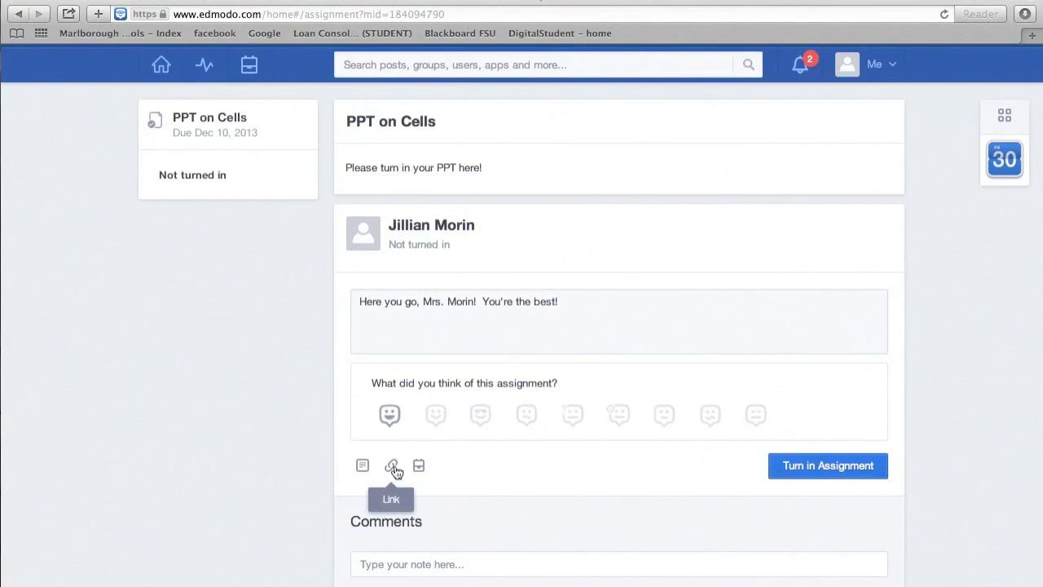
pyautogui.click(362, 466)
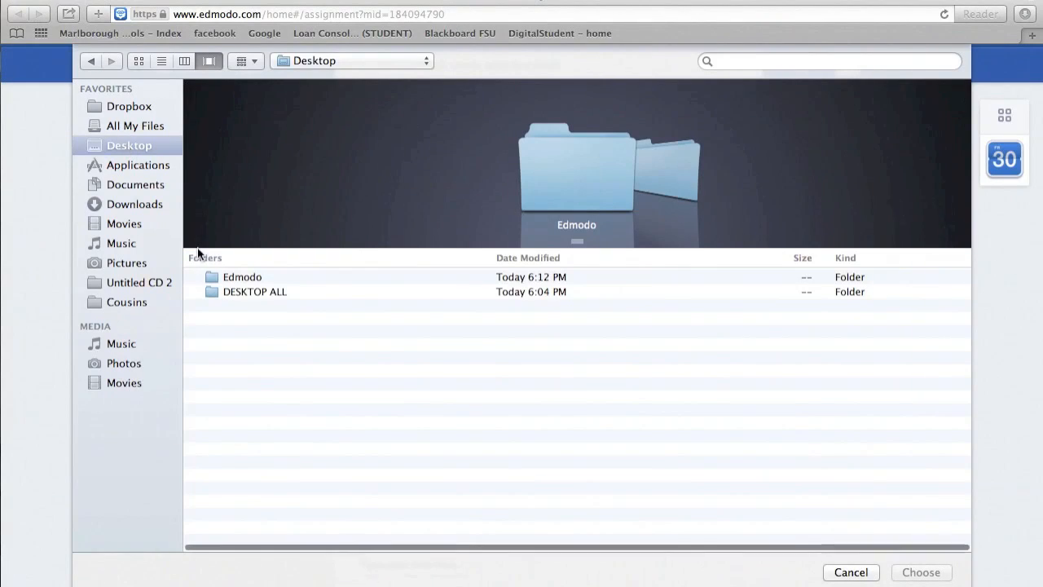
pyautogui.click(851, 571)
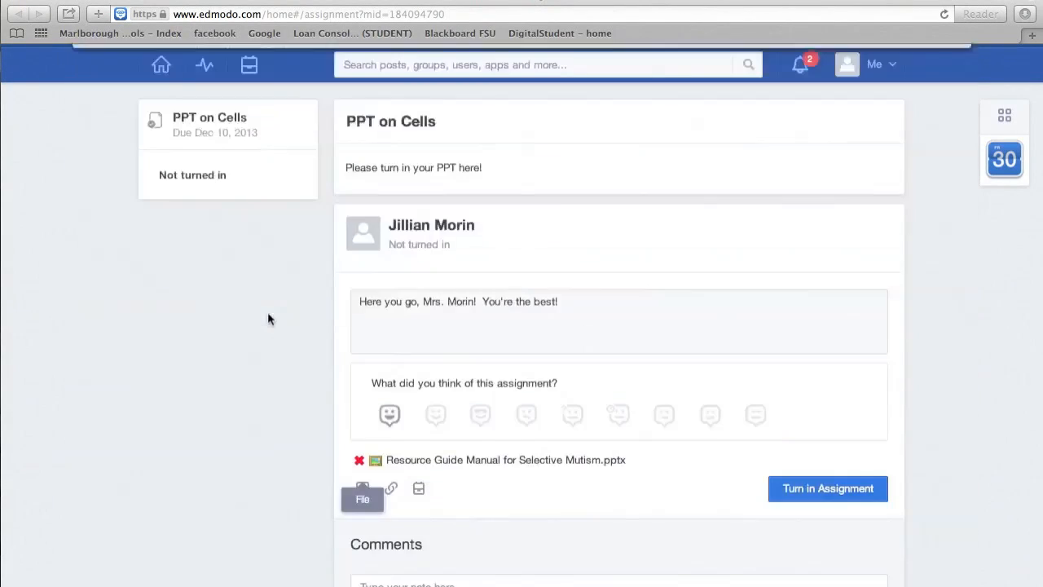
pyautogui.click(828, 489)
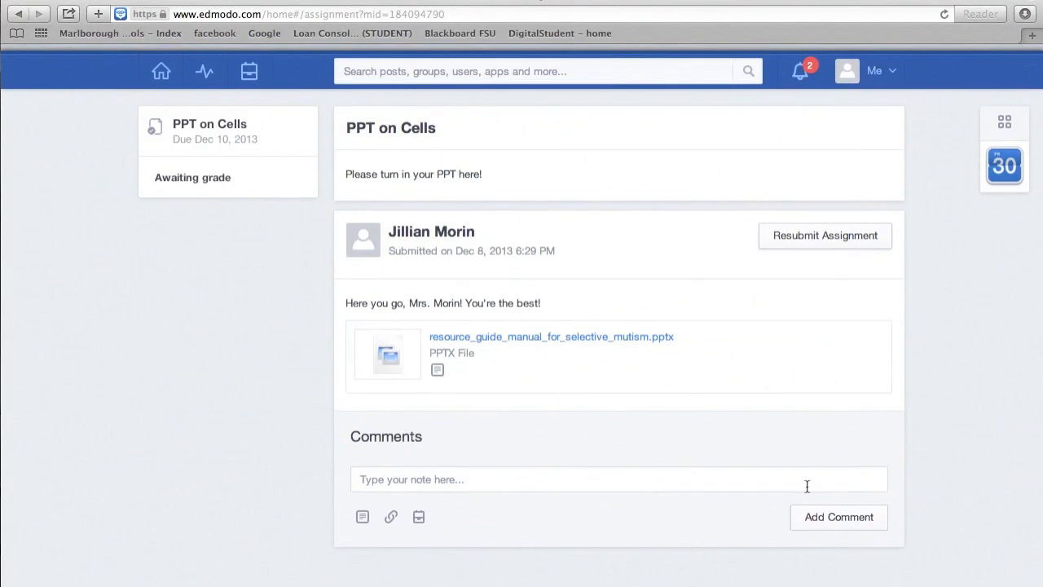
pyautogui.moveTo(160, 65)
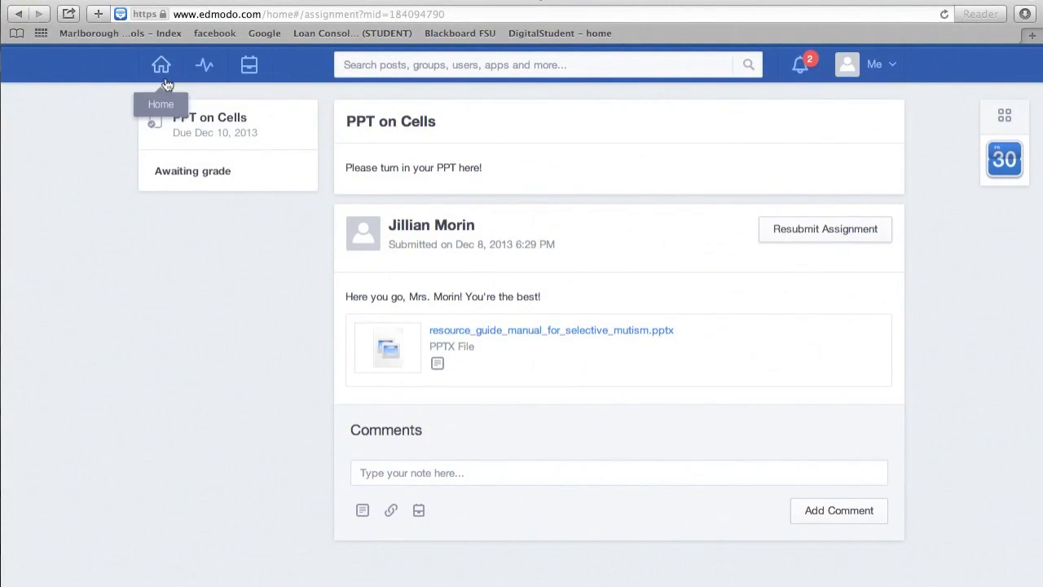
# - Return to the home feed where PPT on Cells shows as turned in, waiting for grade
pyautogui.click(160, 66)
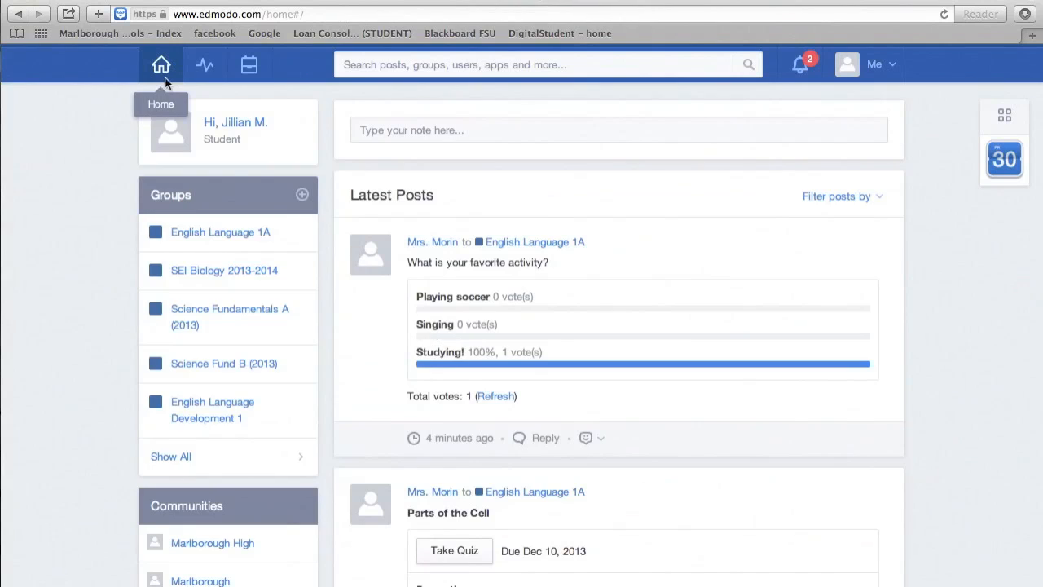
pyautogui.scroll(-3)
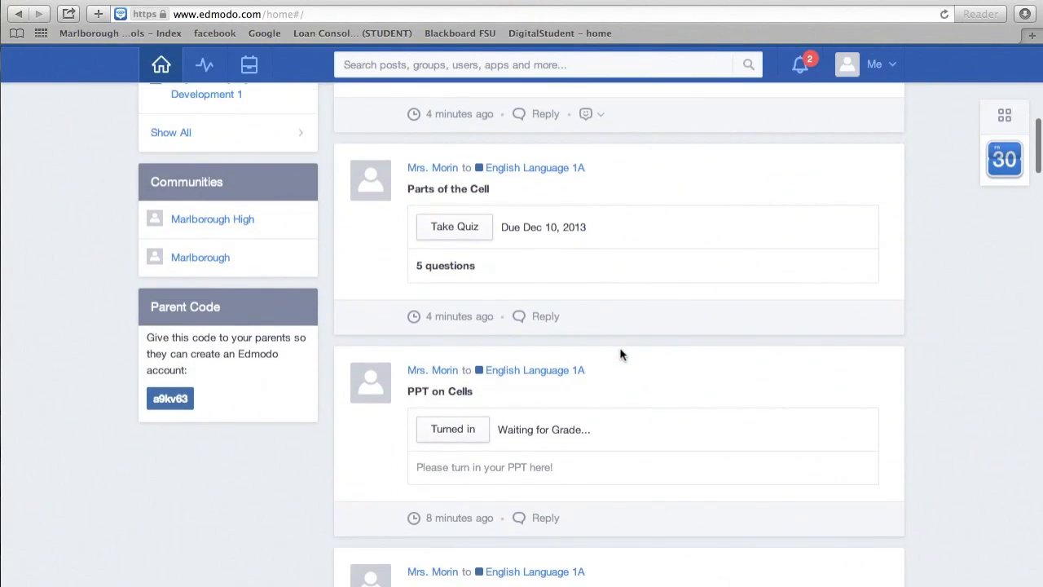
# - Take the Parts of the Cell quiz, answer its questions including True, submit it, and return home
pyautogui.click(453, 227)
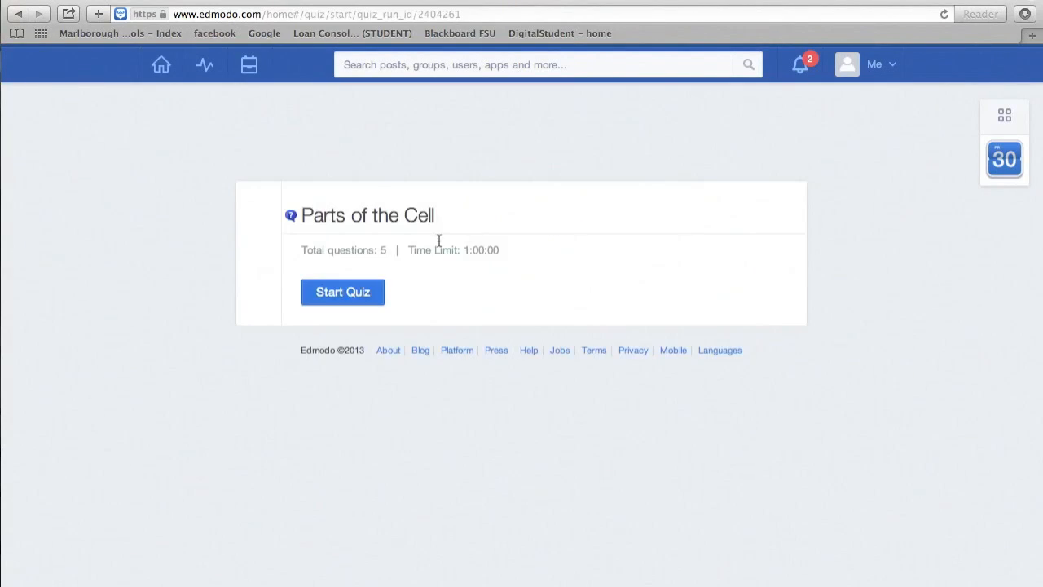
pyautogui.click(342, 291)
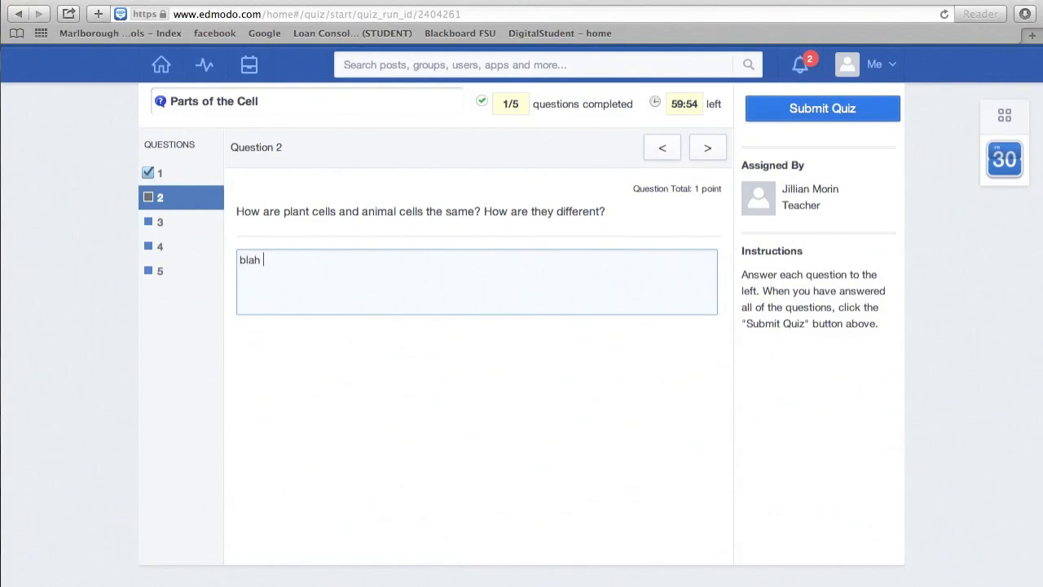
pyautogui.click(707, 146)
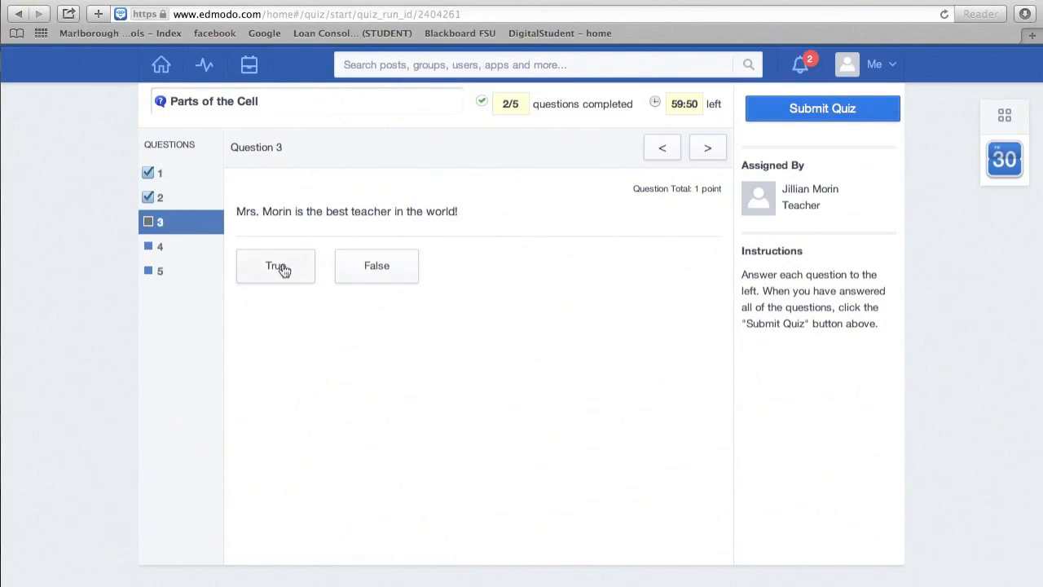
pyautogui.click(275, 266)
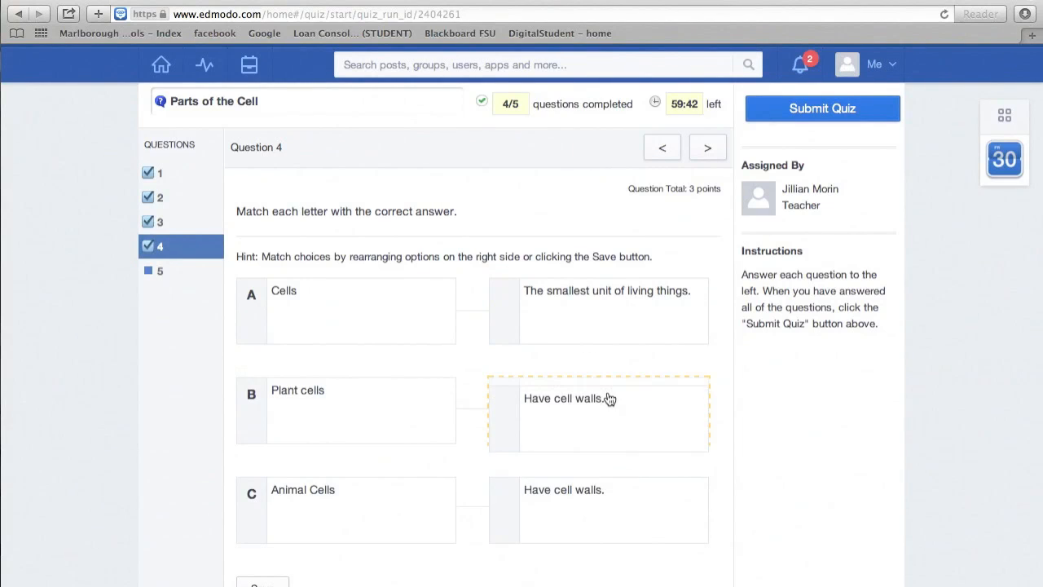
pyautogui.click(708, 147)
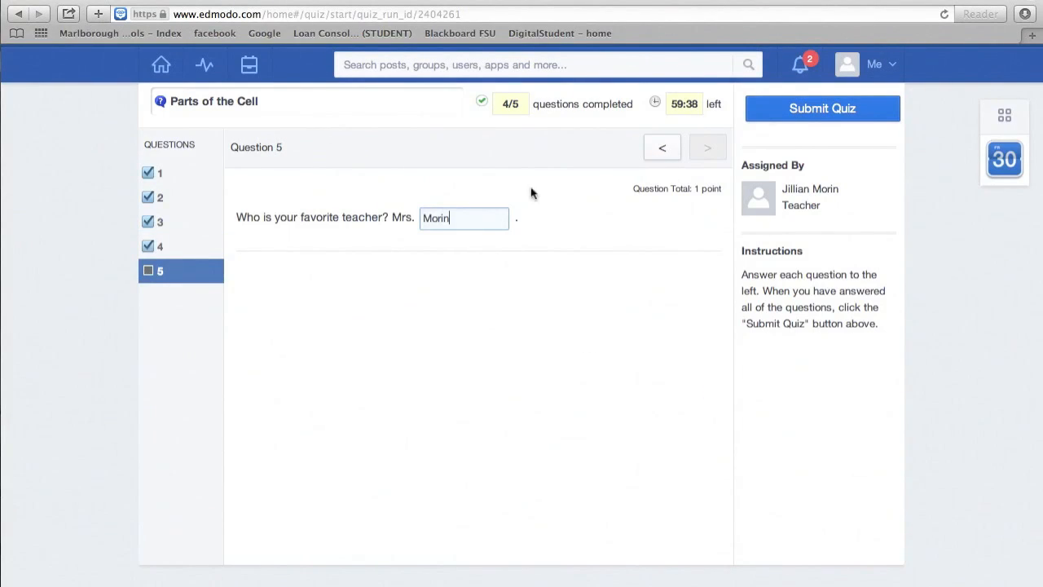
pyautogui.click(822, 108)
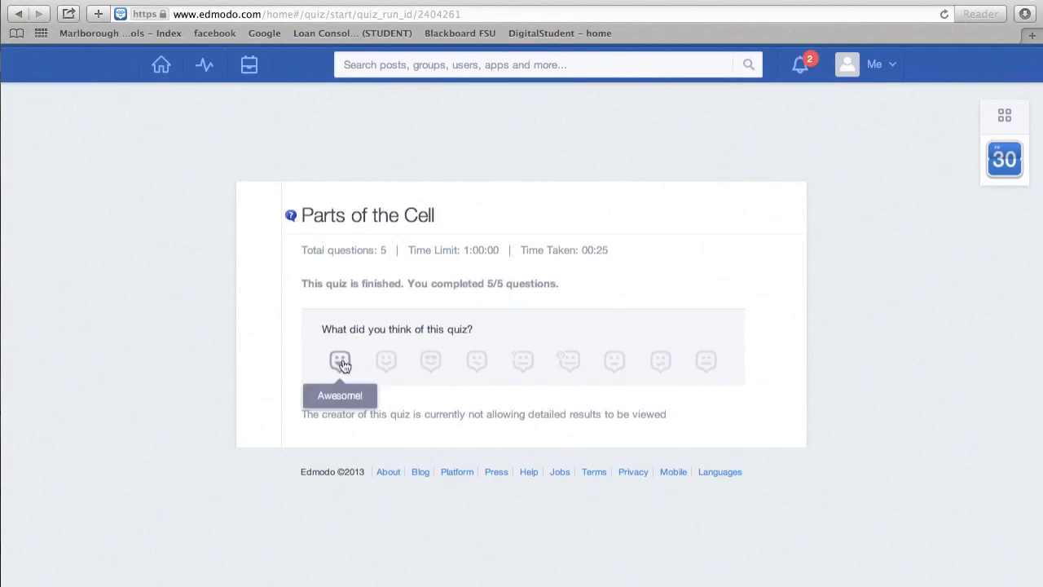
pyautogui.moveTo(385, 362)
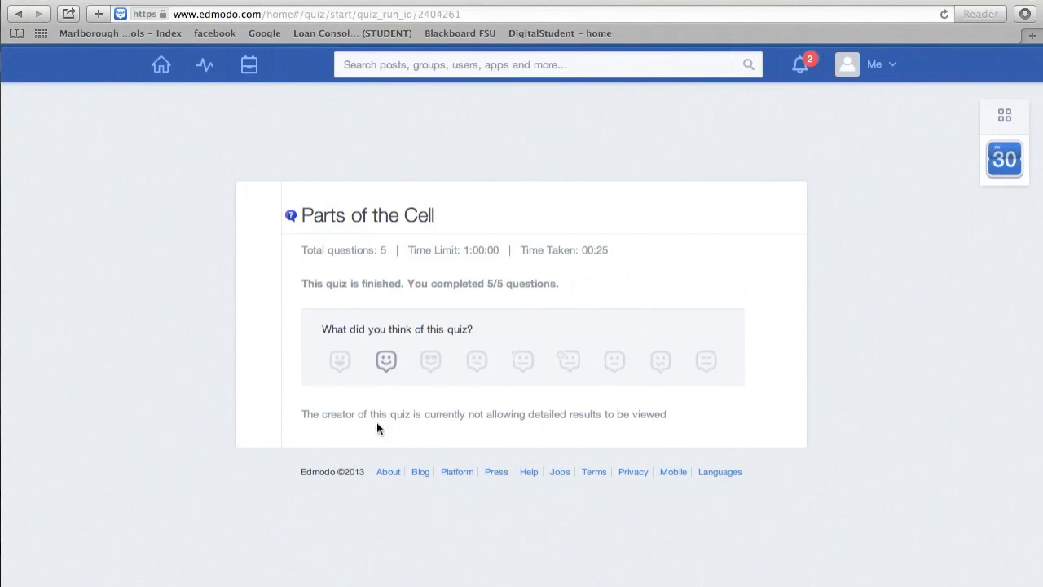
pyautogui.click(160, 65)
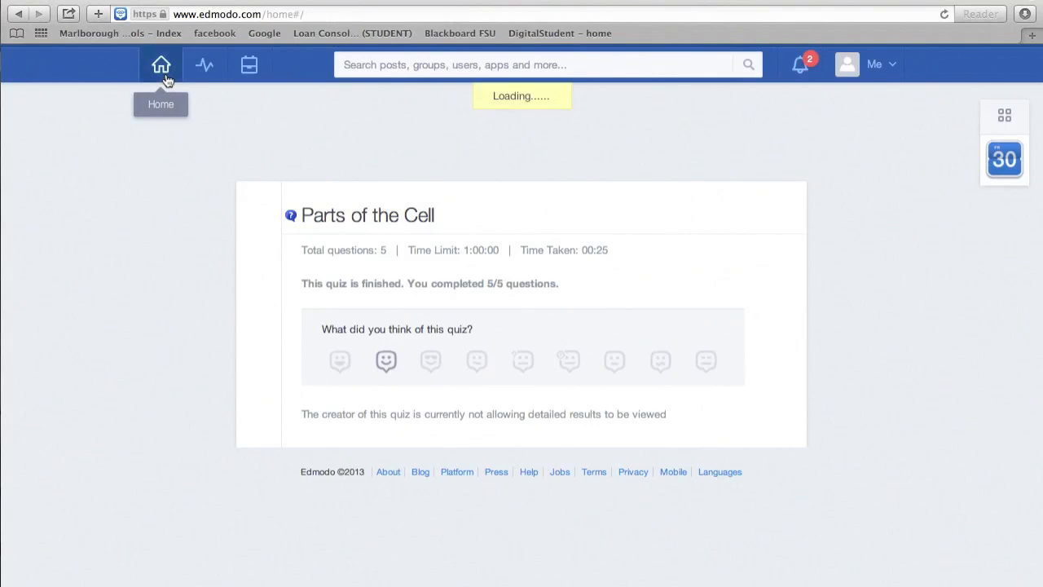
# - Reply 'Thanks for the rem...' to the teacher's projects reminder post in the feed
pyautogui.click(160, 65)
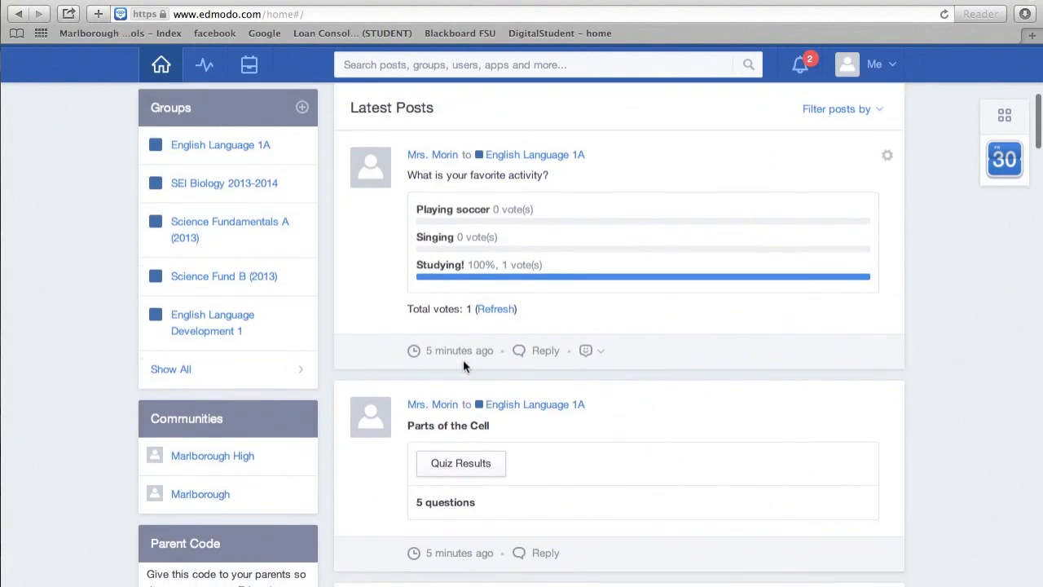
pyautogui.scroll(-3)
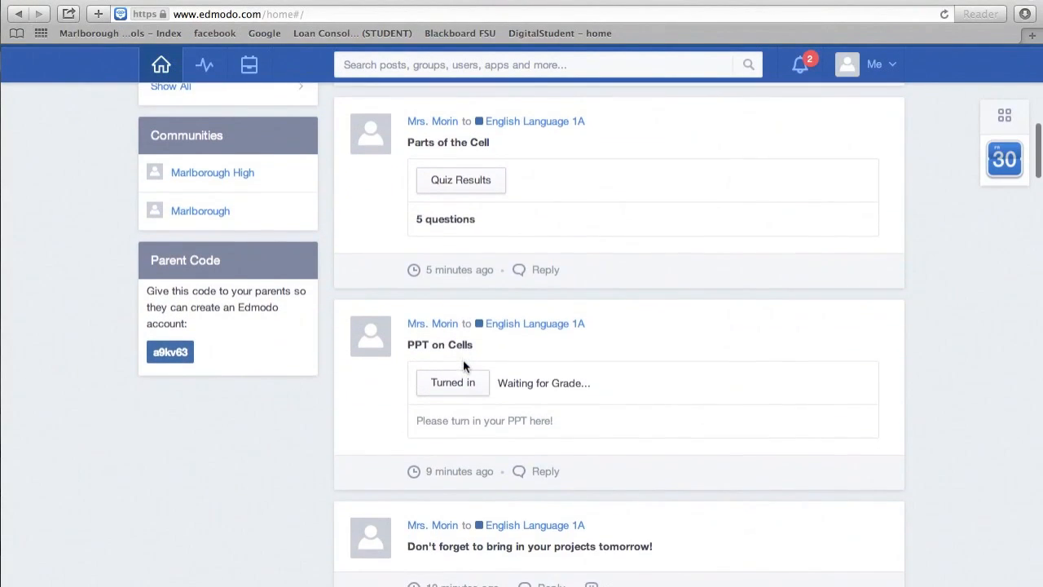
pyautogui.scroll(-3)
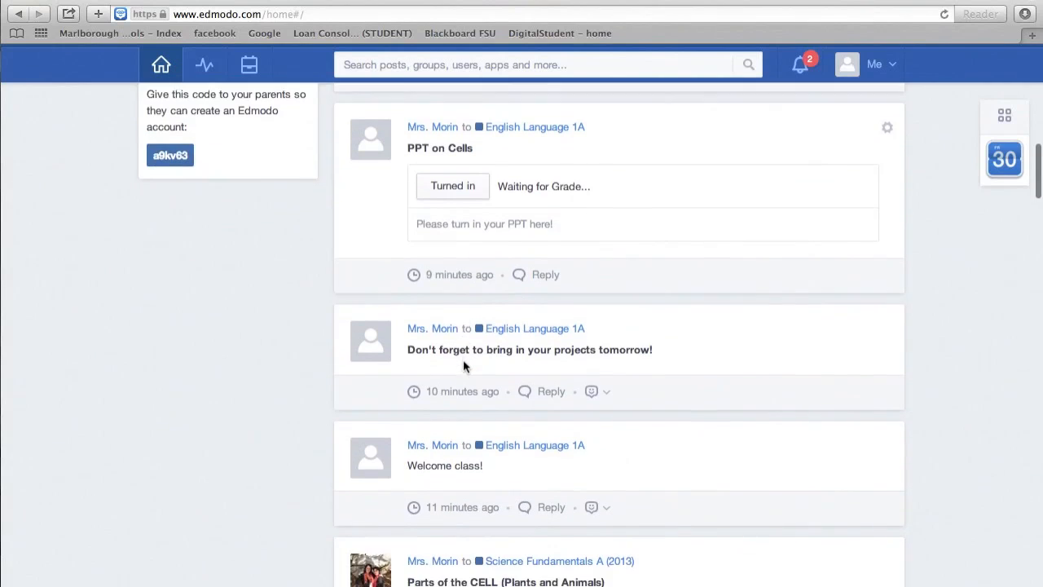
pyautogui.click(551, 391)
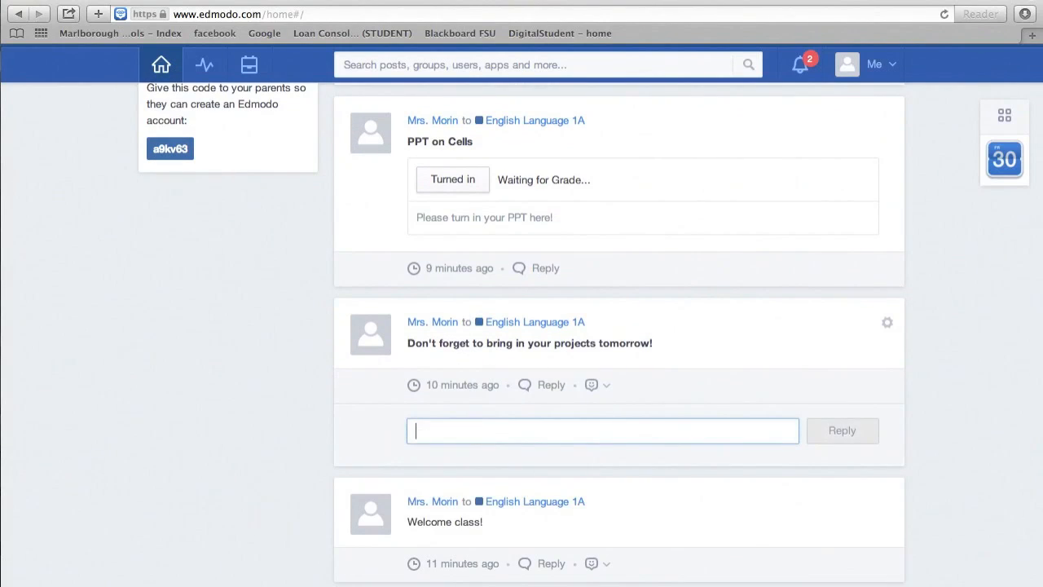
pyautogui.write('Thanks for the reminder!')
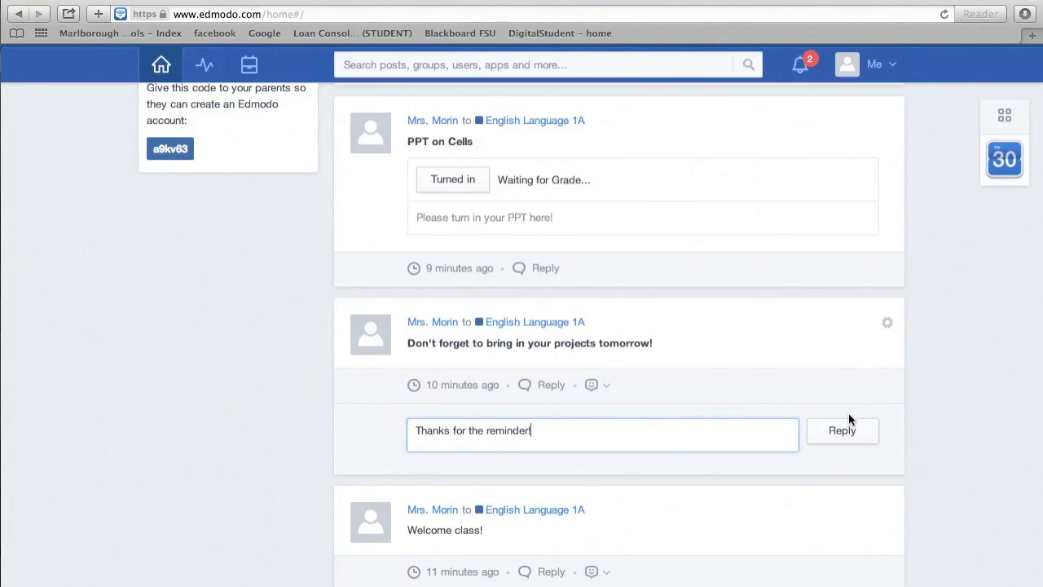
pyautogui.click(841, 431)
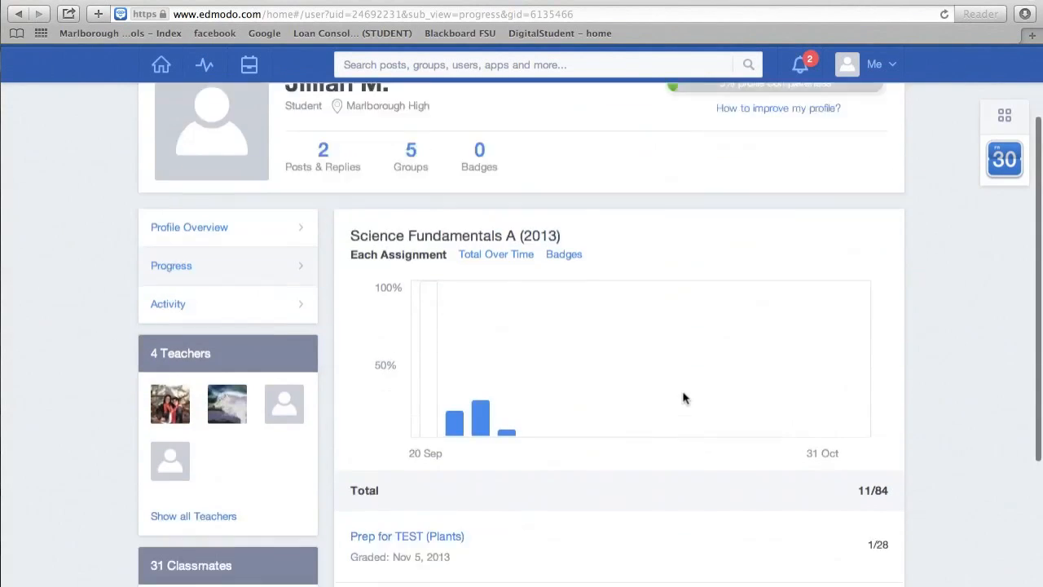
# - Scroll through the graded assignments on the profile's Progress tab
pyautogui.scroll(-3)
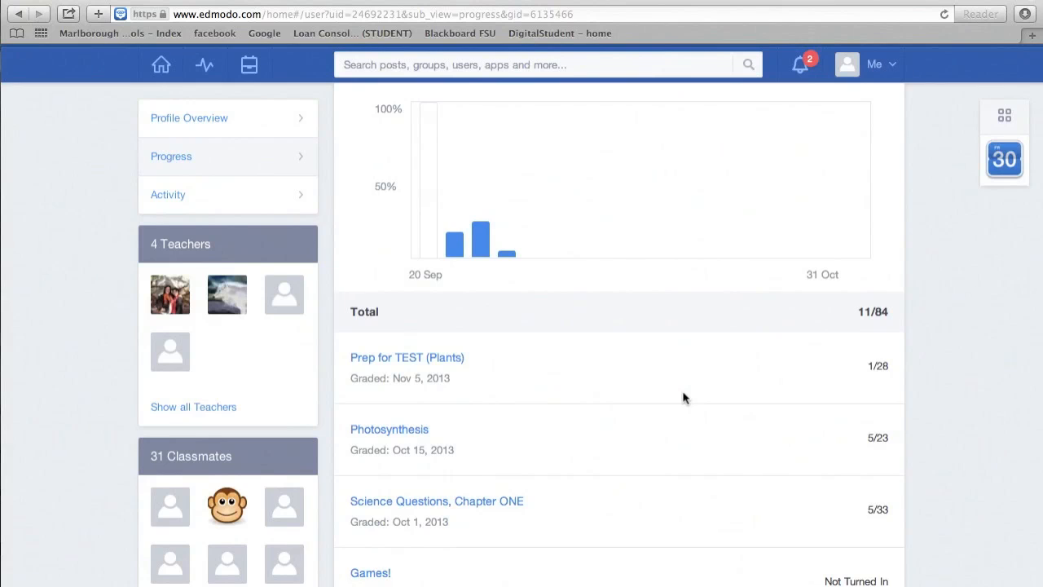
pyautogui.scroll(-3)
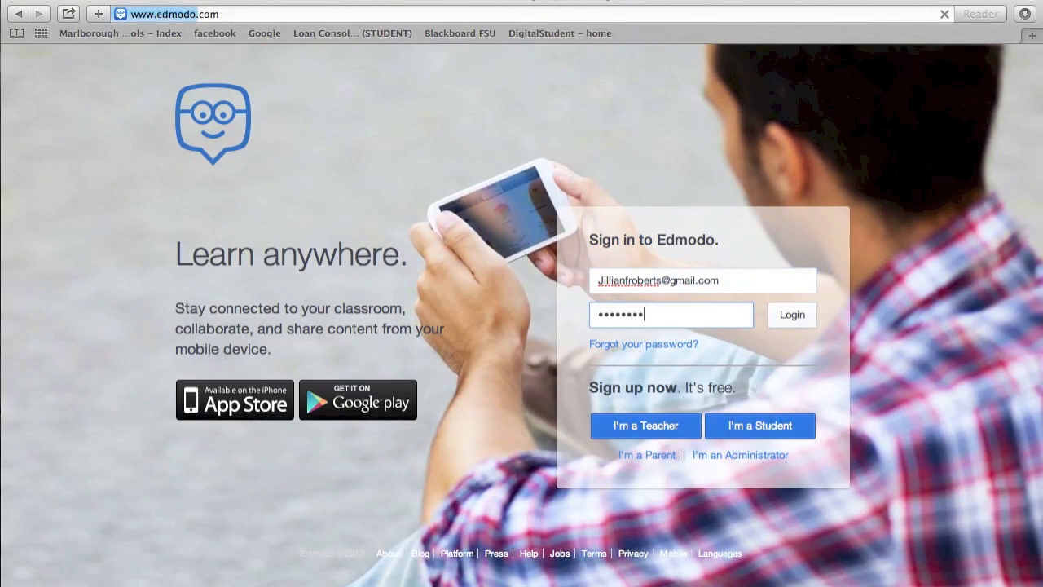
# - Sign in as teacher and mark the student's short-answer response correct for a 7/7 quiz grade
pyautogui.click(791, 314)
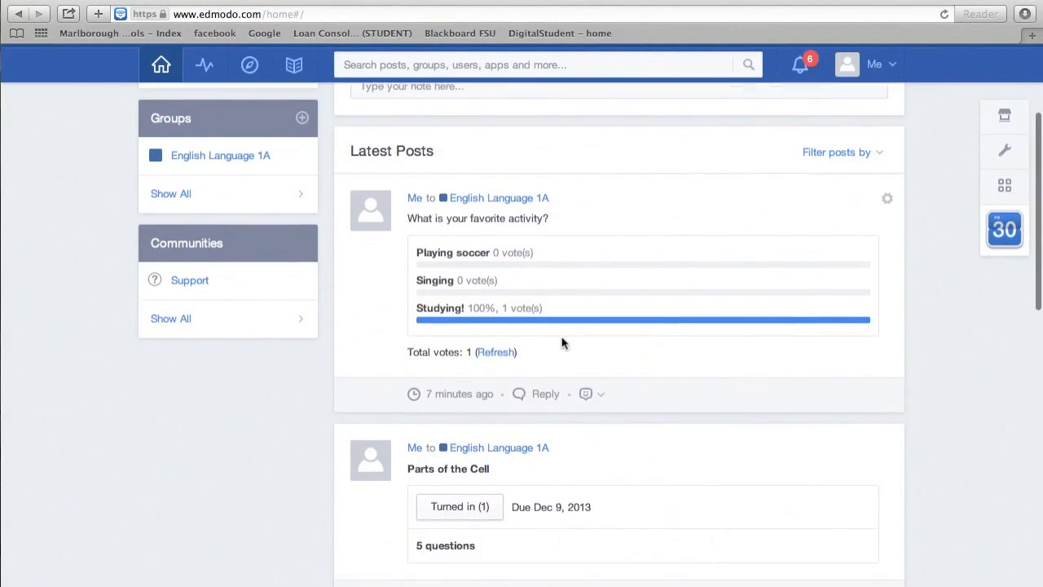
pyautogui.click(460, 506)
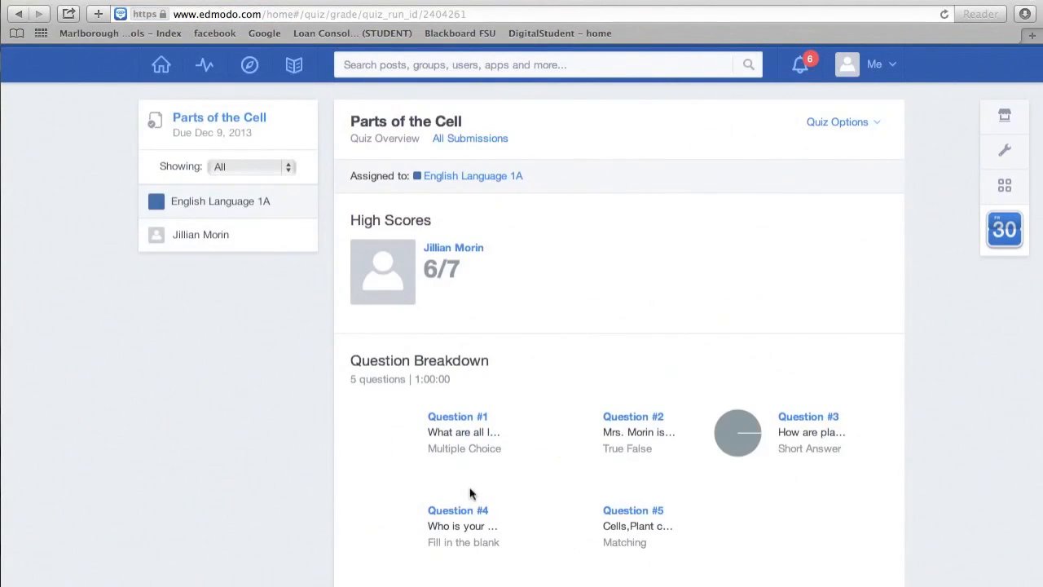
pyautogui.click(200, 235)
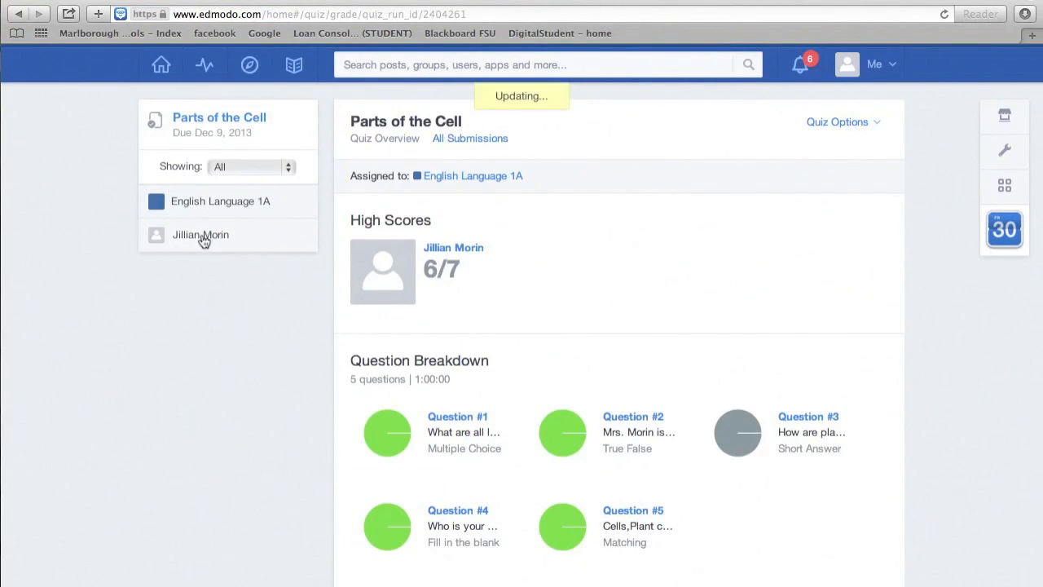
pyautogui.click(200, 234)
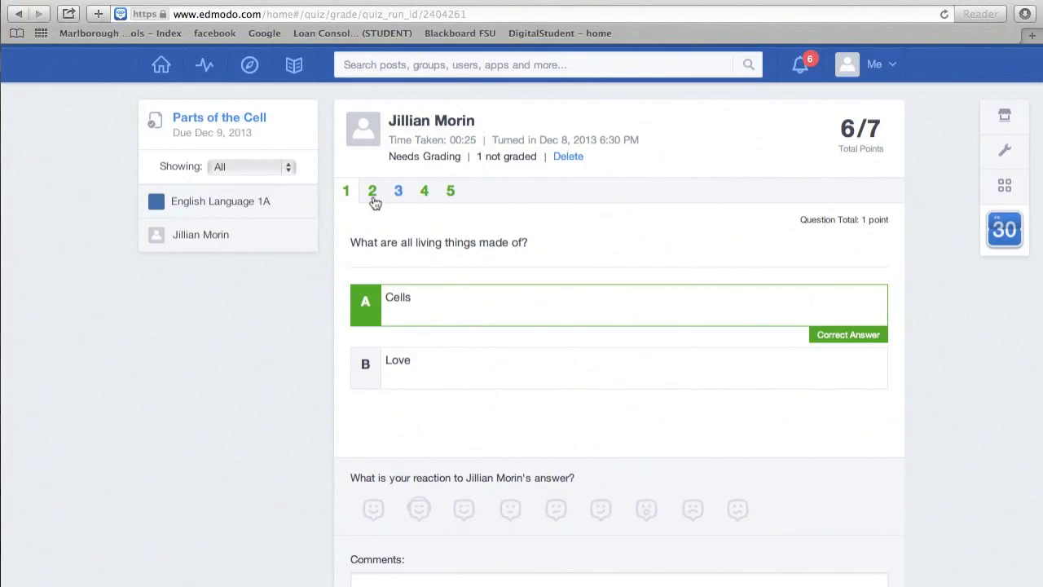
pyautogui.click(398, 191)
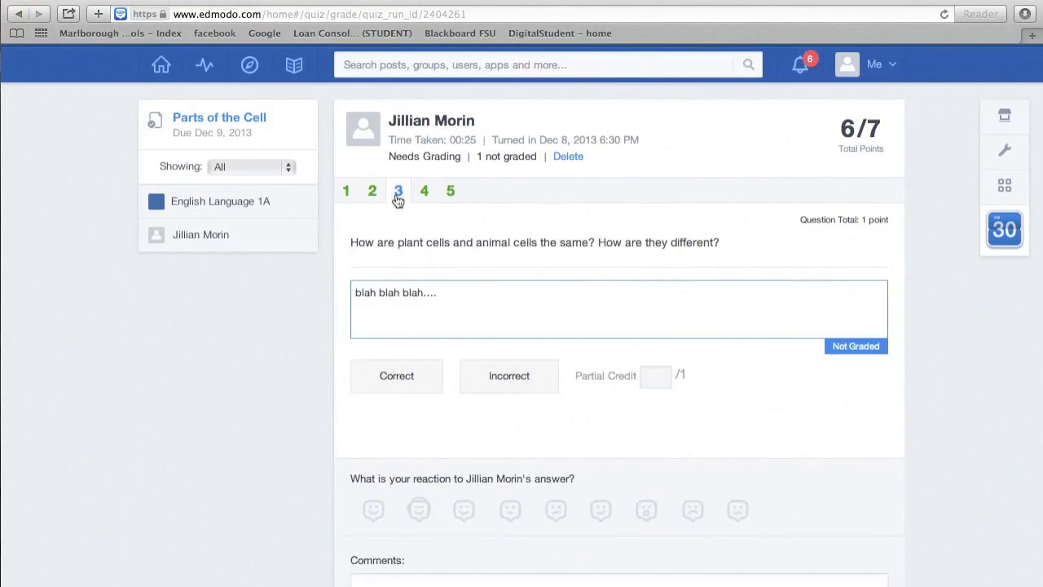
pyautogui.click(397, 374)
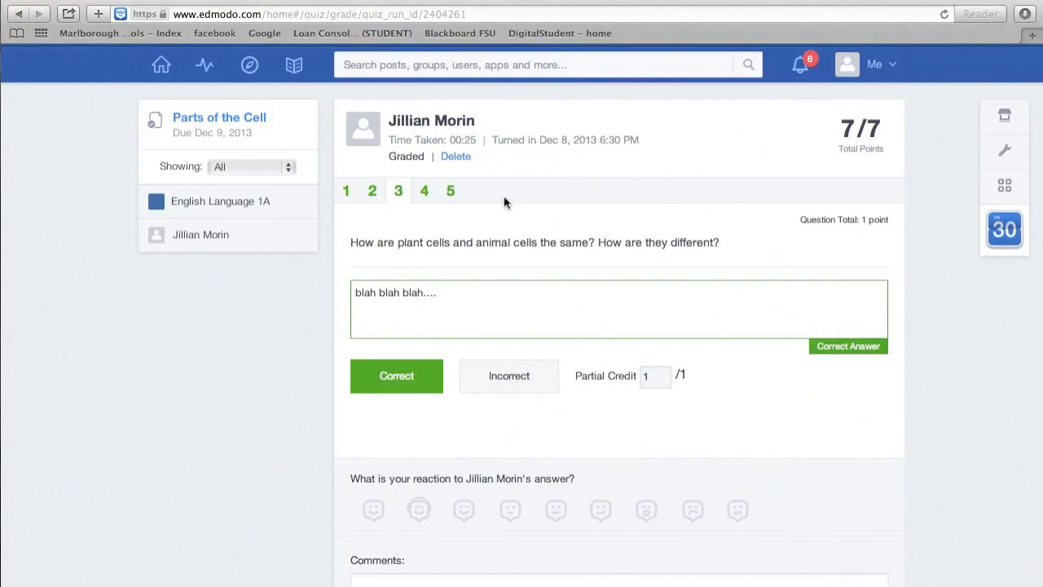
pyautogui.click(218, 118)
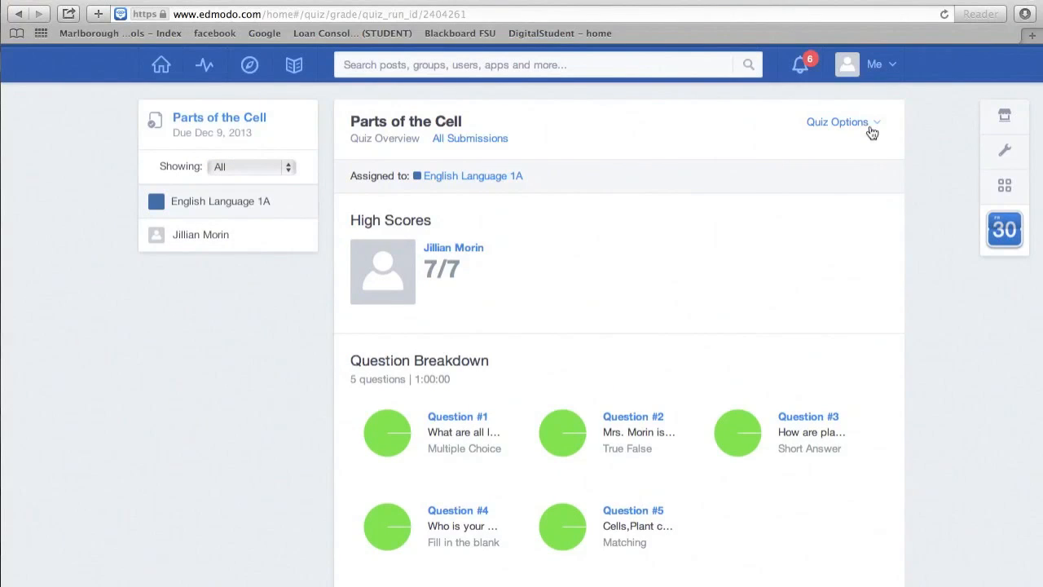
# - Set the quiz options to show results to quiz takers, then return home
pyautogui.click(840, 120)
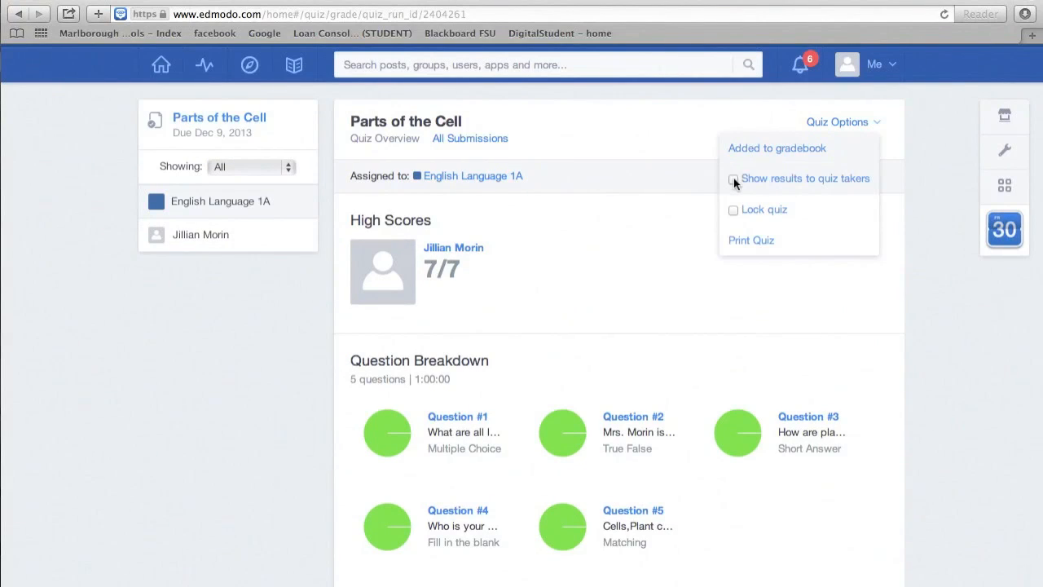
pyautogui.click(734, 178)
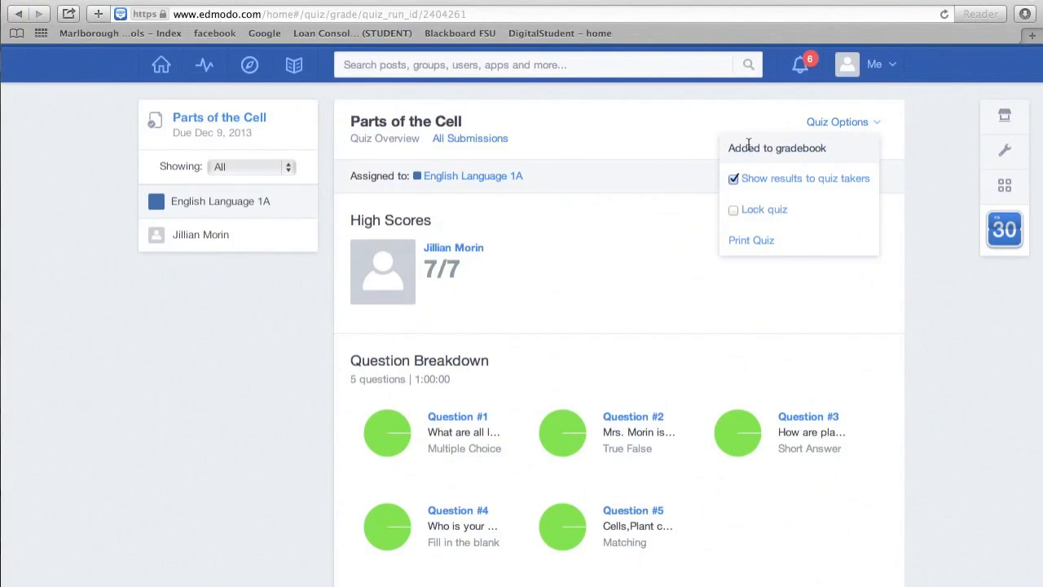
pyautogui.click(160, 66)
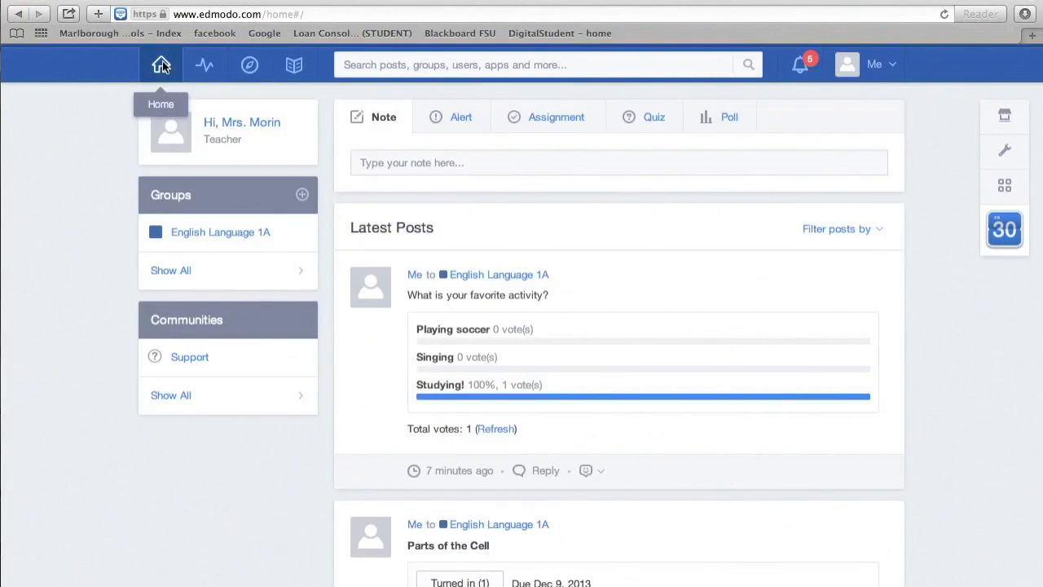
pyautogui.moveTo(447, 234)
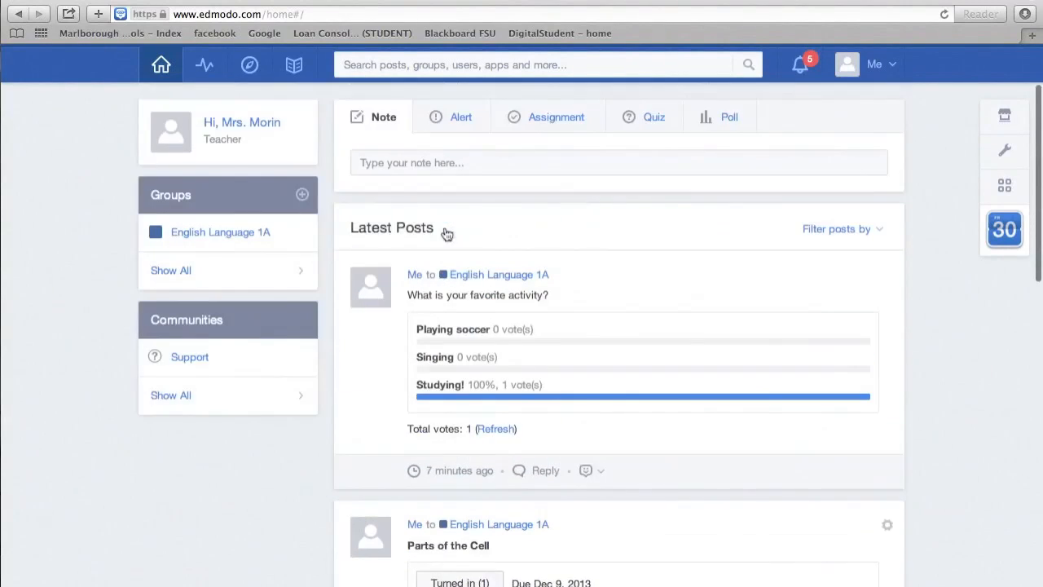
# - Grade the student's PPT on Cells submission 97/100 with a 'Great work!' comment
pyautogui.scroll(-3)
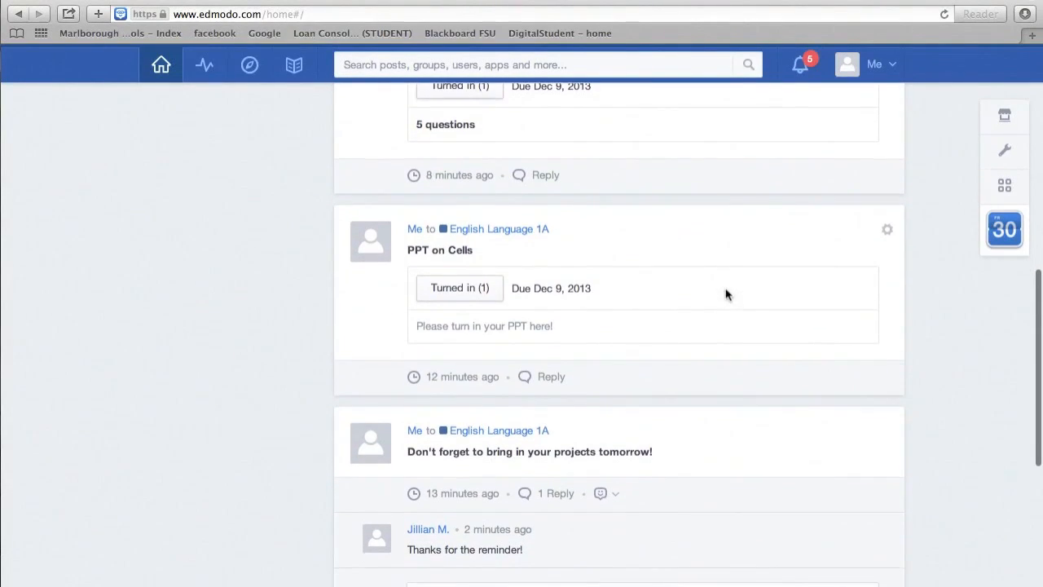
pyautogui.click(440, 251)
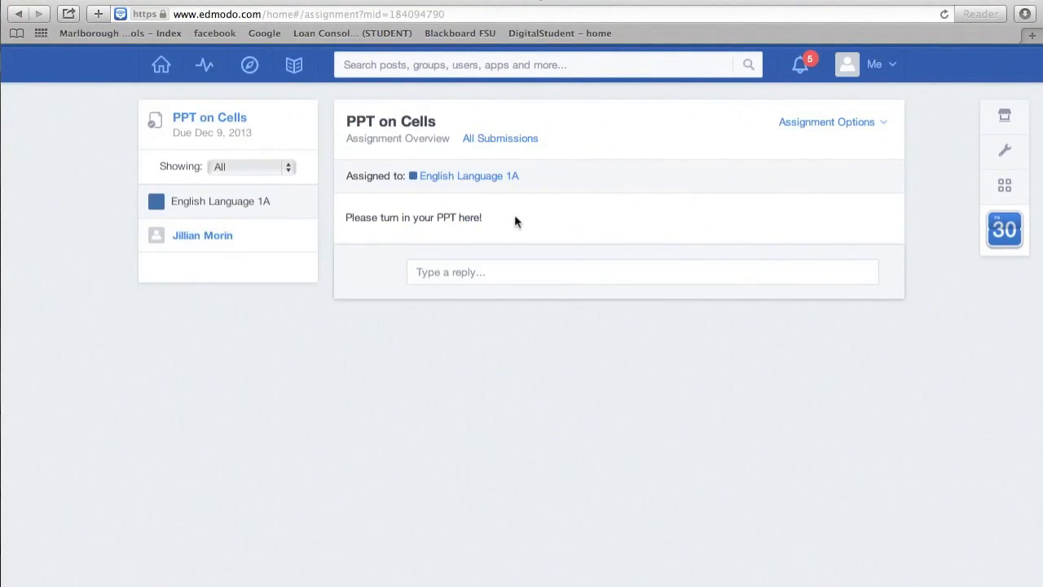
pyautogui.click(202, 235)
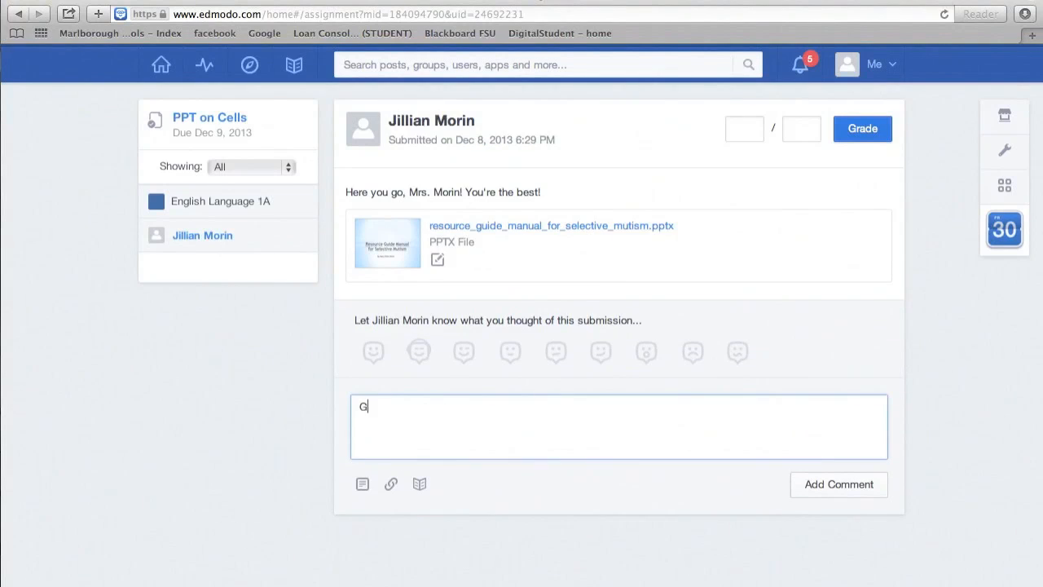
pyautogui.write('reat work!')
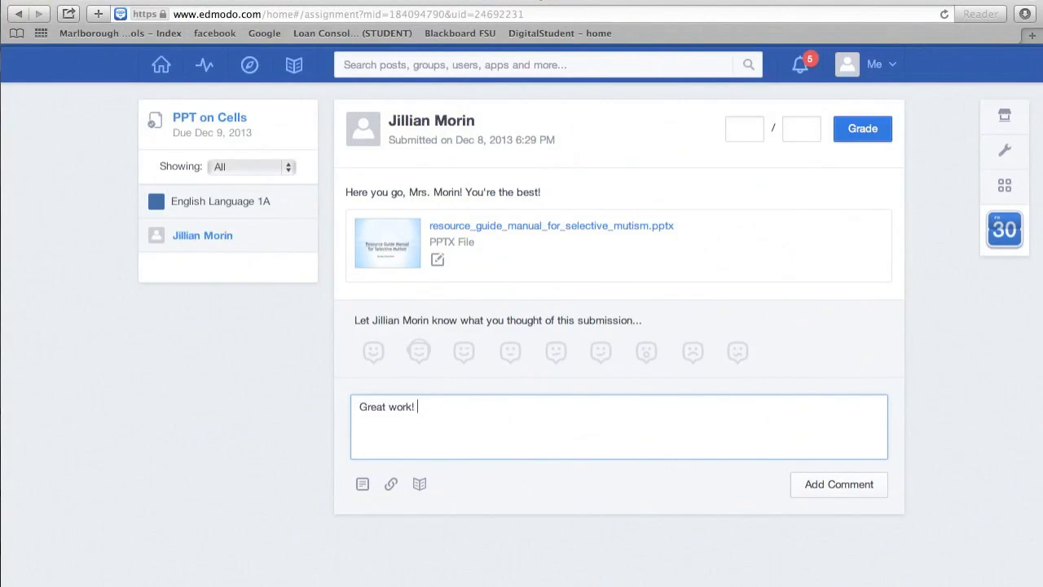
pyautogui.write('97')
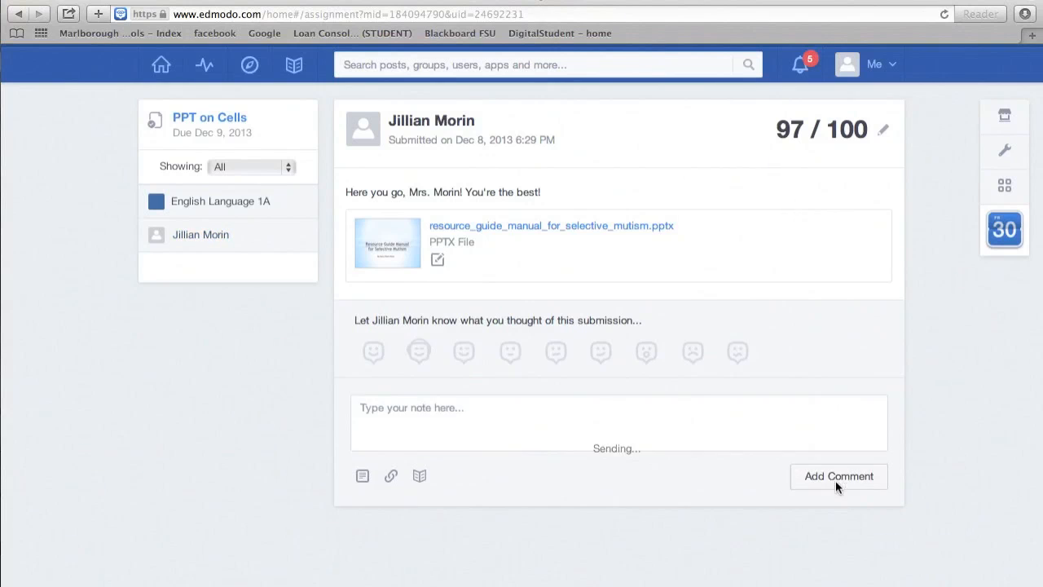
pyautogui.click(838, 476)
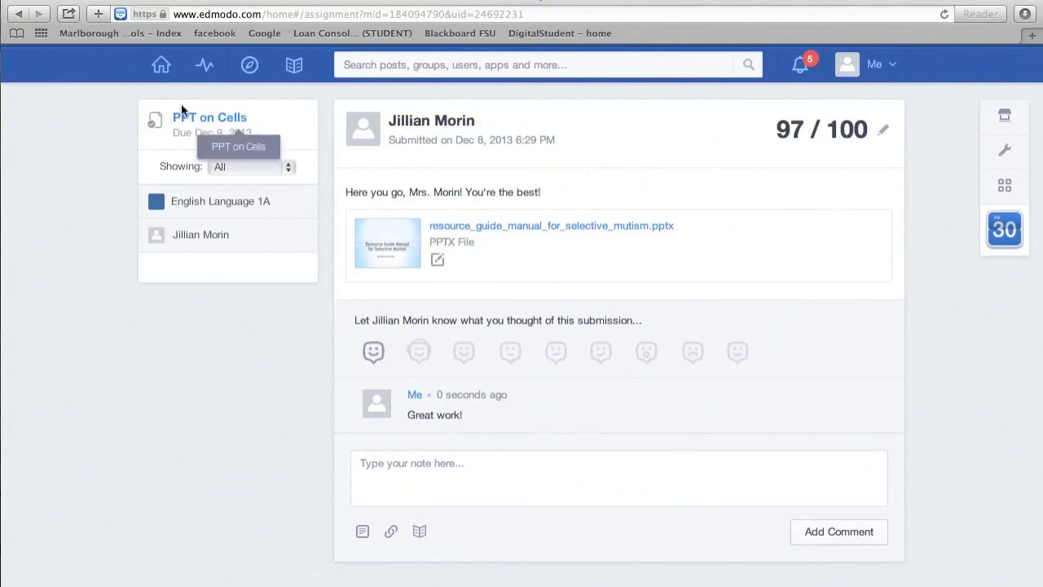
# - Sign out of the teacher account from the Me menu
pyautogui.click(160, 66)
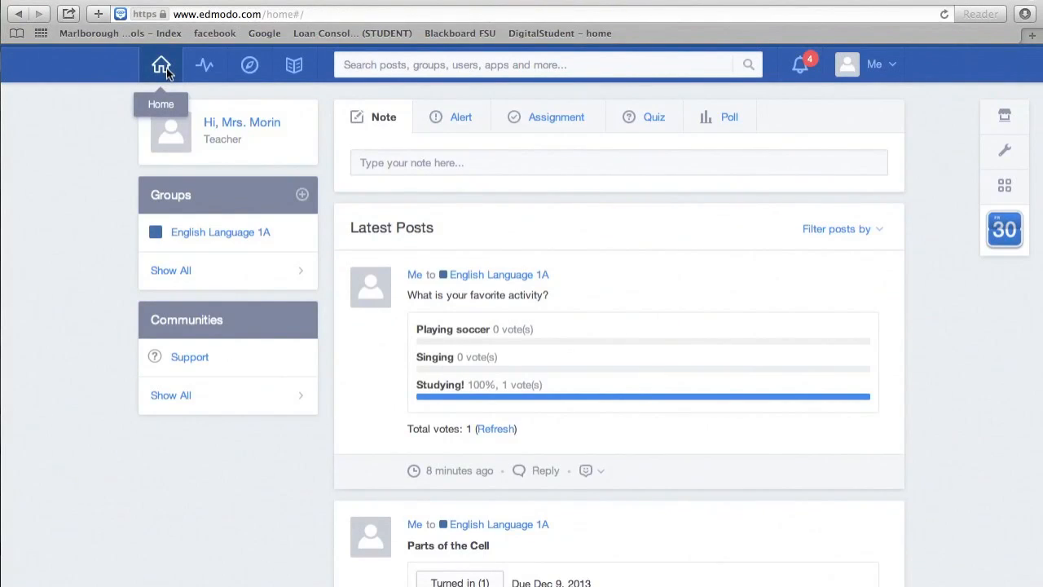
pyautogui.click(874, 66)
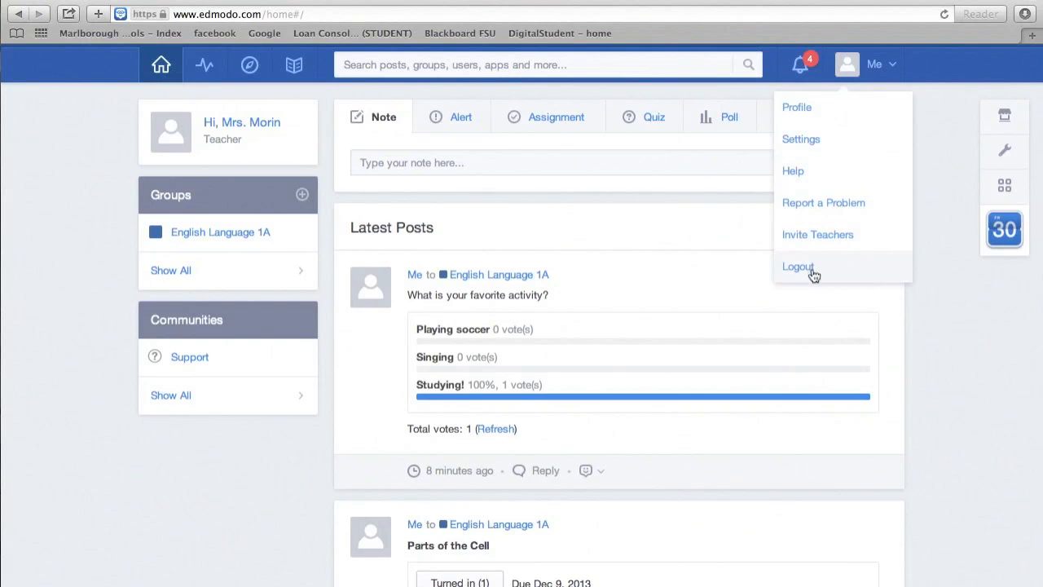
pyautogui.click(799, 267)
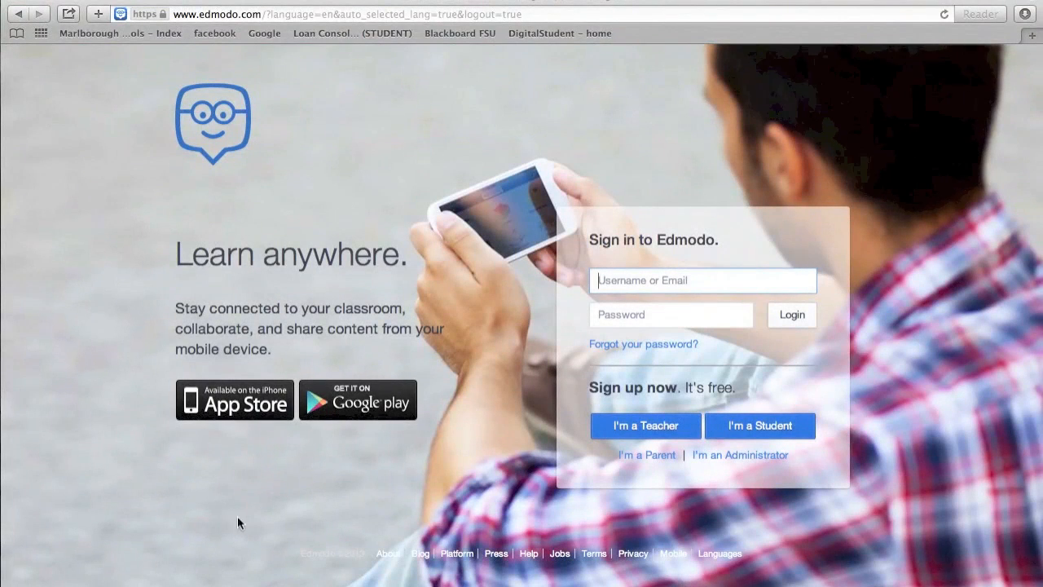